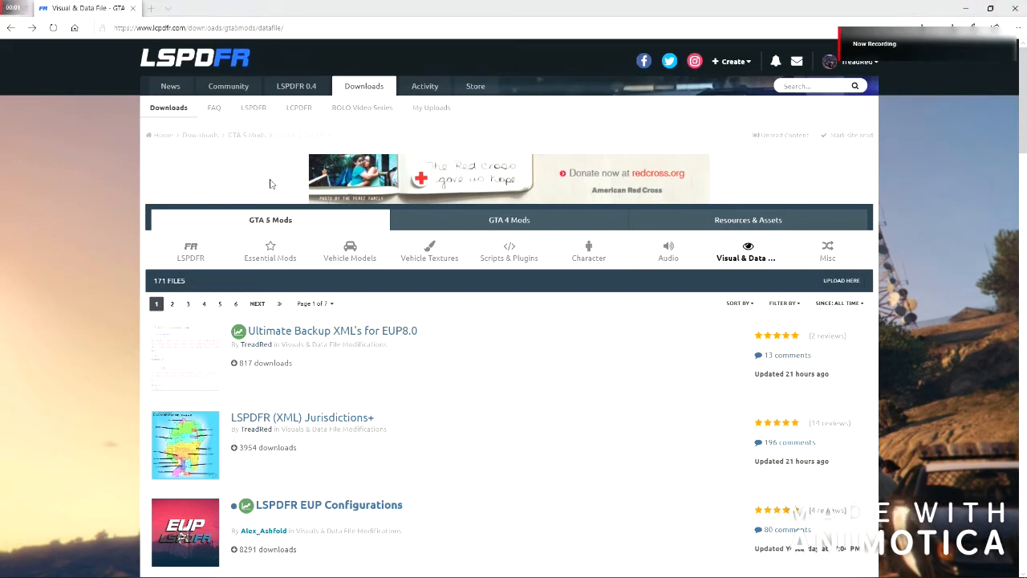
# - Navigate into the Jurisdictions+ version 5.1 folder
pyautogui.scroll(-3)
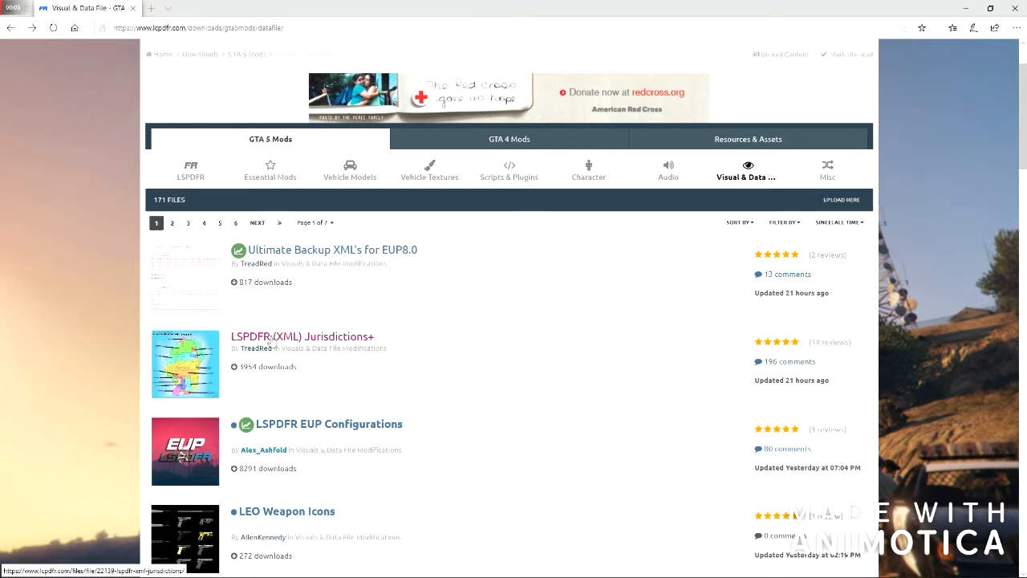
pyautogui.moveTo(301, 337)
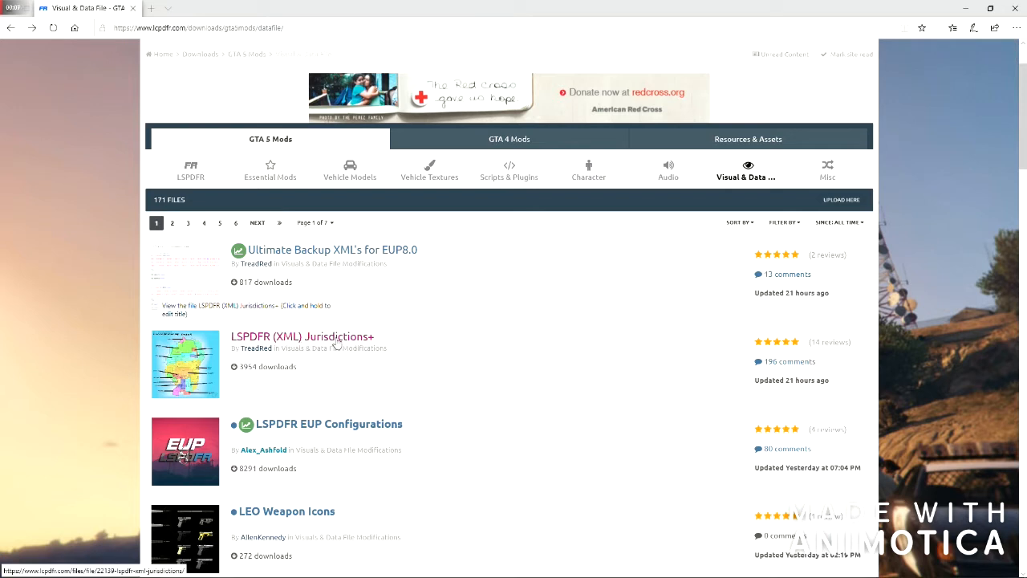
pyautogui.moveTo(411, 346)
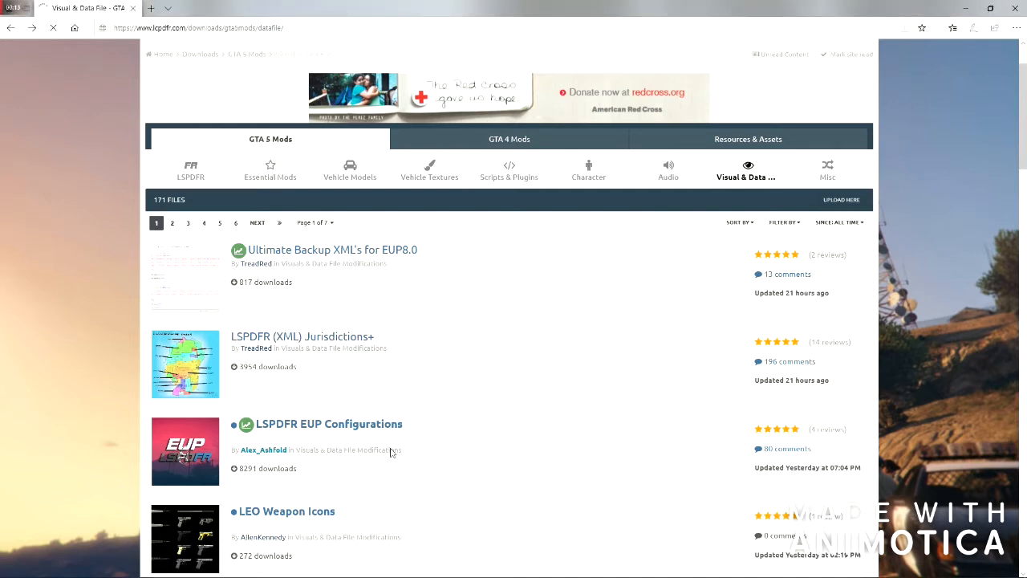
pyautogui.click(301, 337)
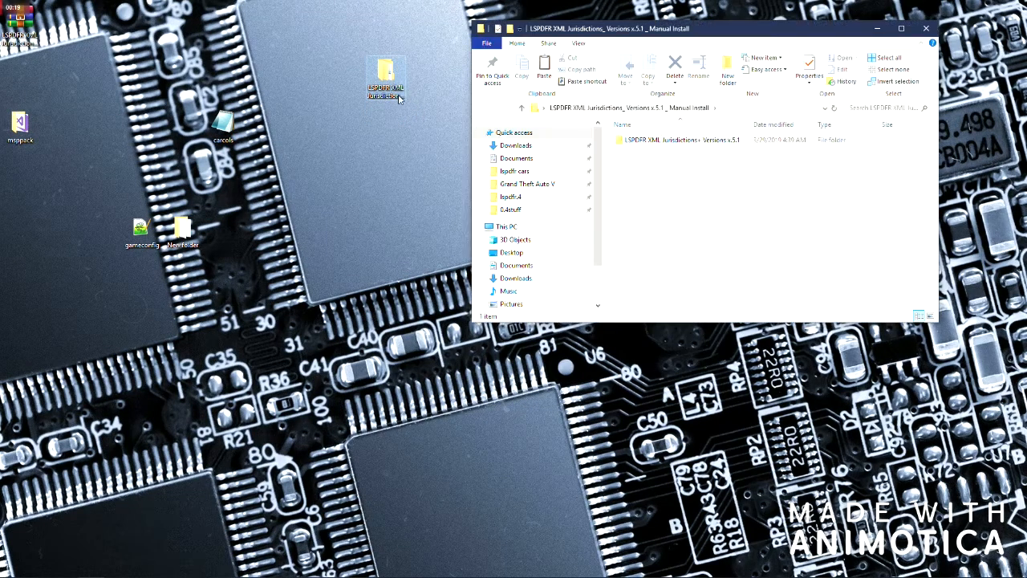
pyautogui.doubleClick(681, 138)
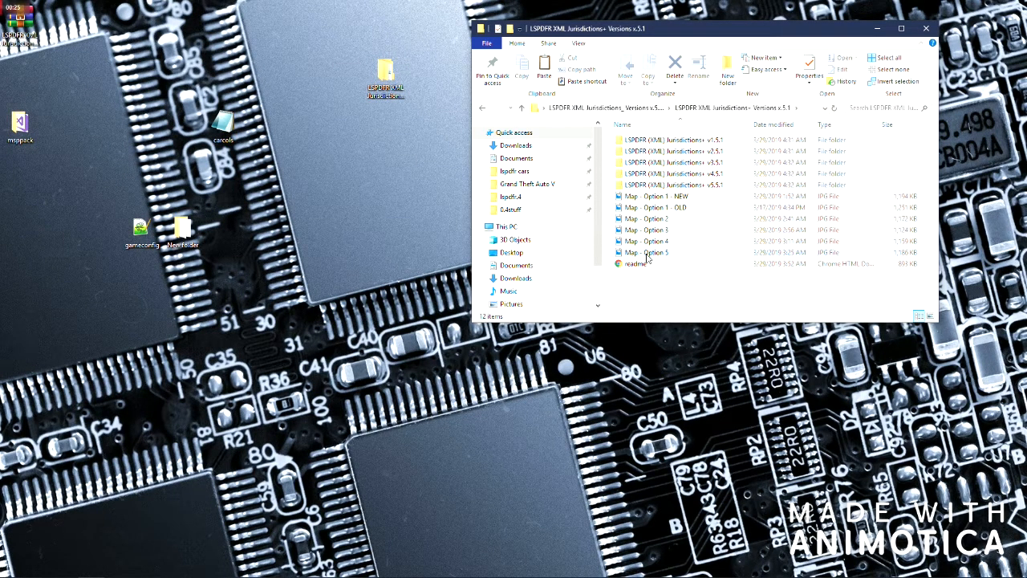
# - View the Map - Option 5 neighborhood image, then open the readme document
pyautogui.click(646, 252)
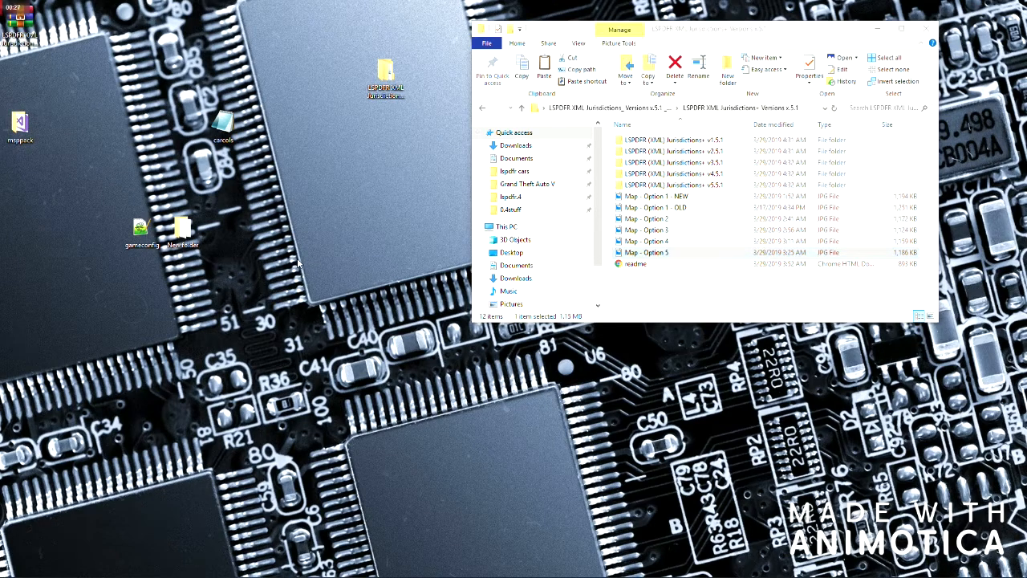
pyautogui.doubleClick(647, 252)
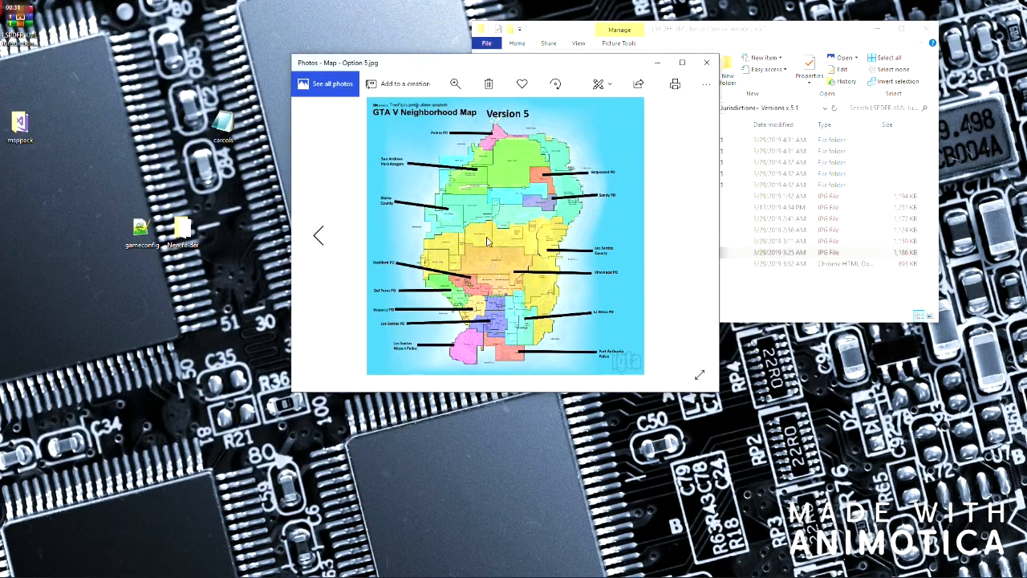
pyautogui.moveTo(512, 164)
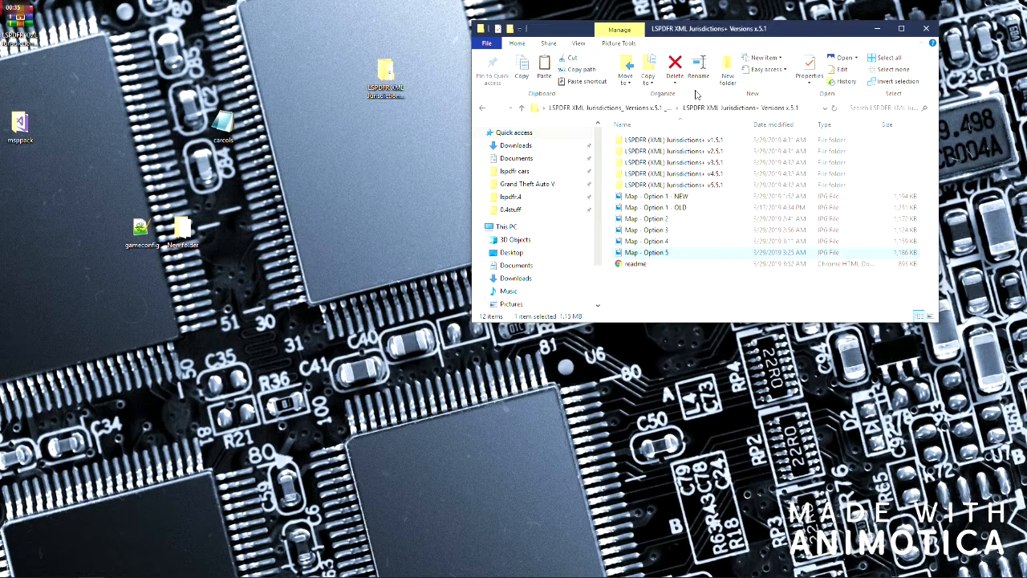
pyautogui.click(658, 196)
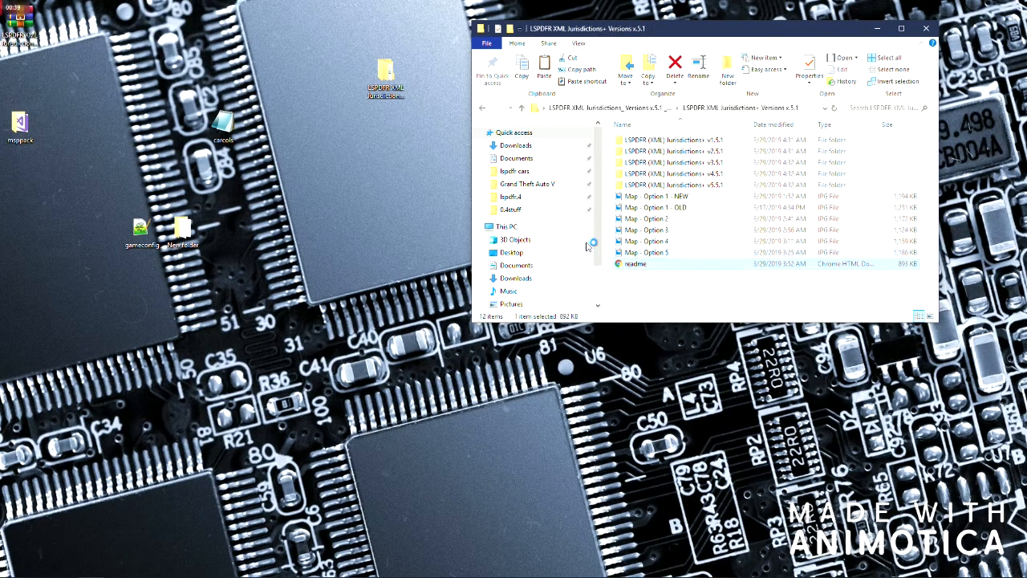
pyautogui.doubleClick(636, 263)
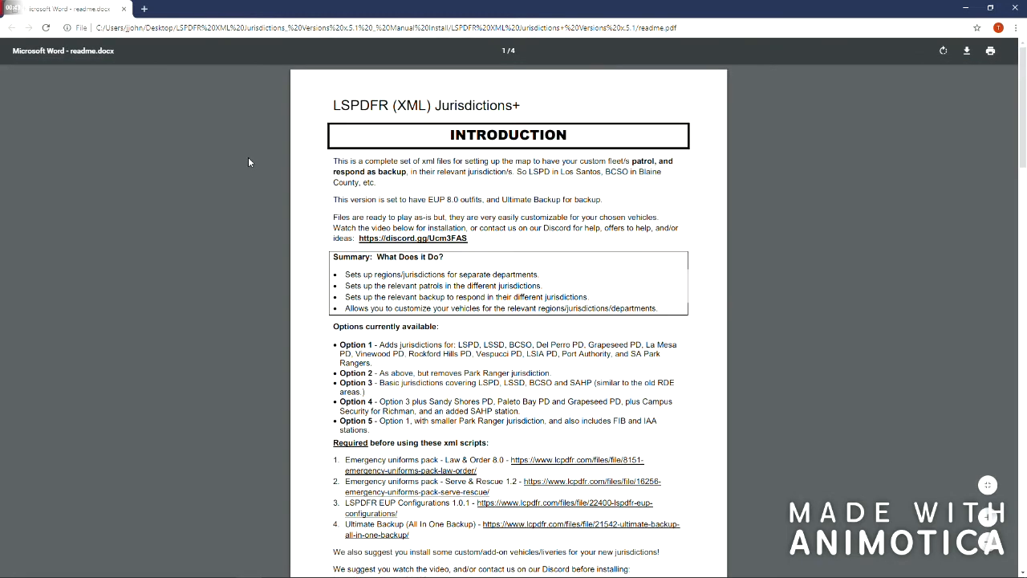
pyautogui.scroll(-3)
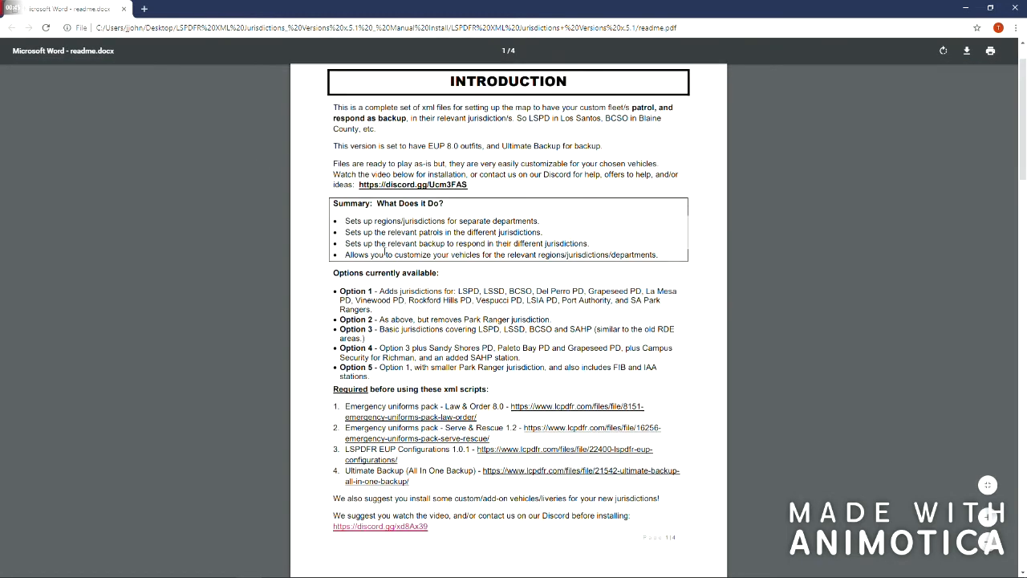
pyautogui.moveTo(334, 145); pyautogui.dragTo(425, 145)
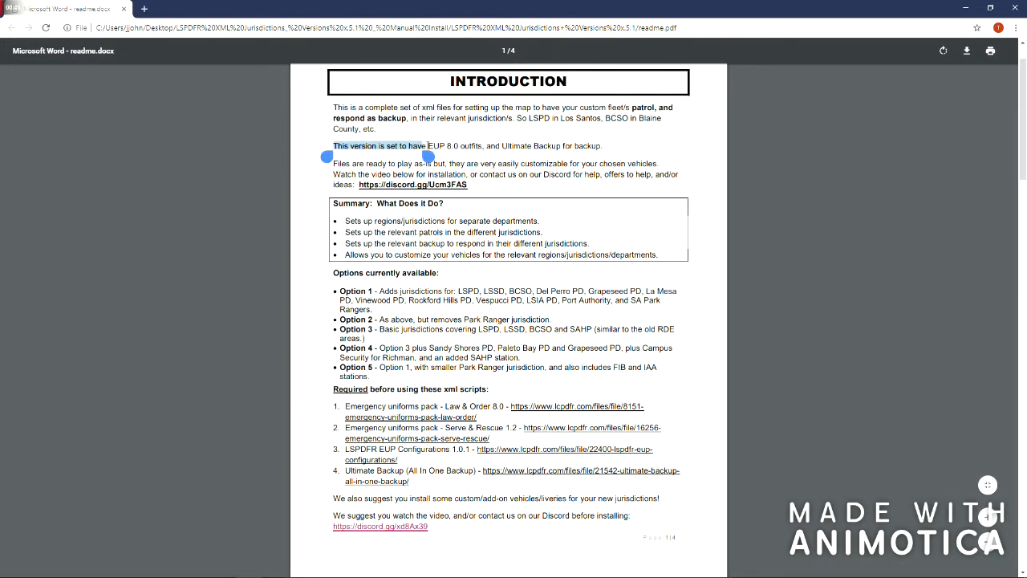
pyautogui.click(458, 144)
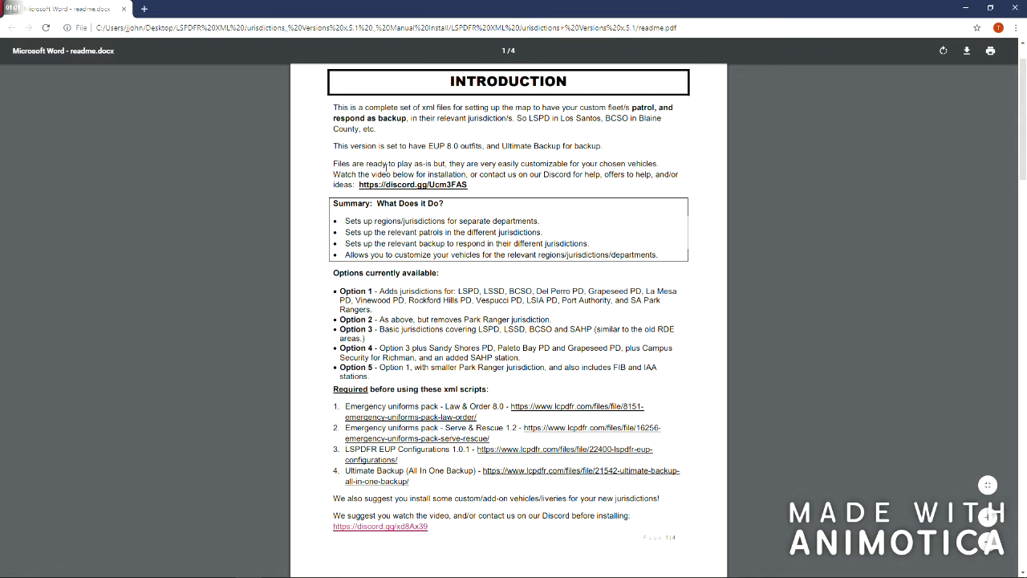
pyautogui.scroll(-3)
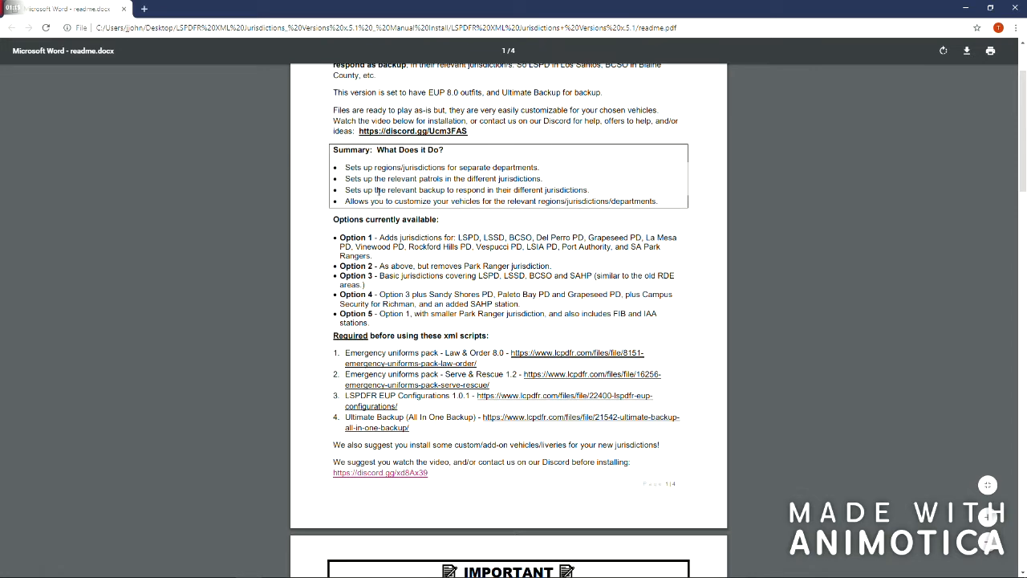
pyautogui.scroll(-3)
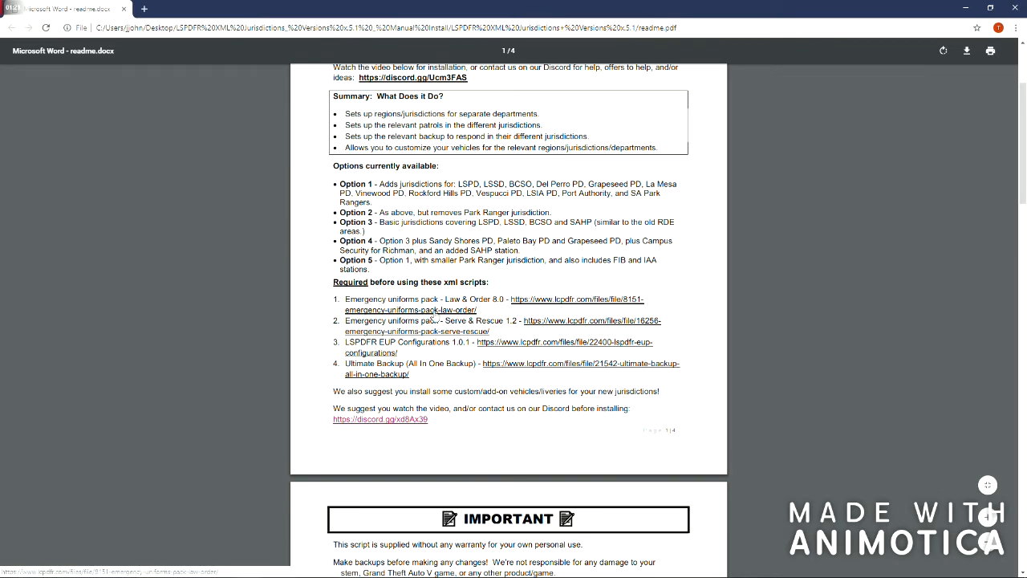
pyautogui.scroll(-3)
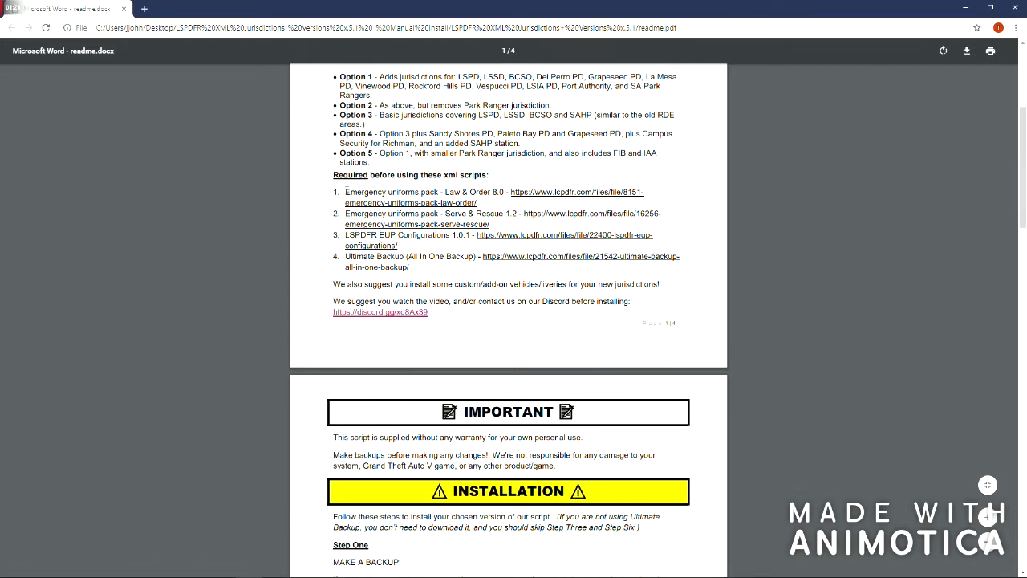
pyautogui.moveTo(347, 193); pyautogui.dragTo(520, 213)
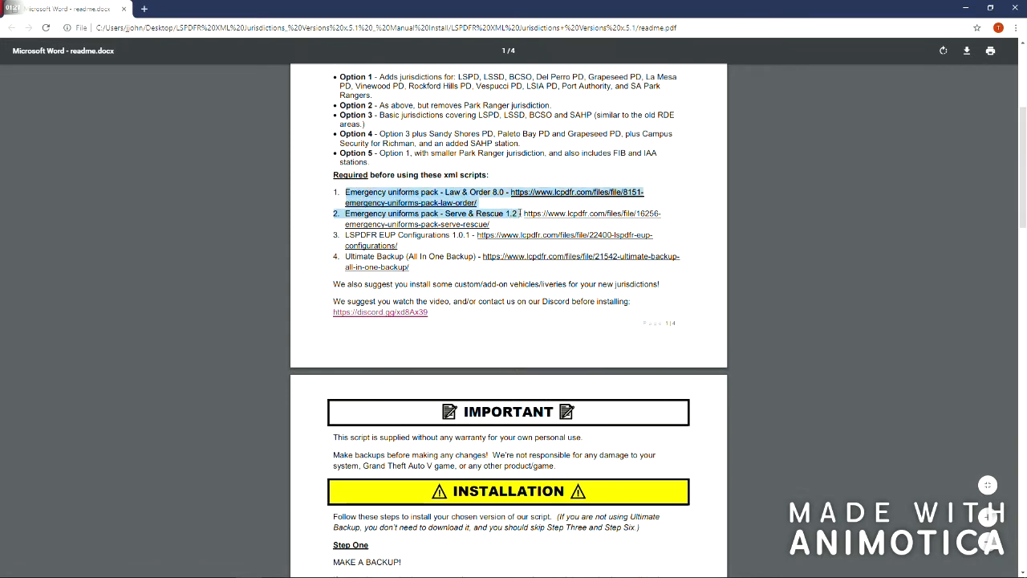
pyautogui.click(525, 199)
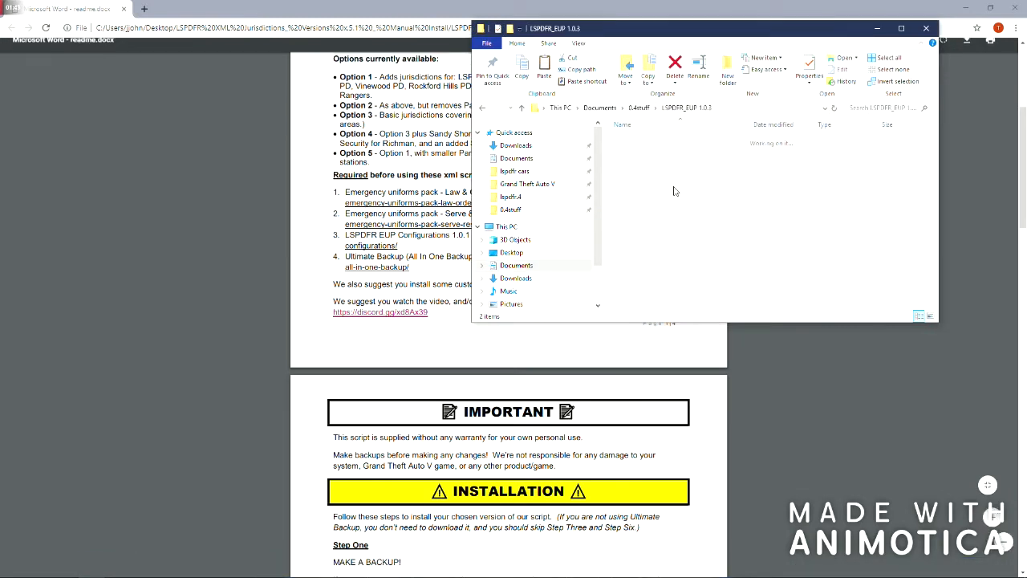
# - Browse into the EUP package's data\custom XML folder, then jump to the Grand Theft Auto V folder
pyautogui.doubleClick(510, 209)
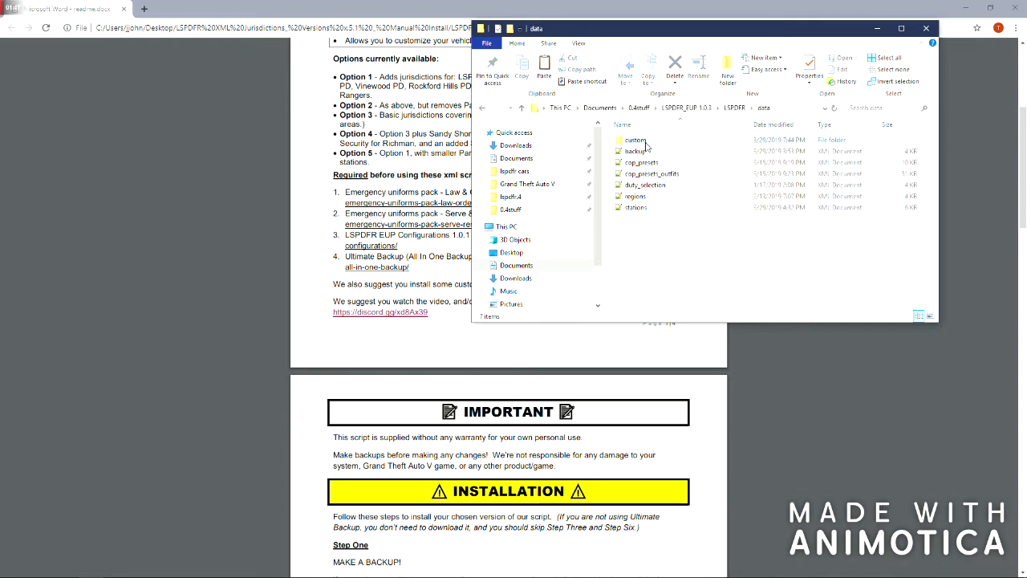
pyautogui.doubleClick(635, 139)
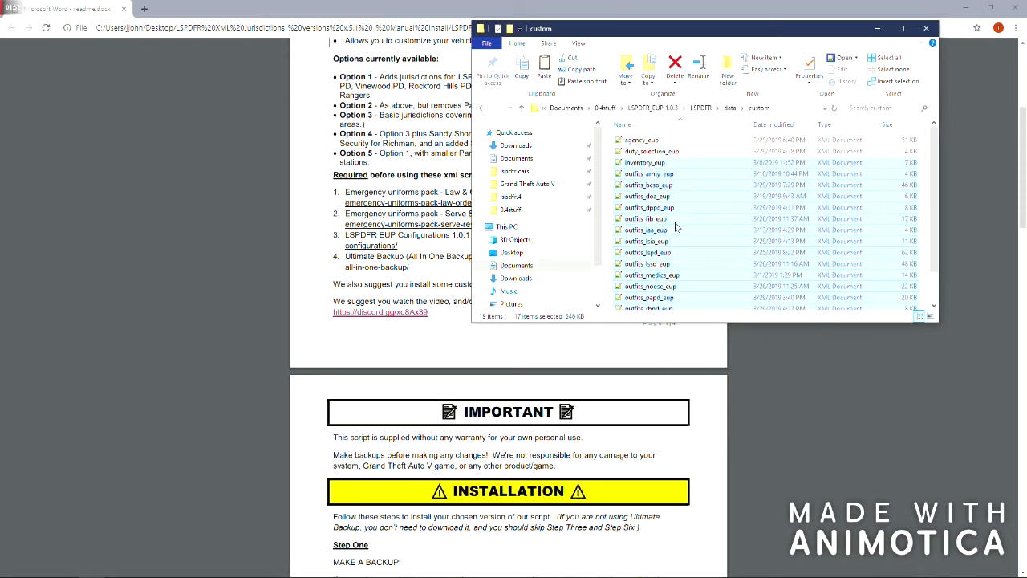
pyautogui.moveTo(652, 151)
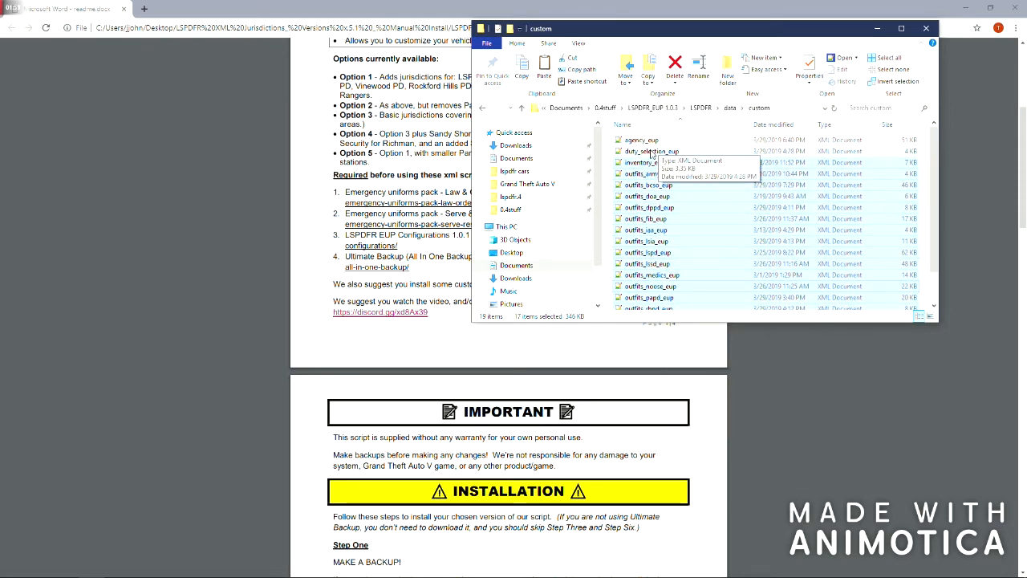
pyautogui.moveTo(531, 191)
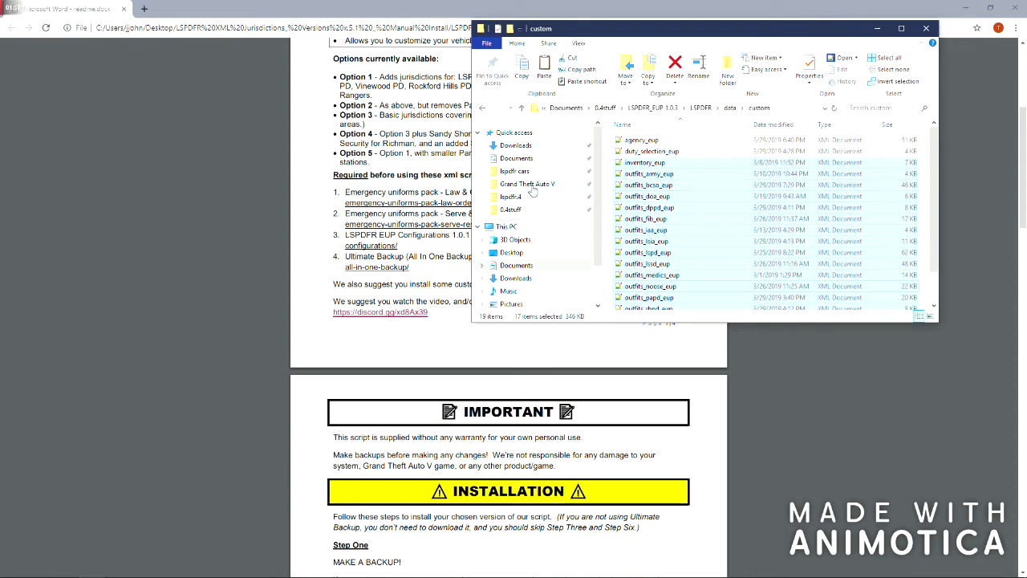
pyautogui.click(527, 183)
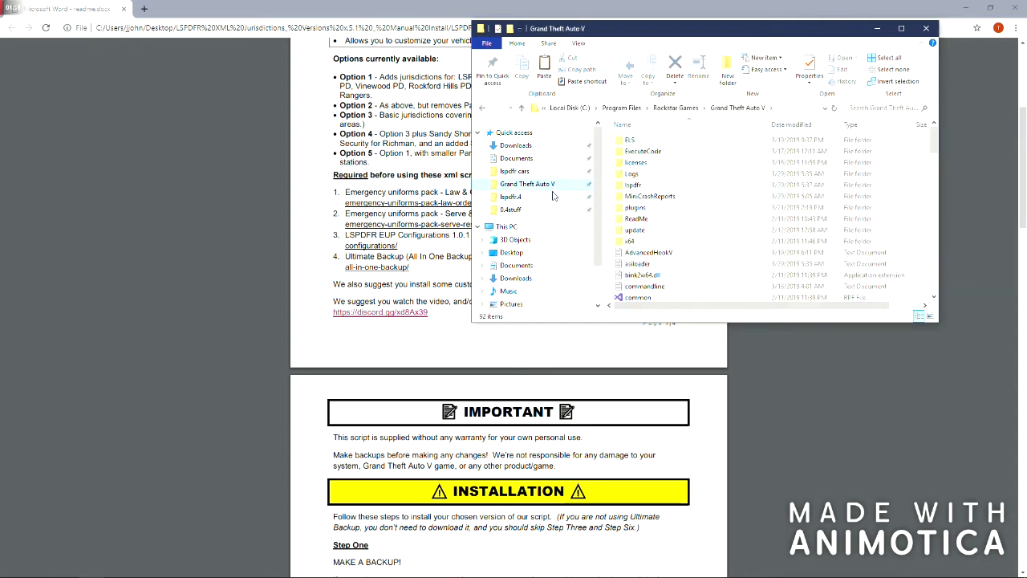
# - Open the game's lspdfr folder and scroll through its contents
pyautogui.doubleClick(632, 195)
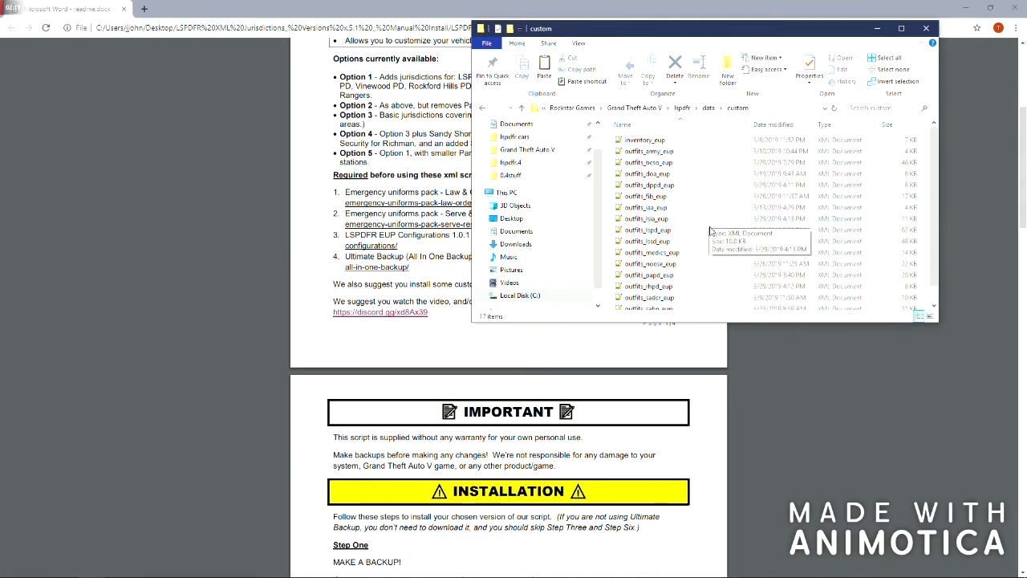
pyautogui.scroll(-3)
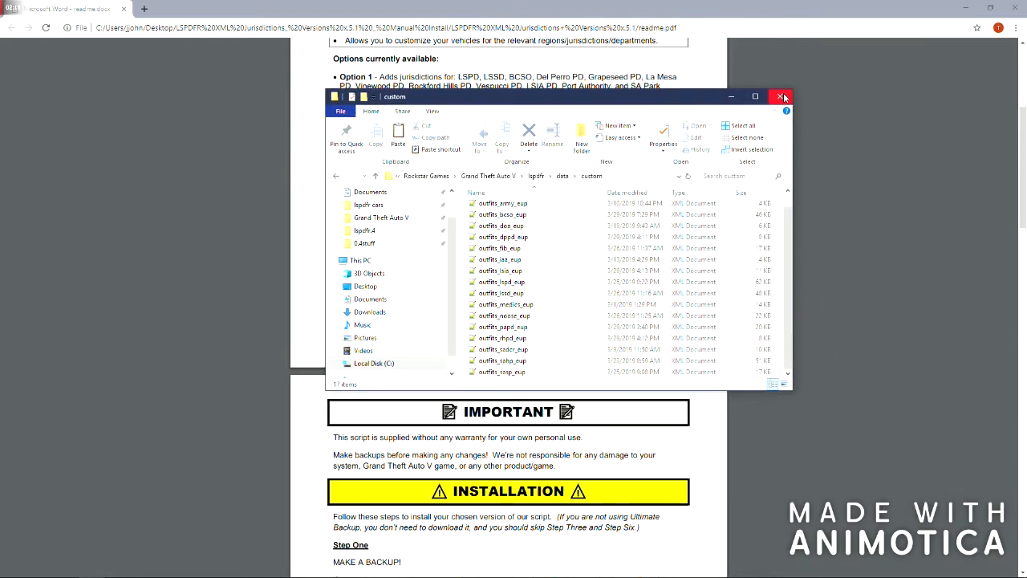
pyautogui.click(780, 97)
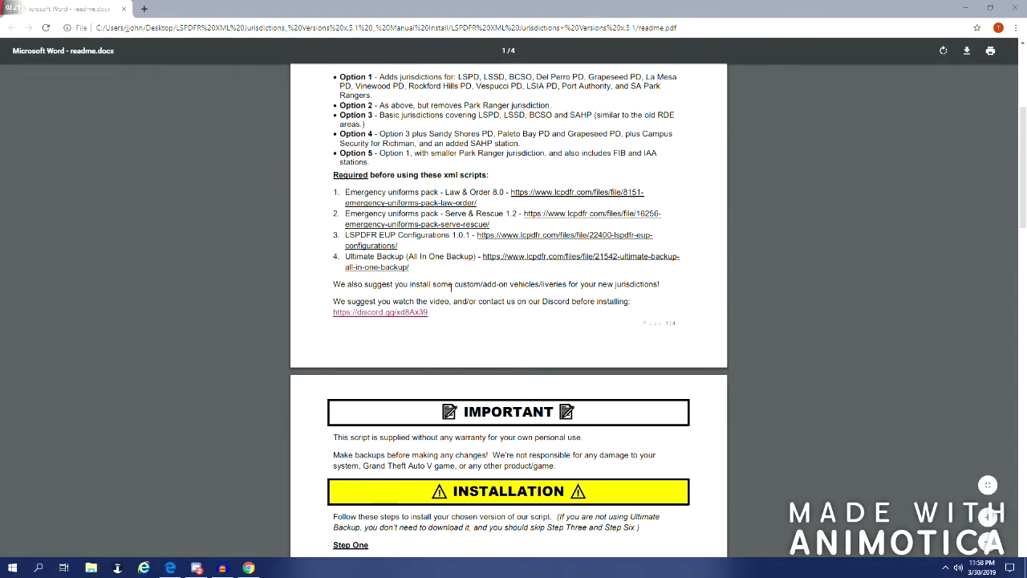
pyautogui.scroll(-3)
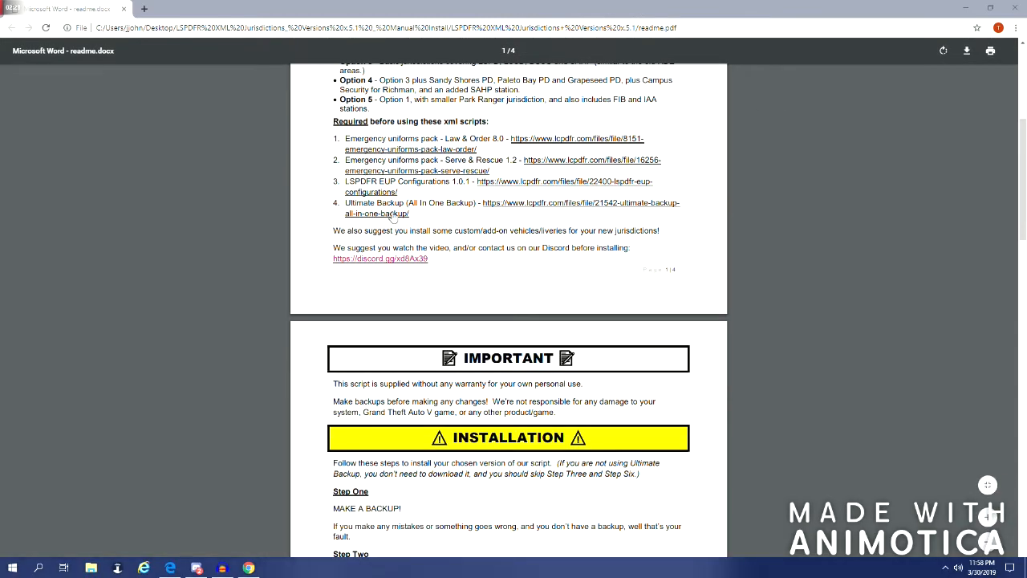
pyautogui.moveTo(490, 218)
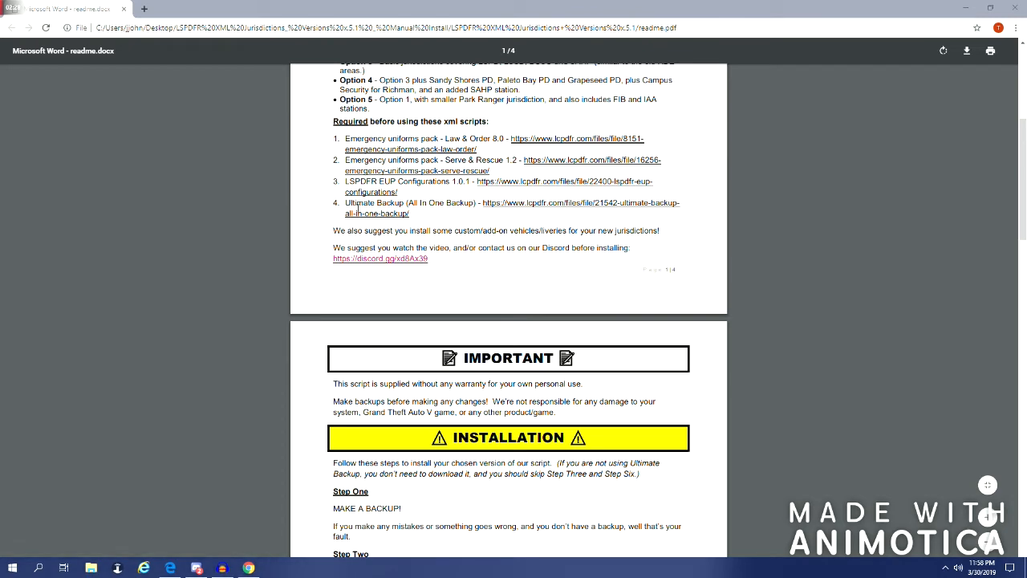
pyautogui.scroll(-3)
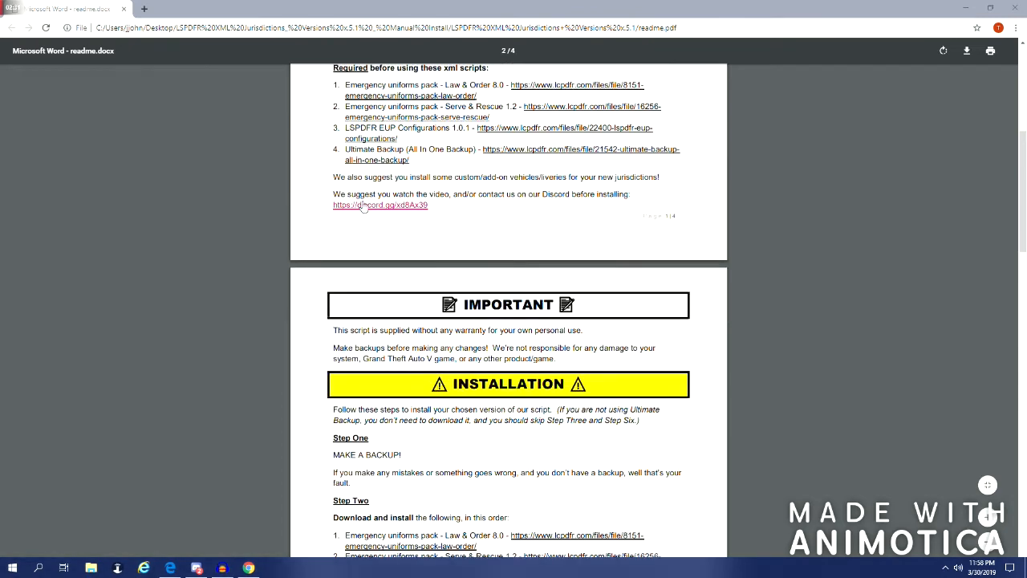
pyautogui.scroll(-3)
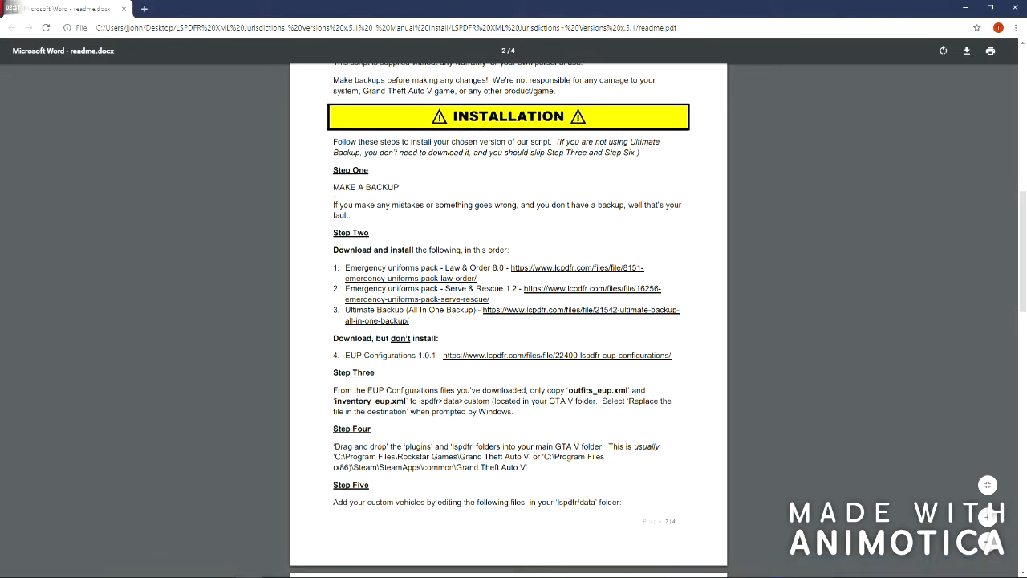
pyautogui.moveTo(334, 186); pyautogui.dragTo(404, 187)
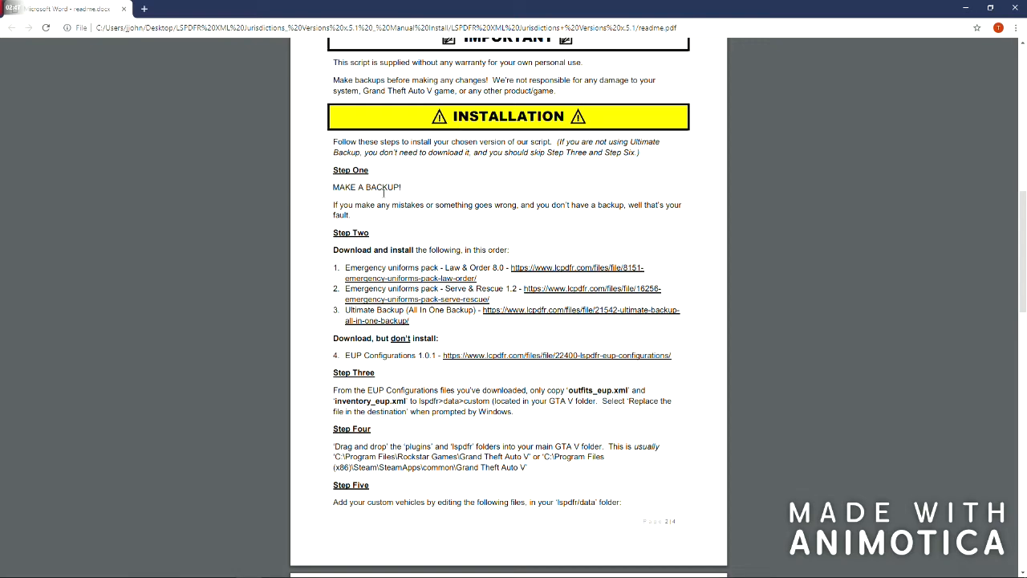
pyautogui.scroll(-3)
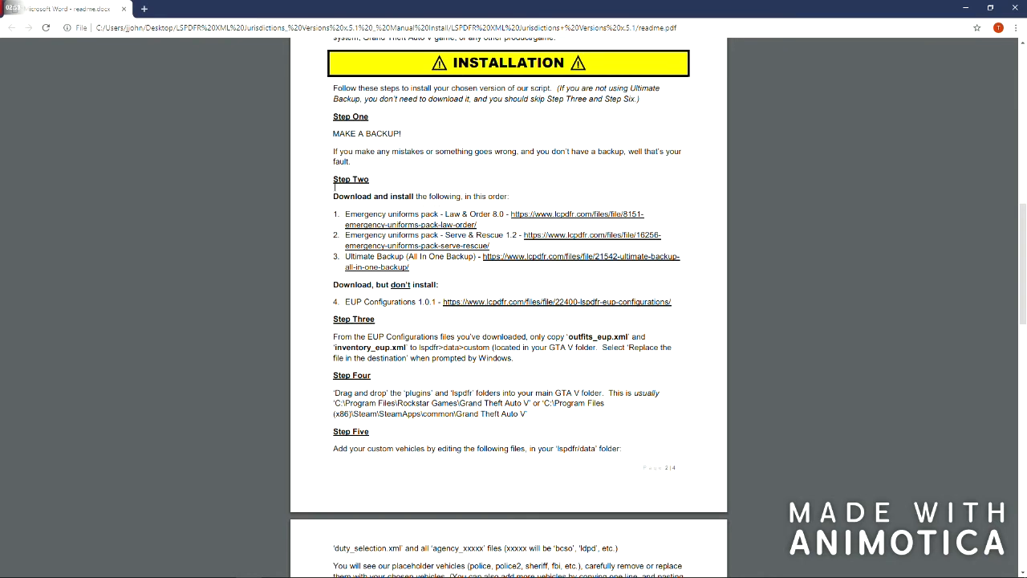
pyautogui.scroll(-3)
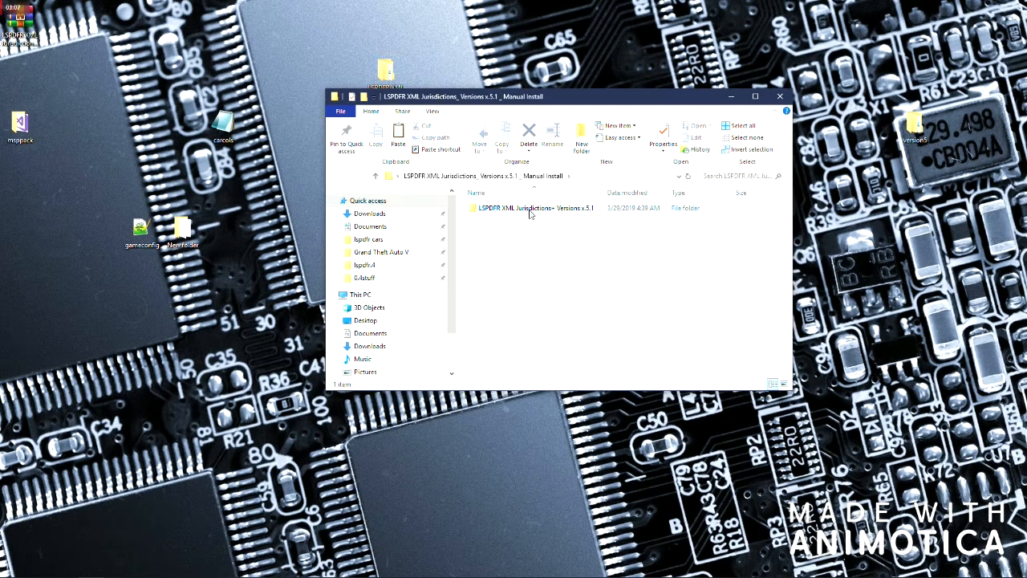
# - Open the mod's version folder, then go to the Grand Theft Auto V game folder
pyautogui.doubleClick(526, 208)
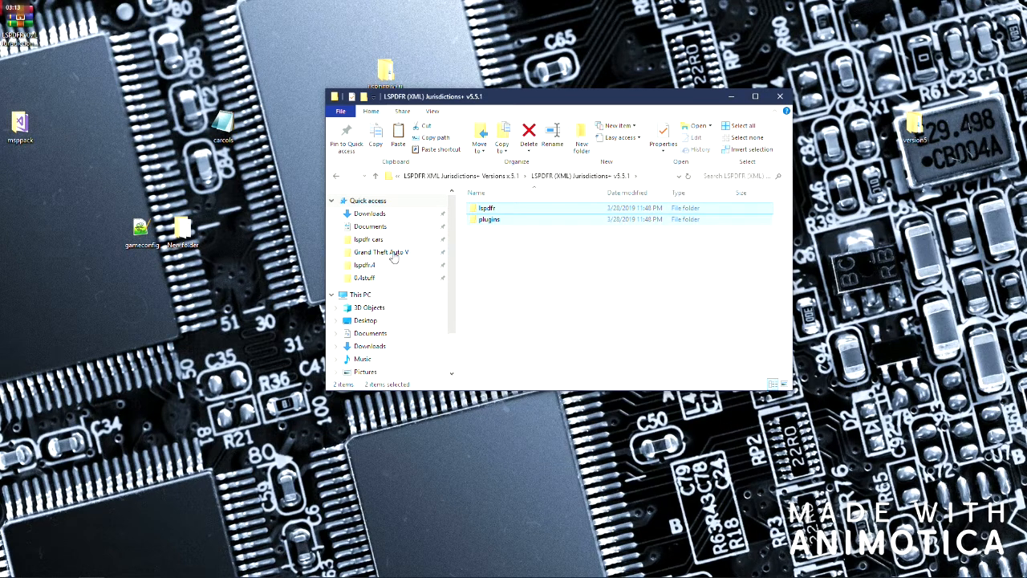
pyautogui.click(389, 252)
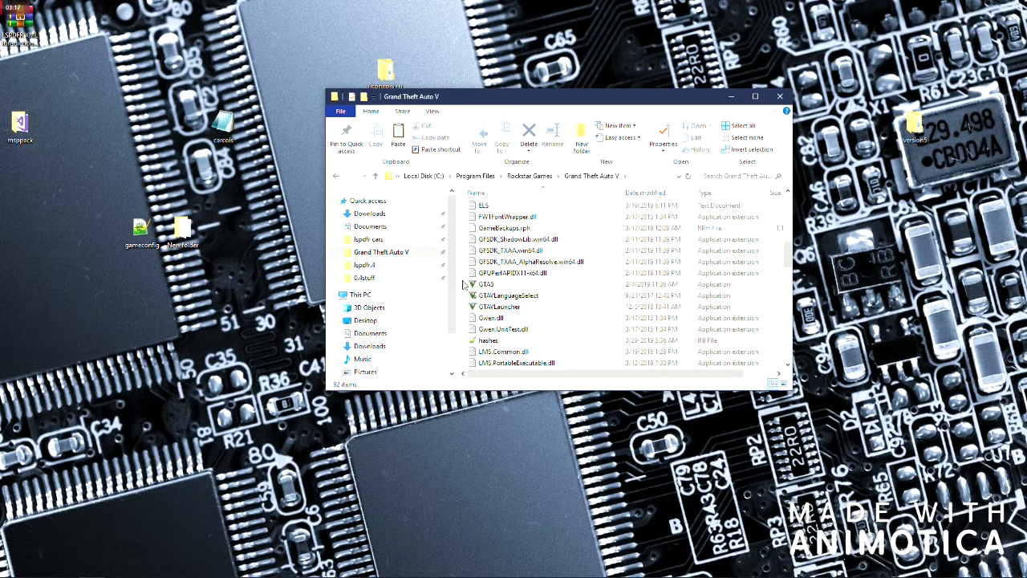
pyautogui.moveTo(520, 352)
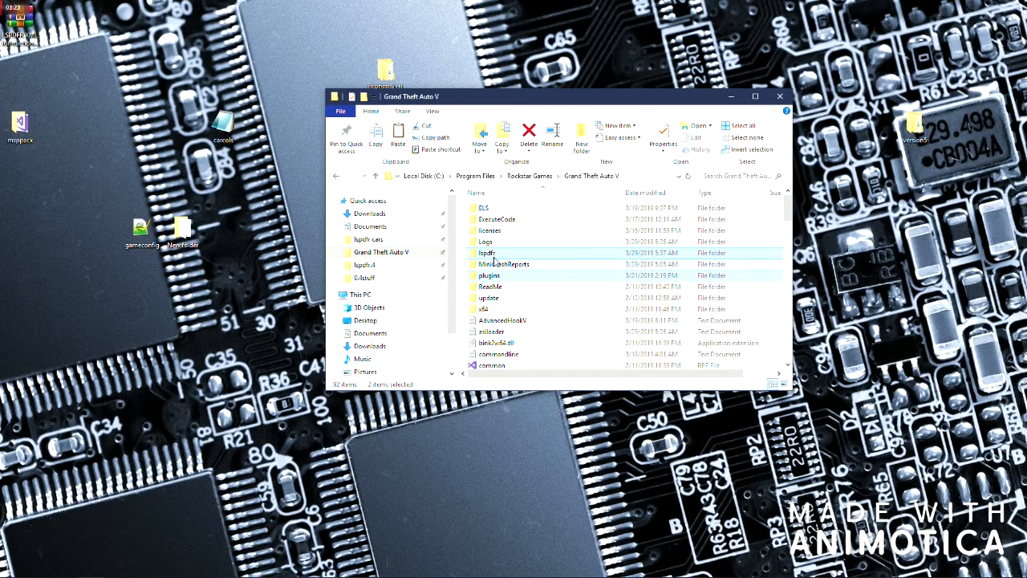
# - Navigate into lspdfr\data\custom and scroll through the outfit XML files
pyautogui.doubleClick(488, 254)
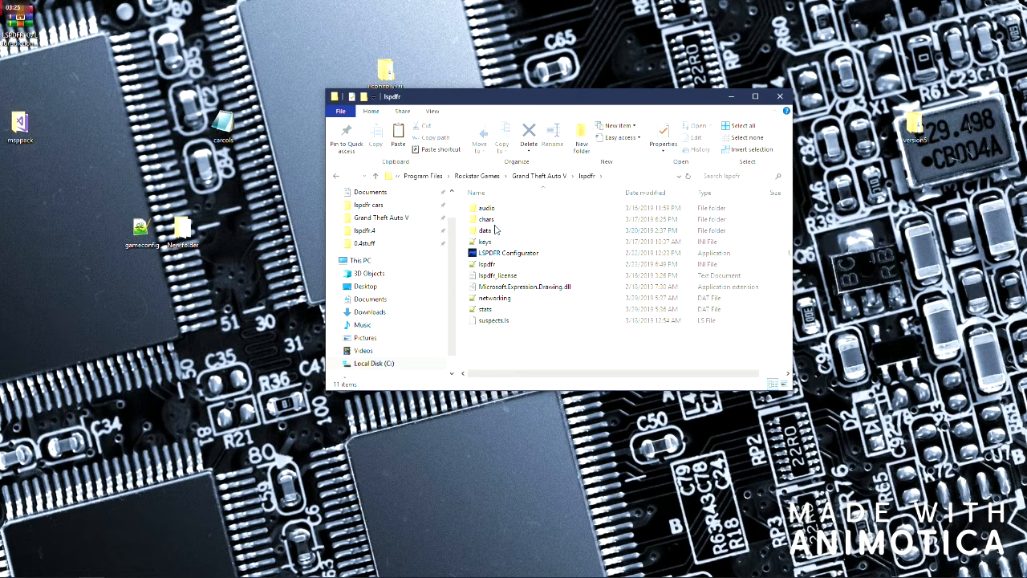
pyautogui.moveTo(501, 235)
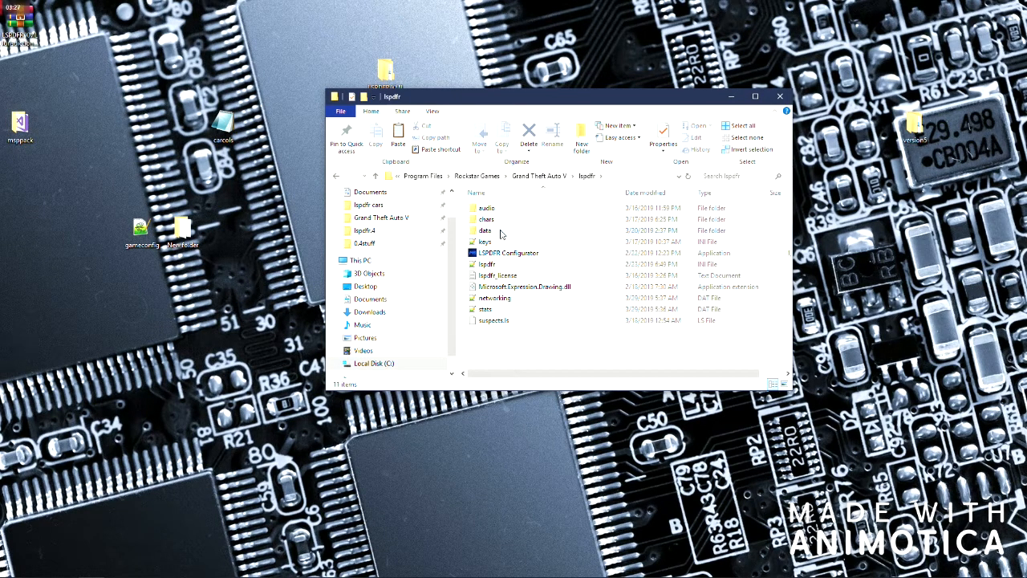
pyautogui.doubleClick(485, 231)
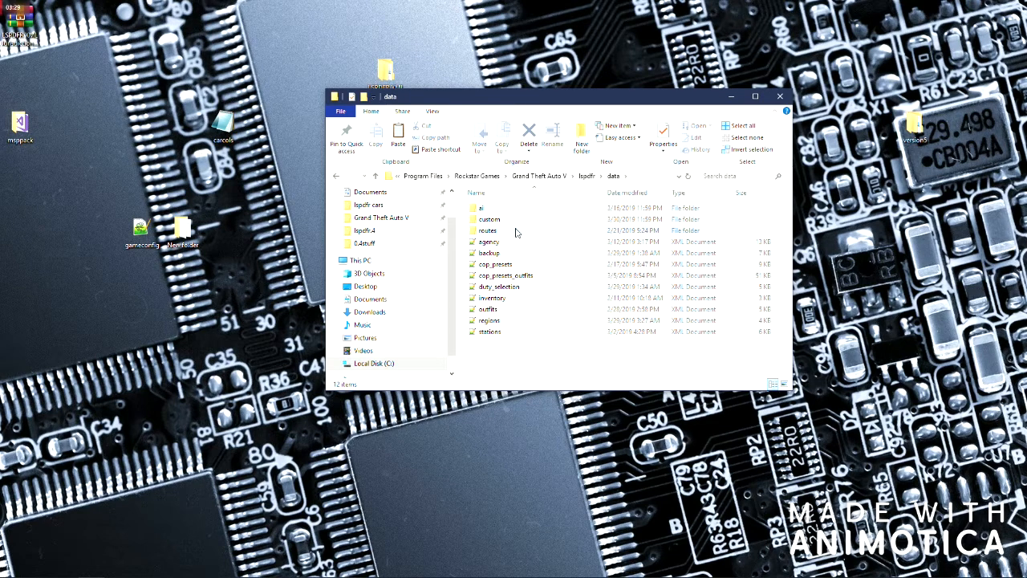
pyautogui.doubleClick(490, 218)
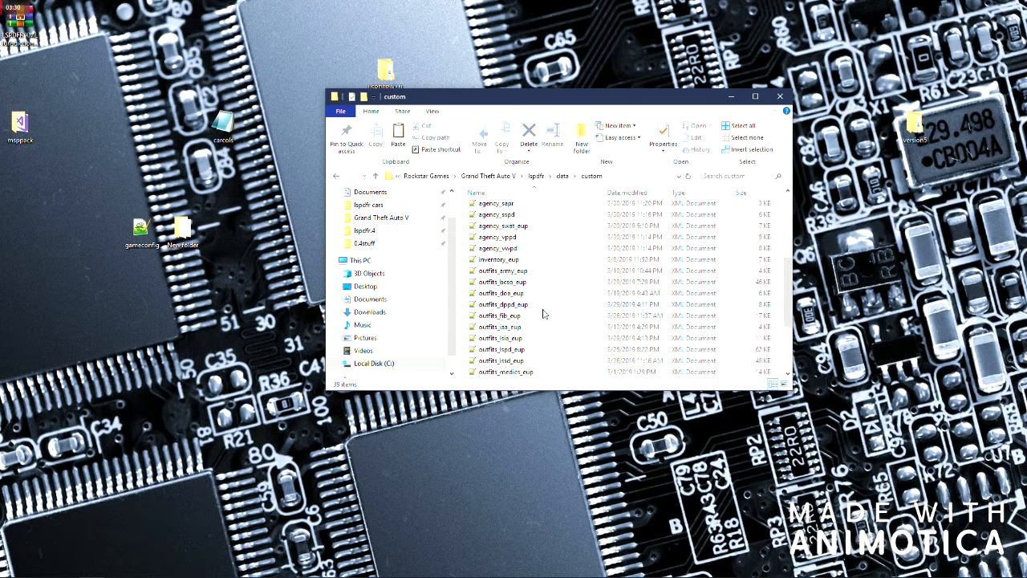
pyautogui.scroll(-3)
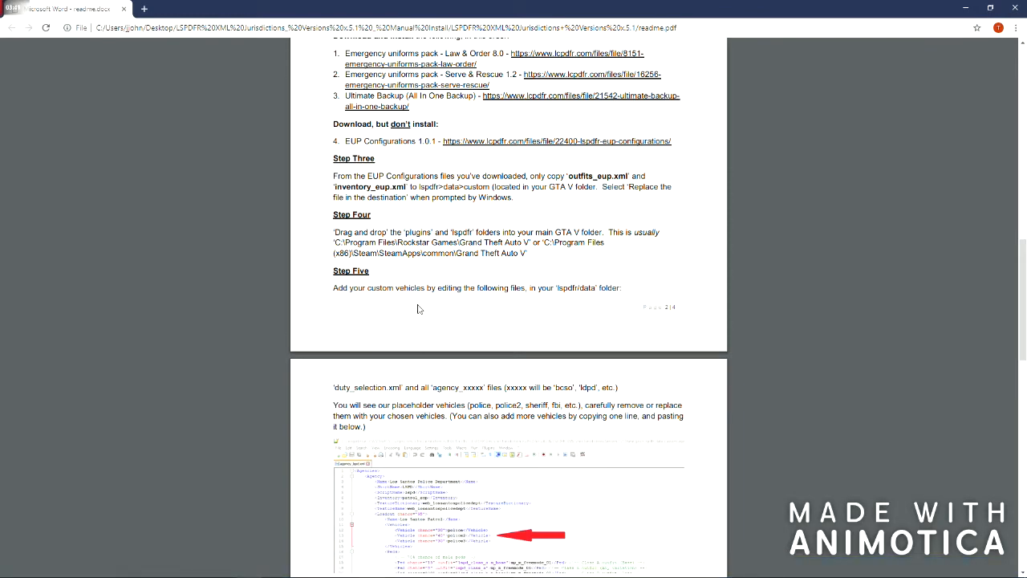
pyautogui.scroll(-3)
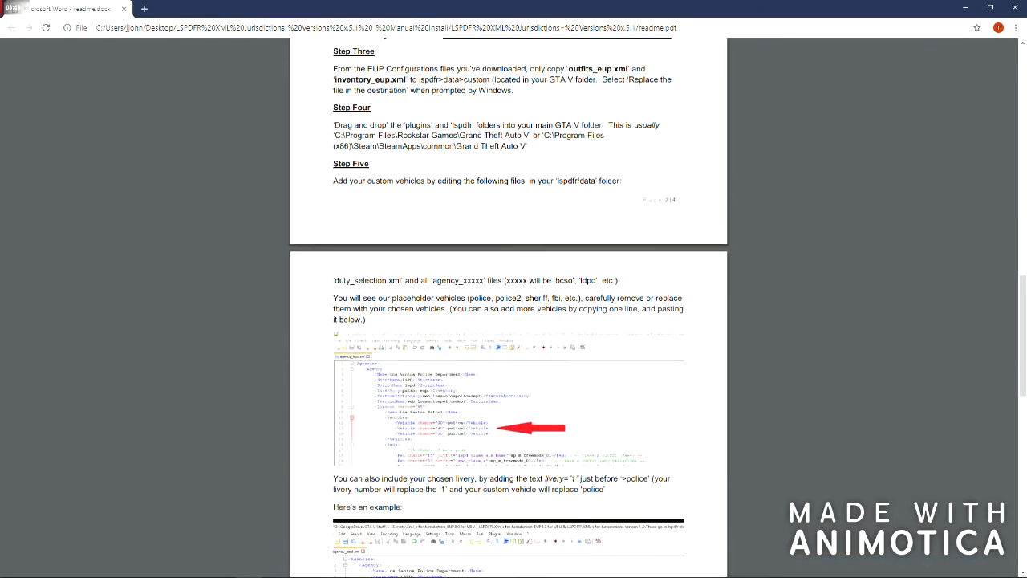
pyautogui.scroll(-3)
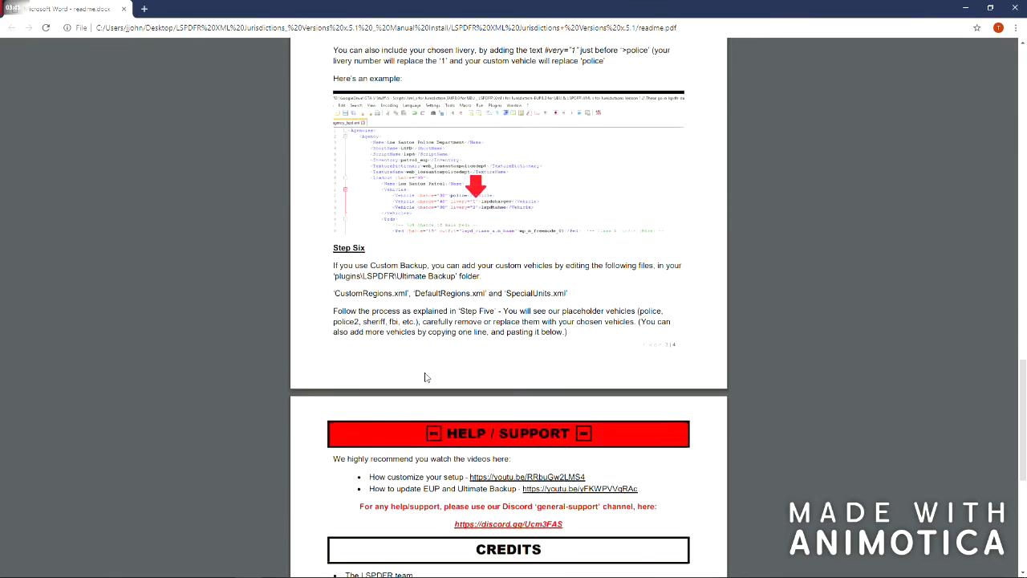
pyautogui.scroll(-3)
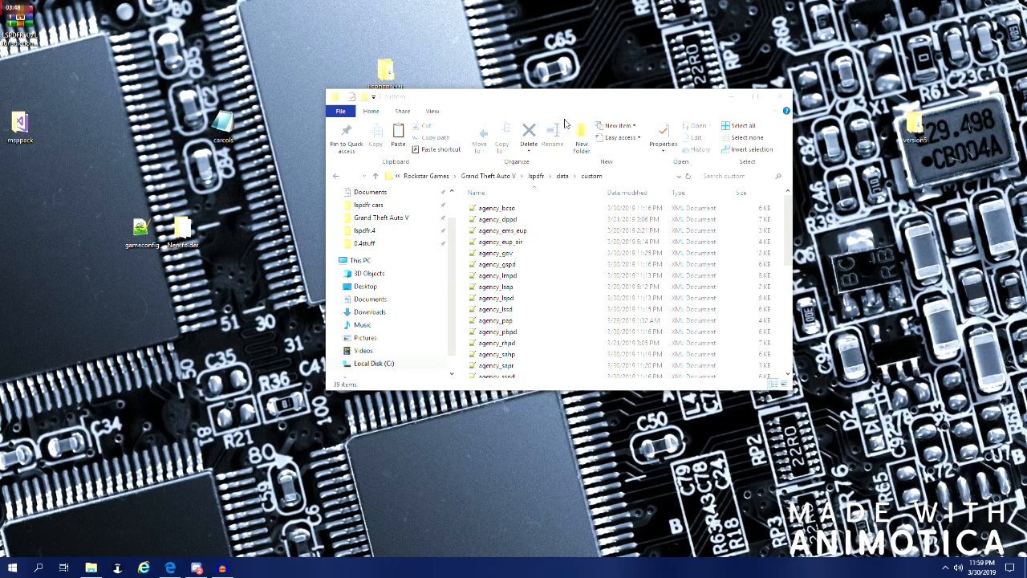
# - Move the Explorer window aside and open agency_bcso.xml in Notepad++
pyautogui.moveTo(554, 97); pyautogui.dragTo(706, 22)
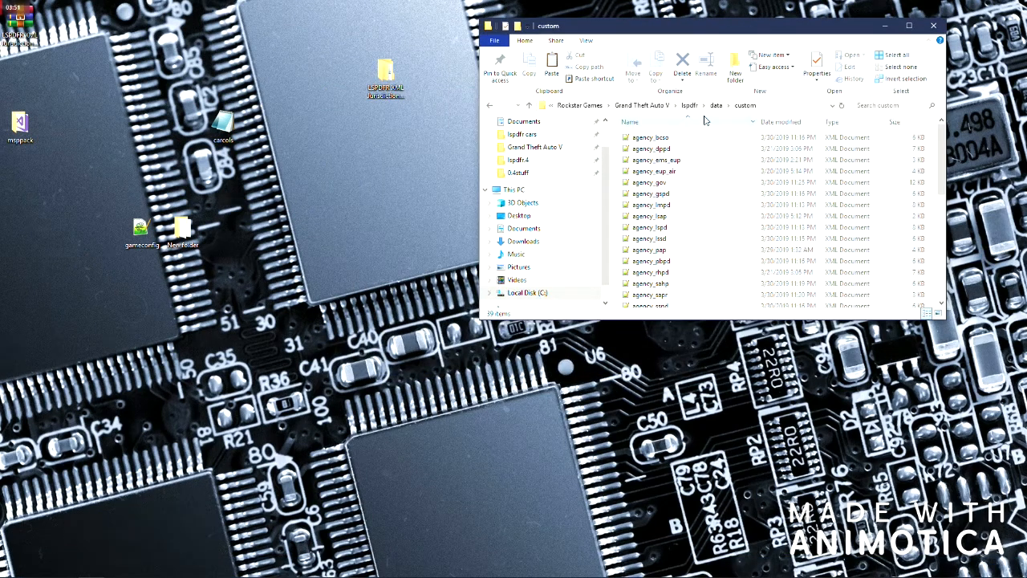
pyautogui.click(650, 138)
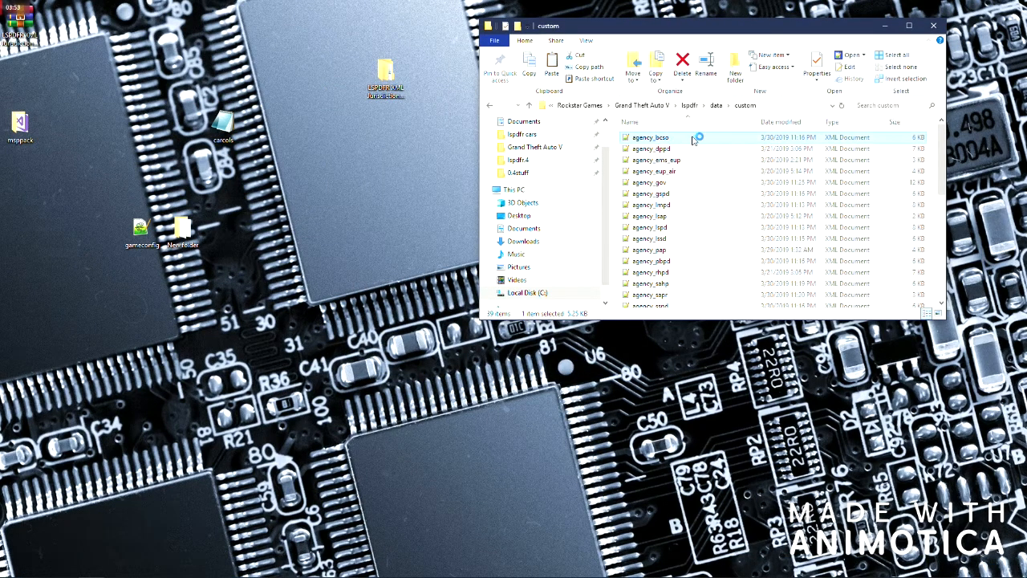
pyautogui.doubleClick(650, 138)
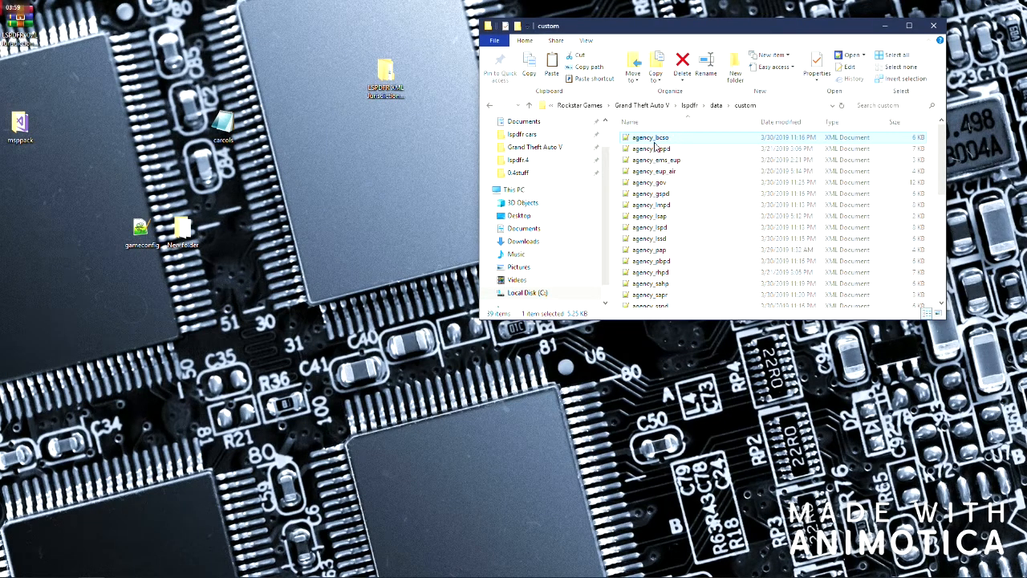
pyautogui.doubleClick(650, 138)
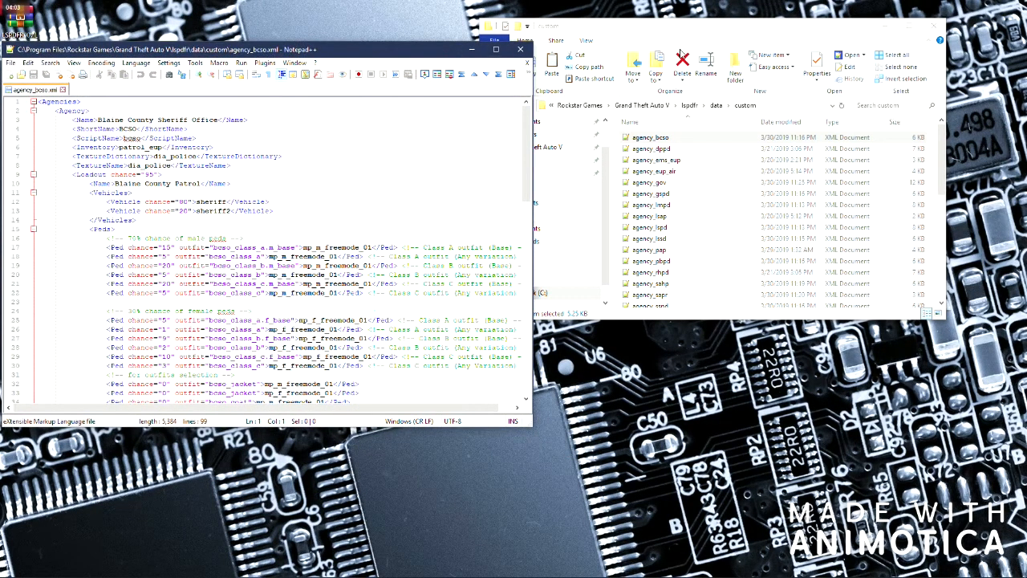
pyautogui.click(650, 137)
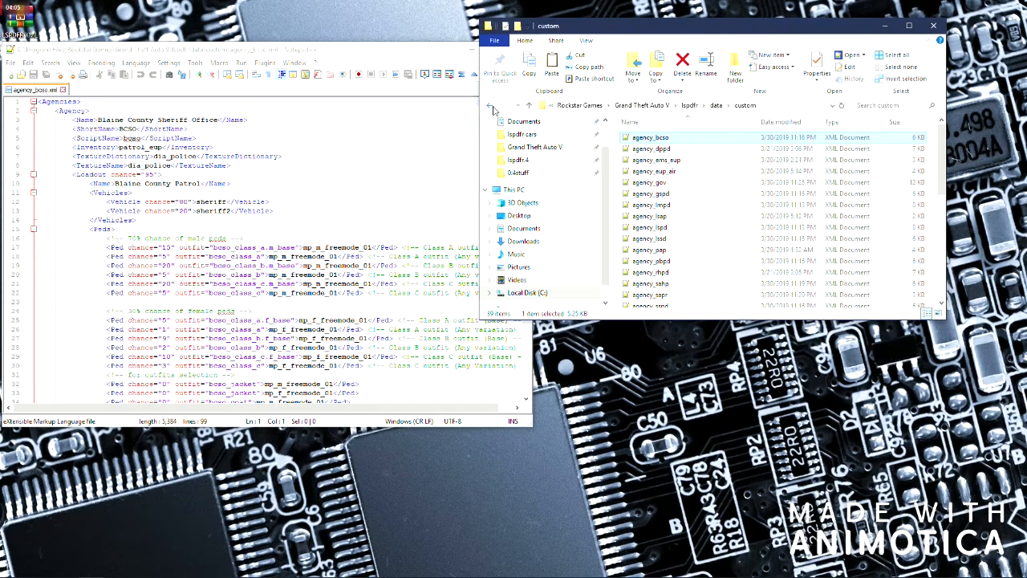
# - Open duty_selection.xml from data, then go into plugins\LSPDFR\UltimateBackup for CustomRegions.xml
pyautogui.click(489, 106)
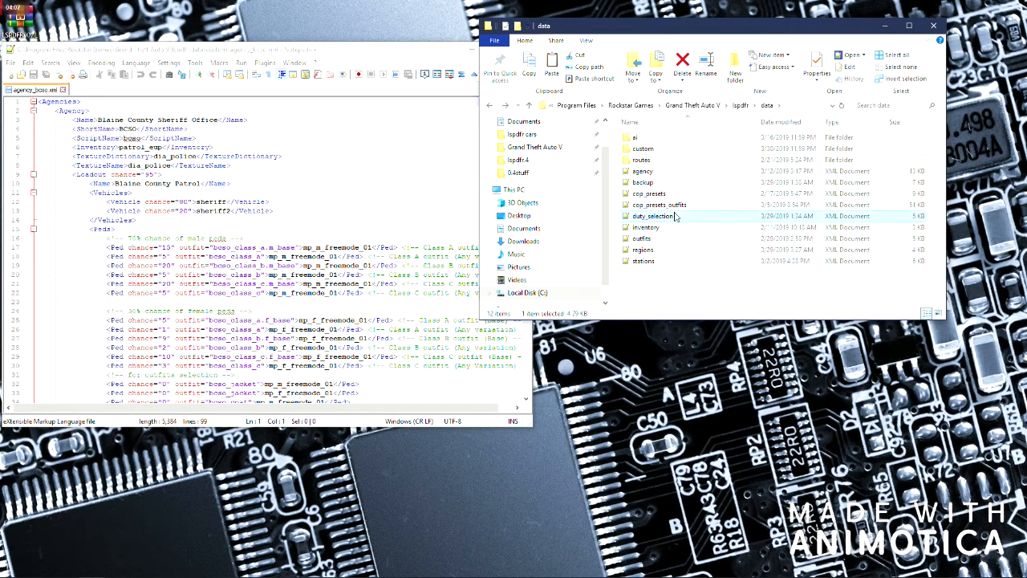
pyautogui.doubleClick(652, 215)
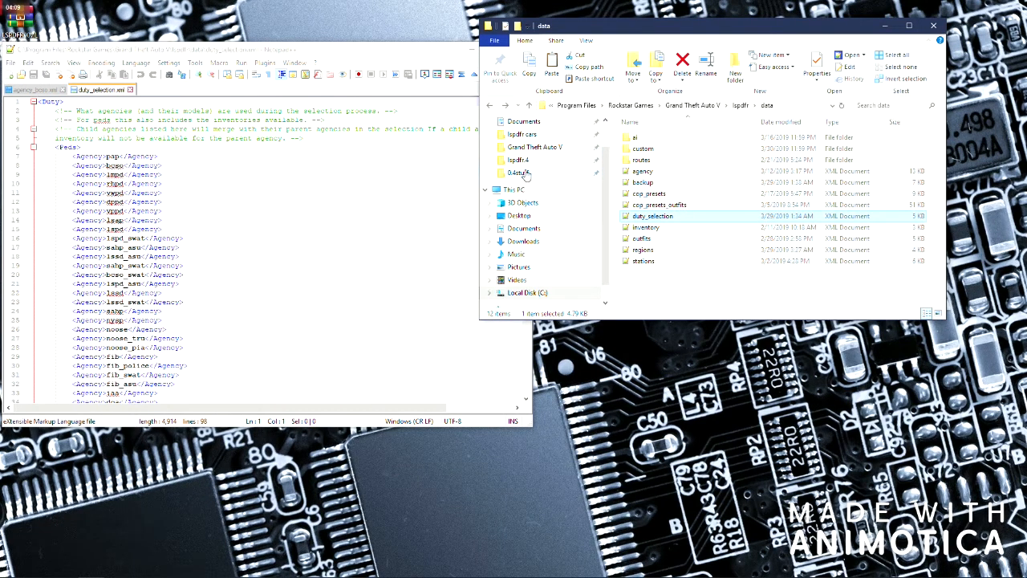
pyautogui.click(535, 147)
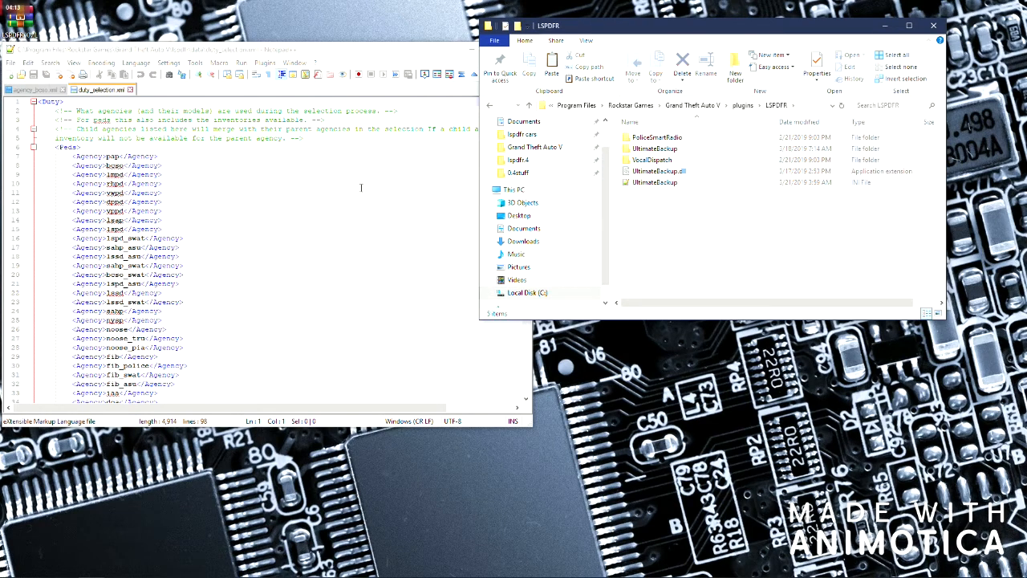
pyautogui.click(655, 147)
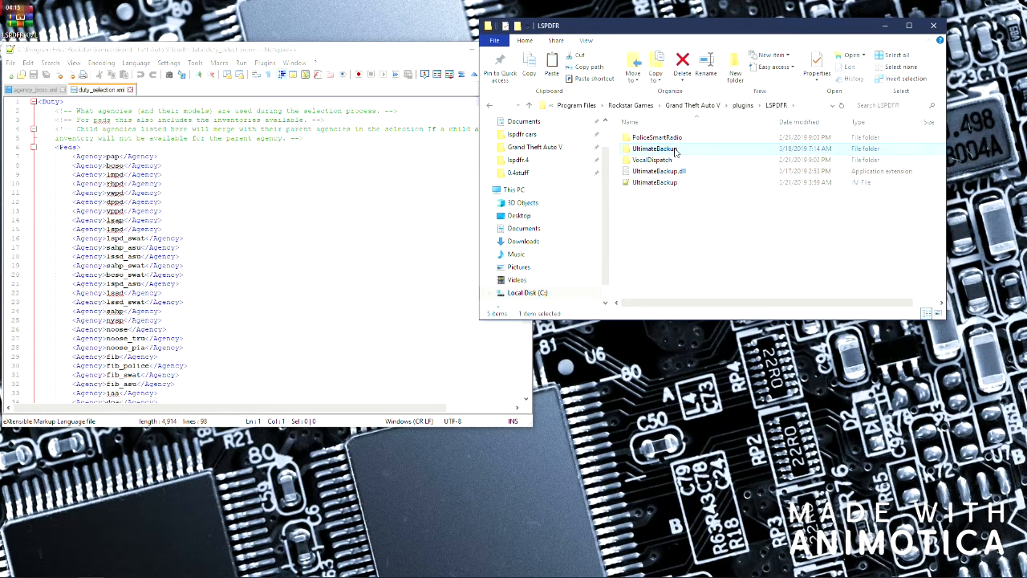
pyautogui.doubleClick(654, 148)
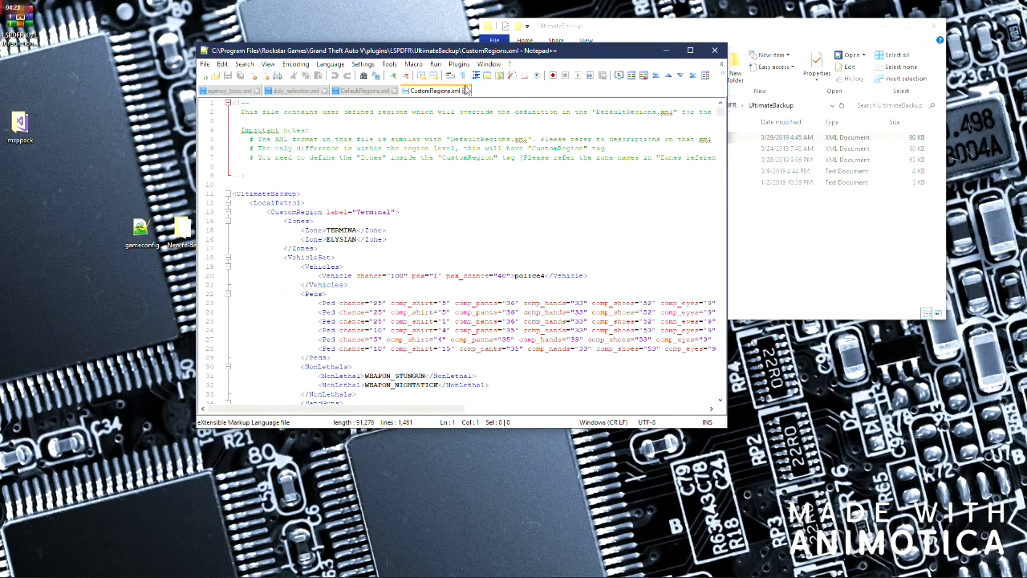
# - Maximize Notepad++ and place agency_bcso.xml beside CustomRegions.xml in a split view
pyautogui.click(690, 50)
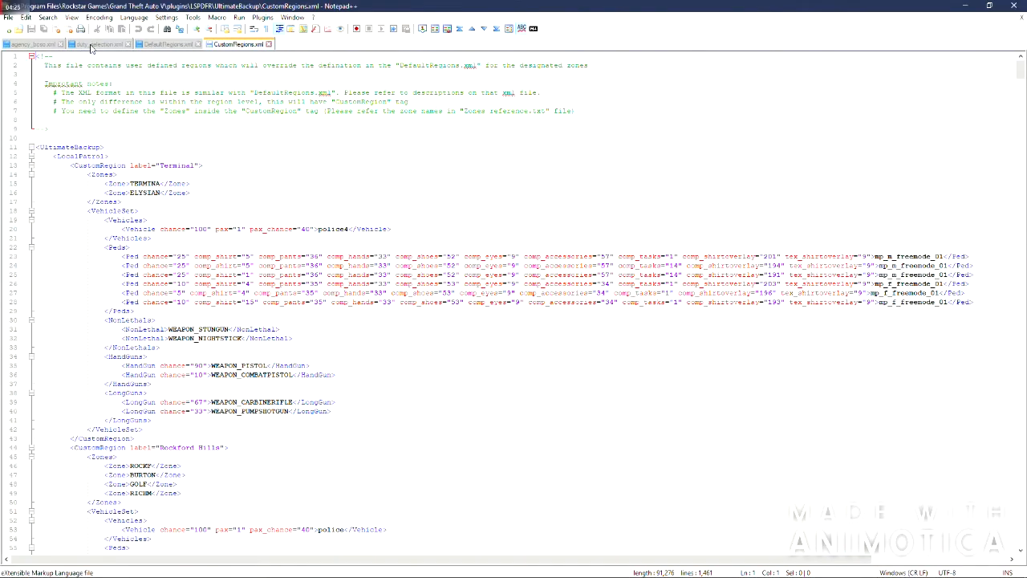
pyautogui.click(93, 45)
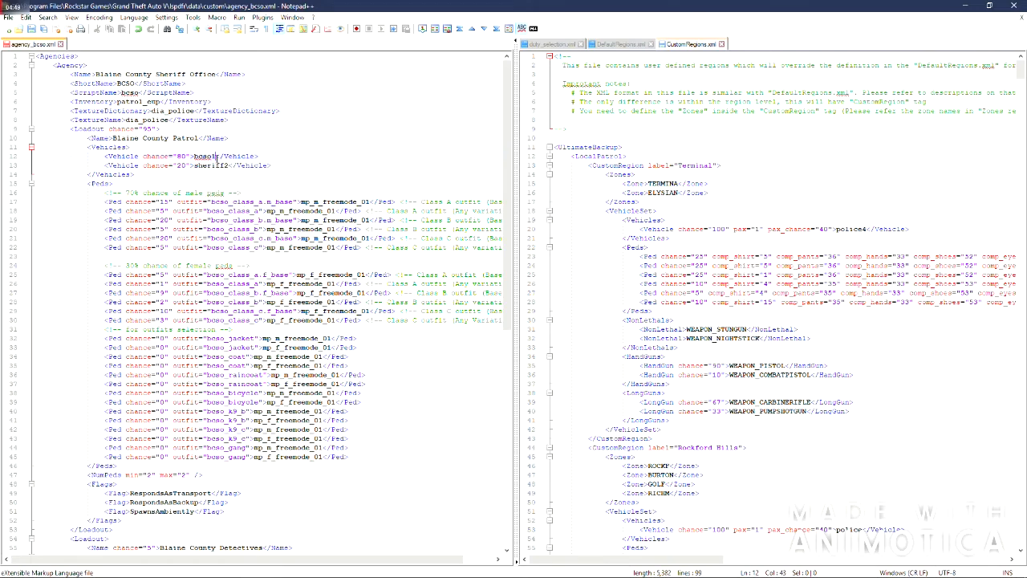
pyautogui.write('charger')
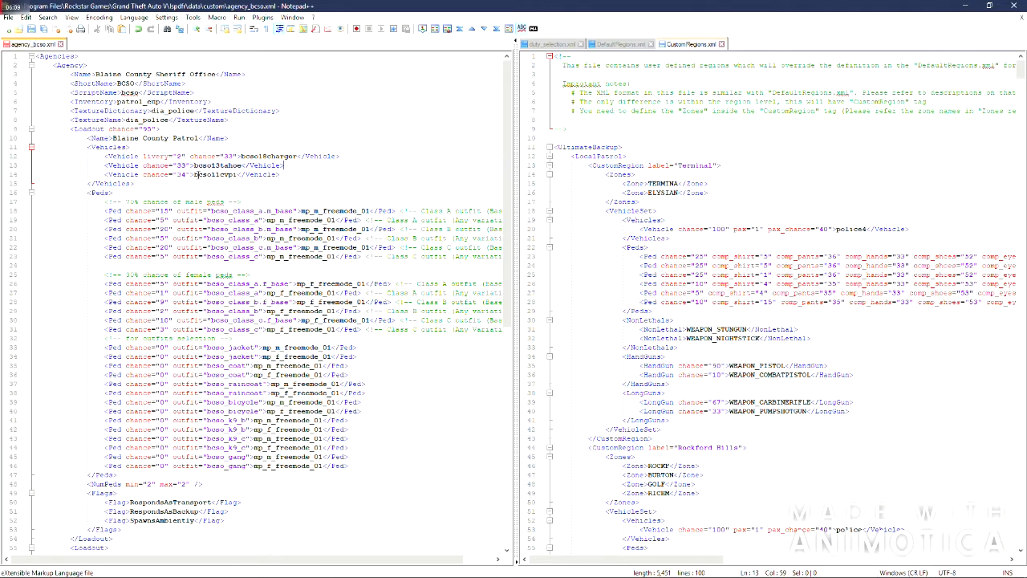
pyautogui.scroll(-3)
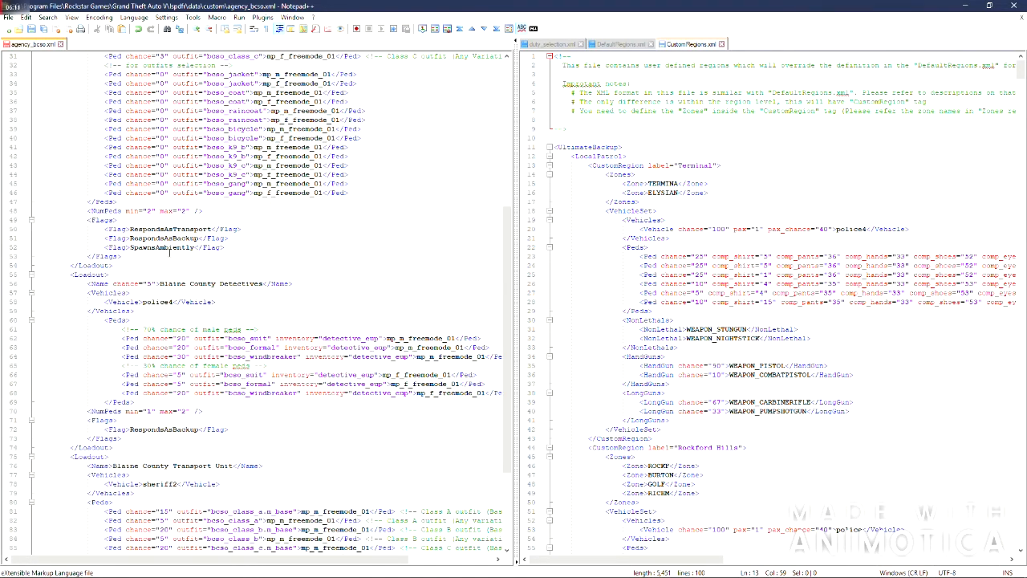
pyautogui.scroll(-3)
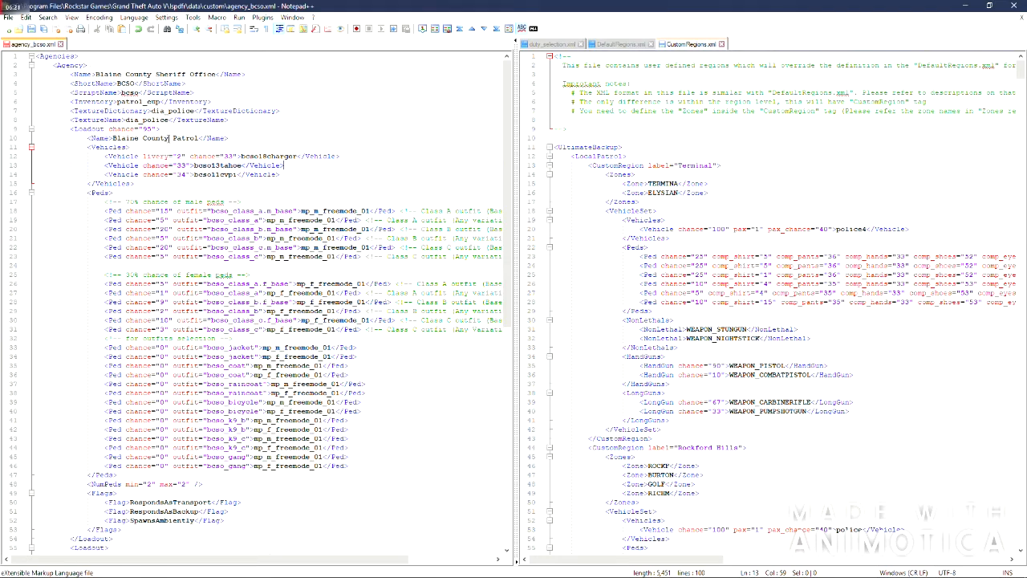
pyautogui.scroll(-3)
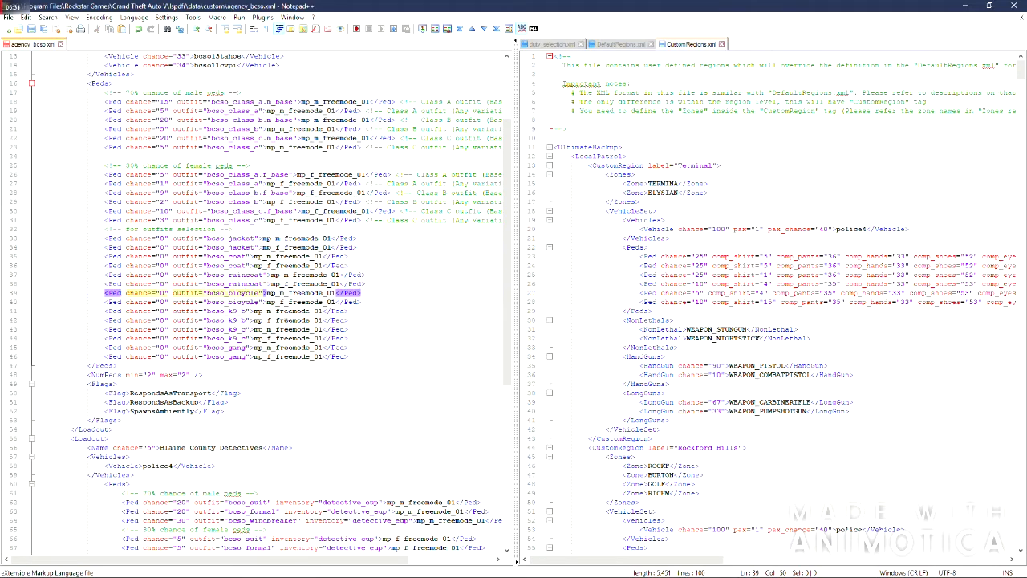
pyautogui.scroll(-3)
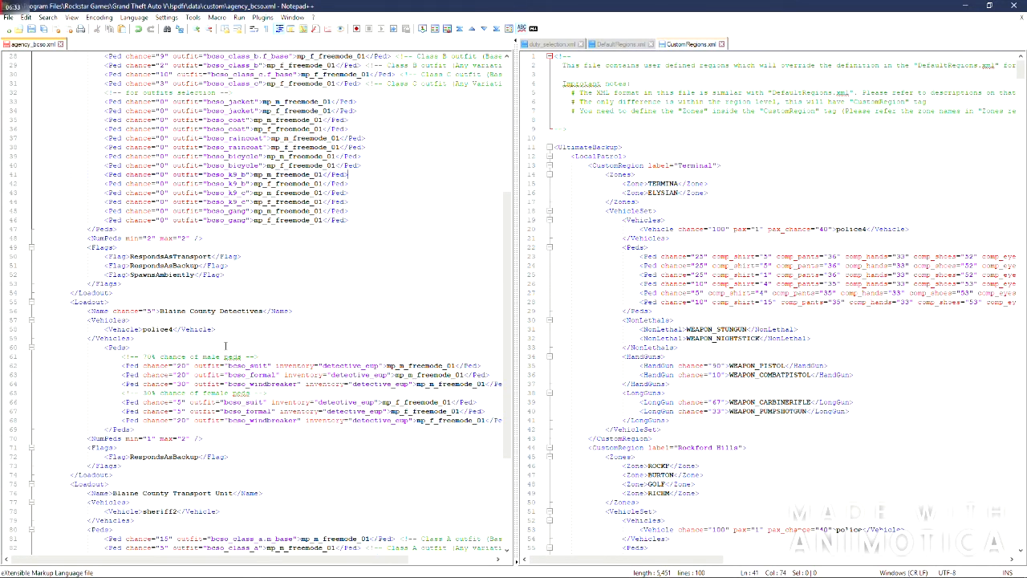
pyautogui.scroll(-3)
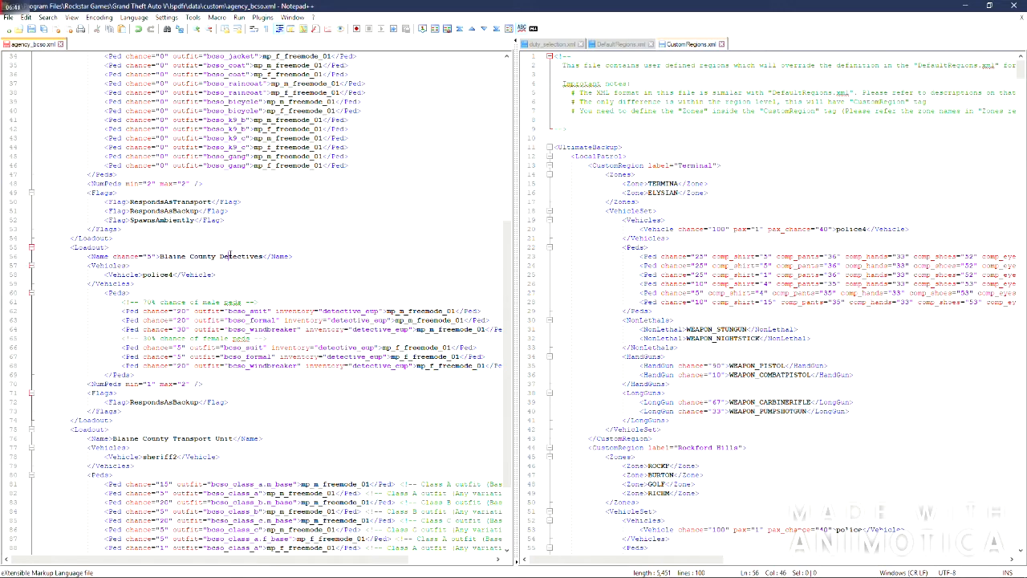
# - Replace the word Detectives with Unmarked in the Blaine County outfit name
pyautogui.doubleClick(241, 257)
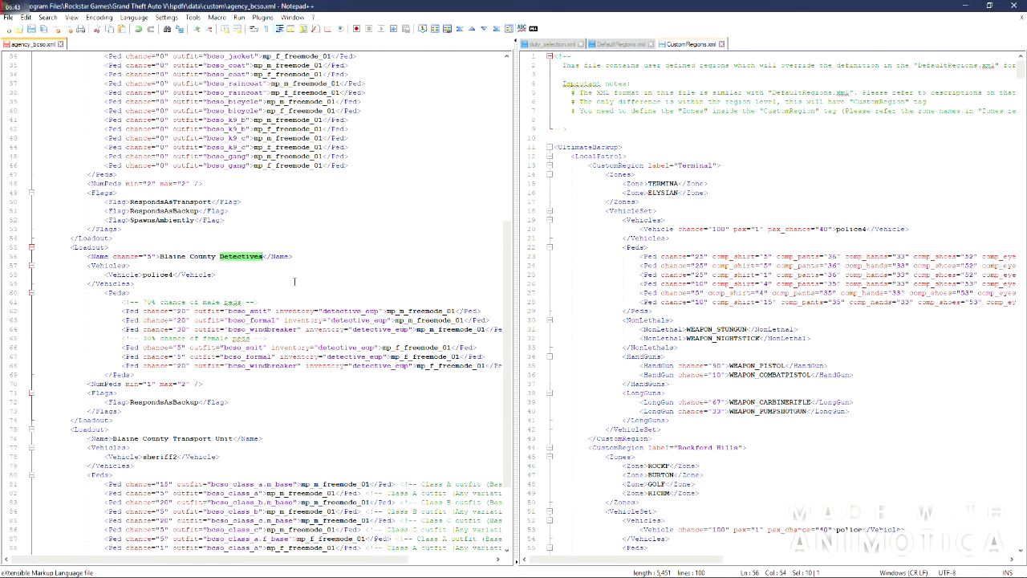
pyautogui.write('Unmarked')
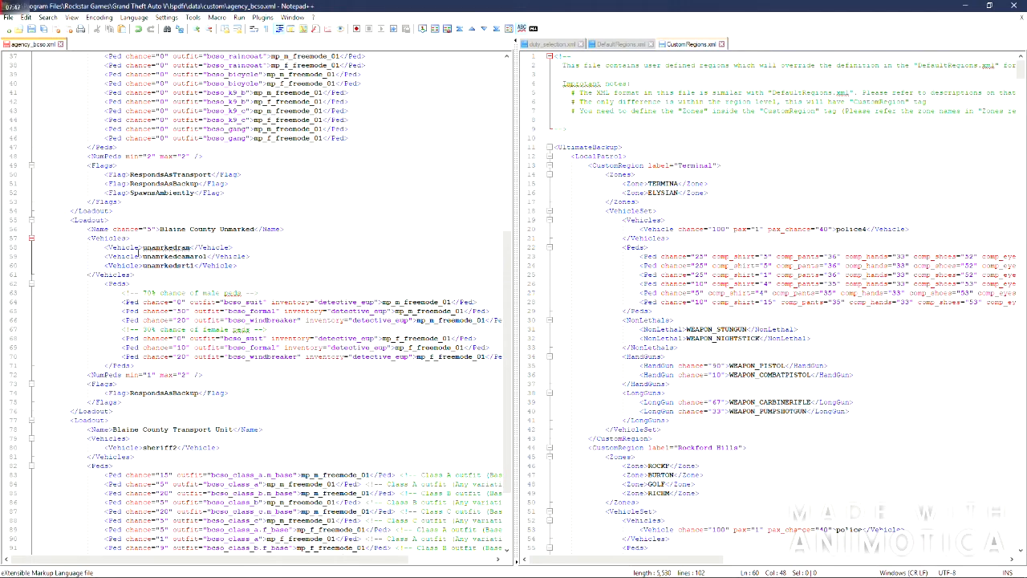
pyautogui.scroll(-3)
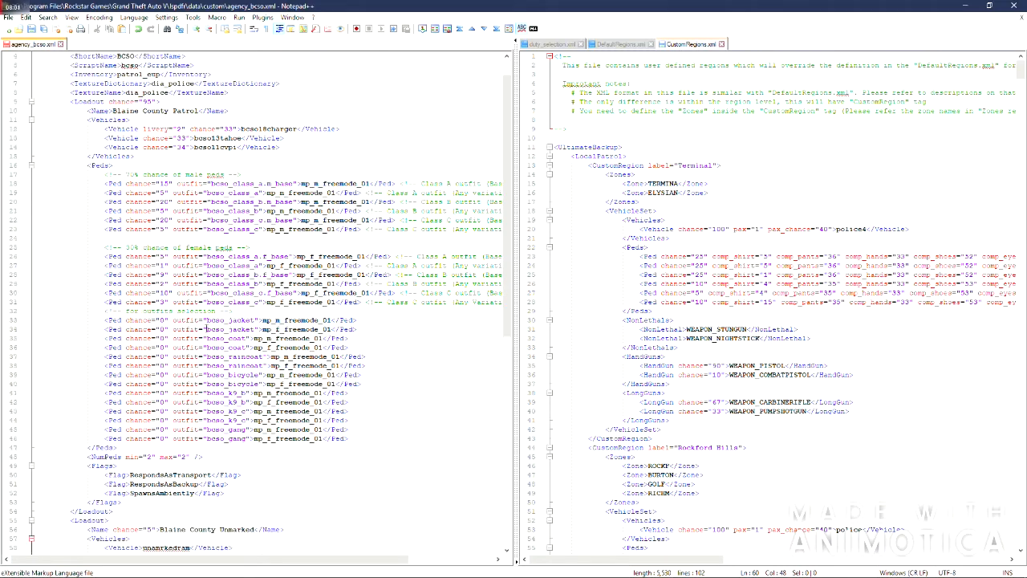
pyautogui.scroll(-3)
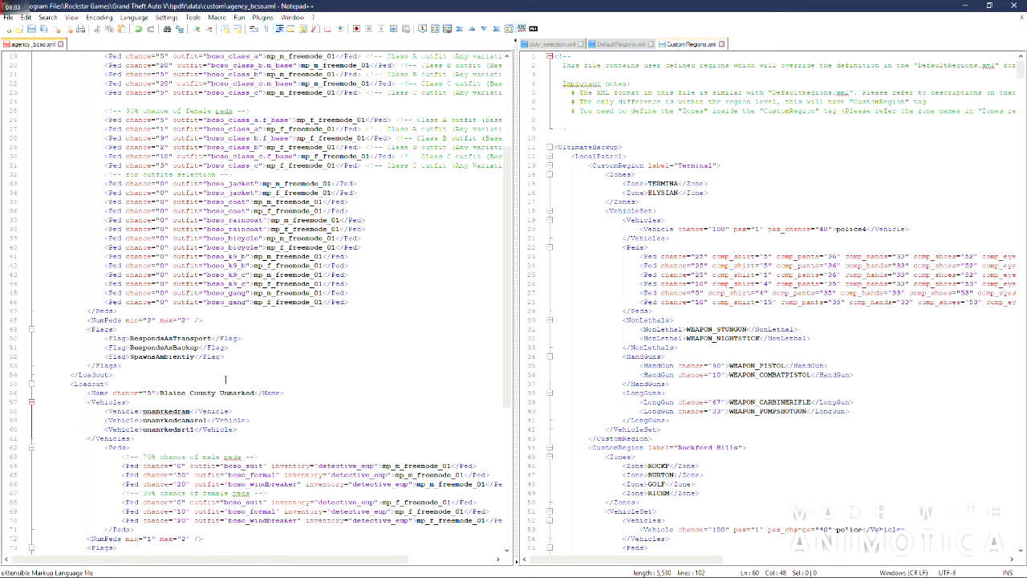
pyautogui.scroll(-3)
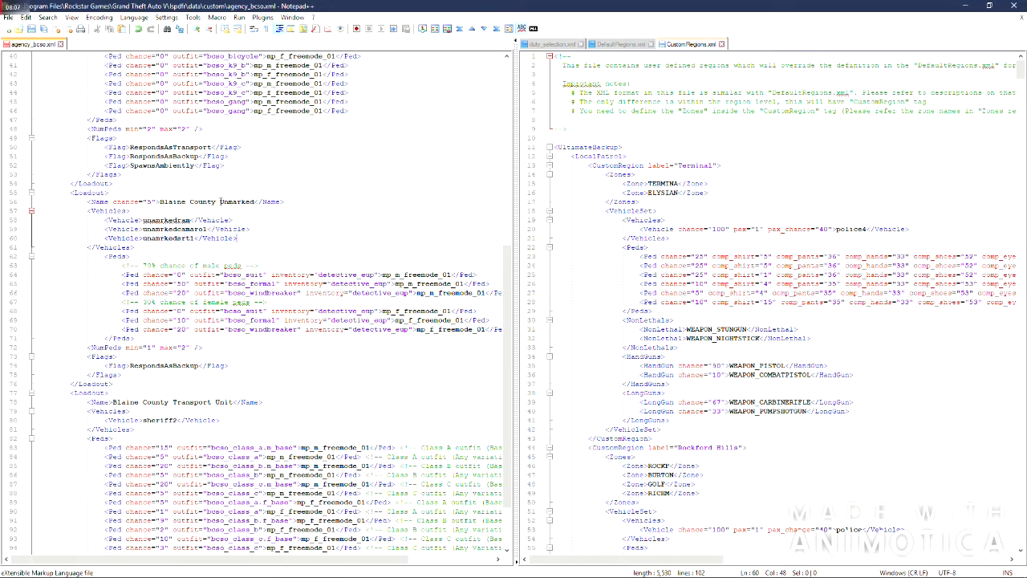
pyautogui.click(238, 365)
pyautogui.write('<Flag>SpawnsAmbiently</Flag>')
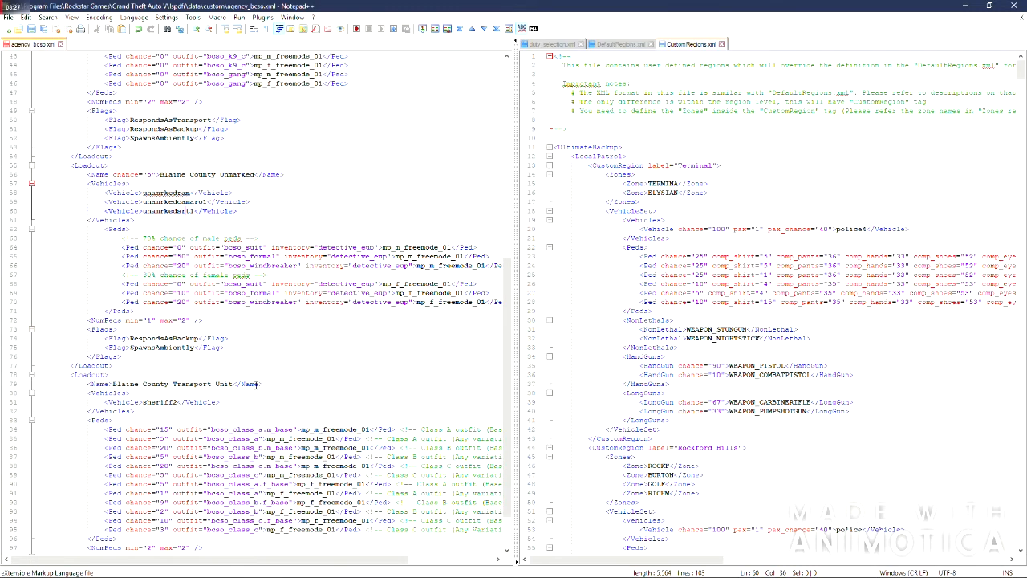
pyautogui.scroll(-3)
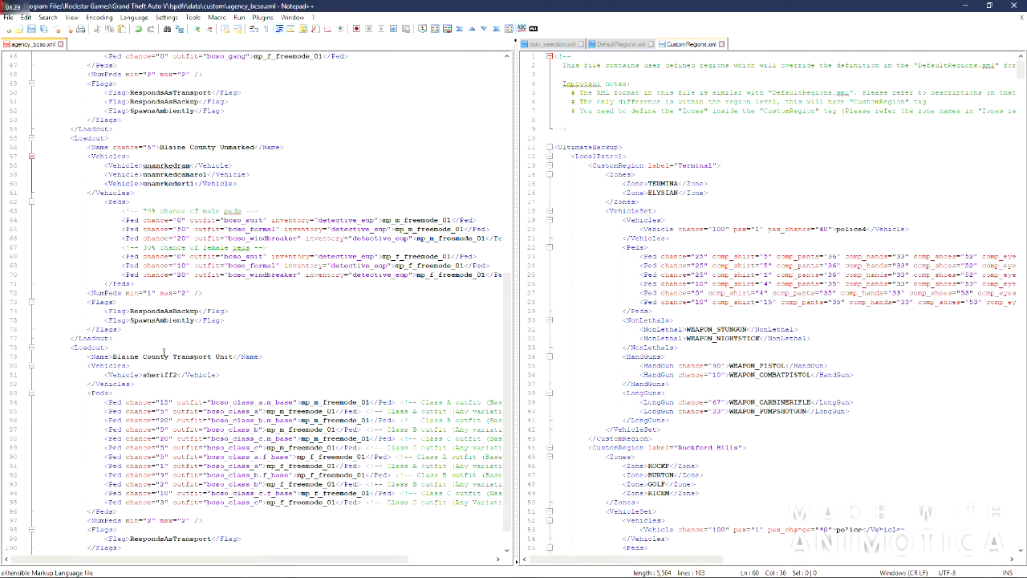
pyautogui.scroll(-3)
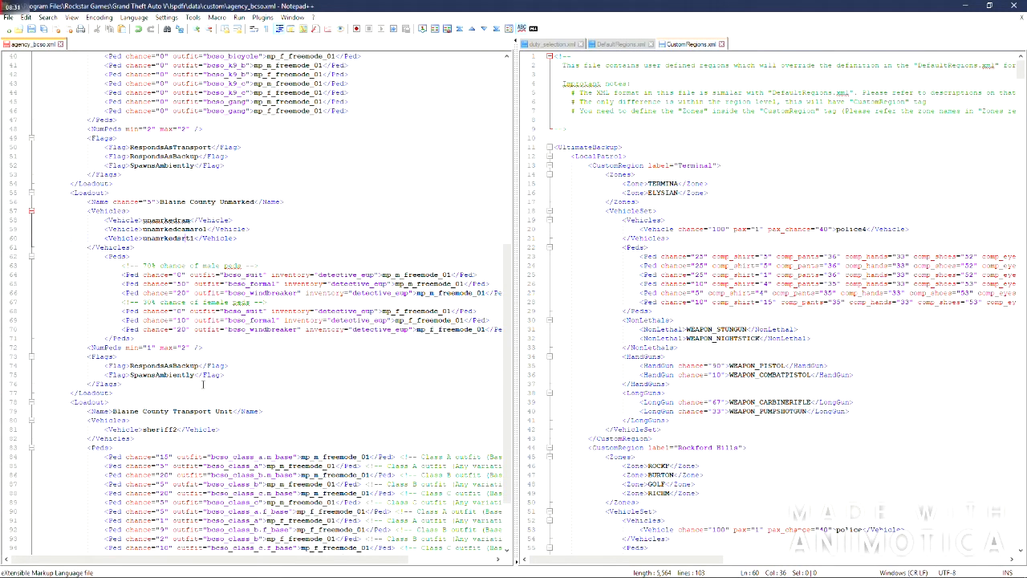
# - Scroll the agency_bcso pane toward the Blaine County Patrol outfit
pyautogui.scroll(-3)
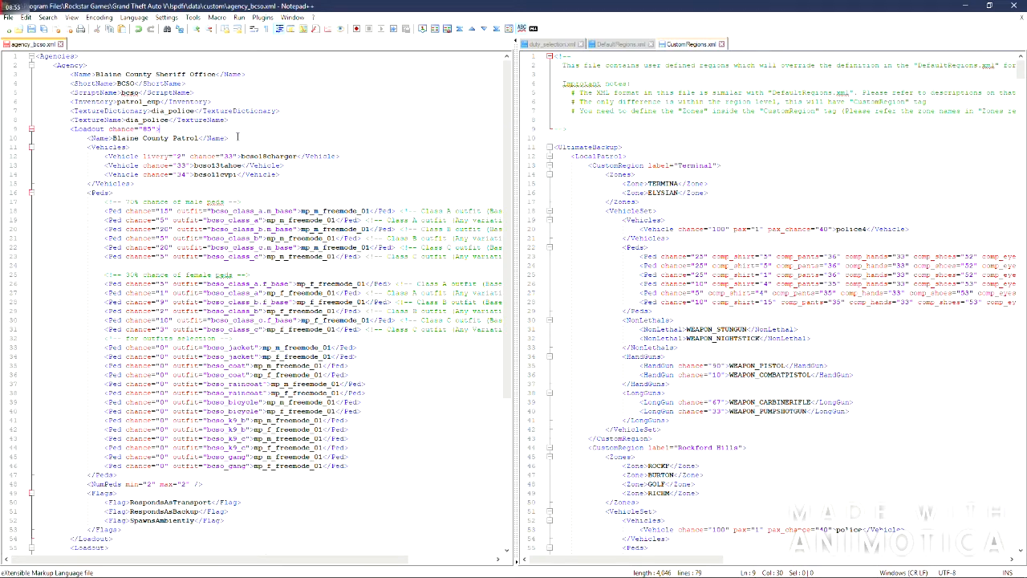
# - Add chance="15" to the Blaine County Unmarked loadout tag
pyautogui.scroll(-3)
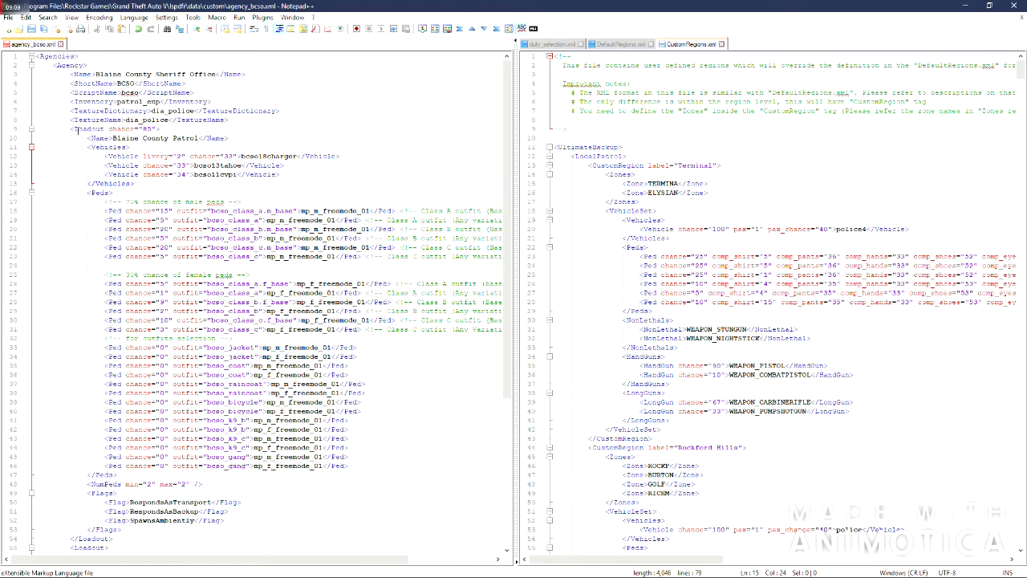
pyautogui.scroll(-3)
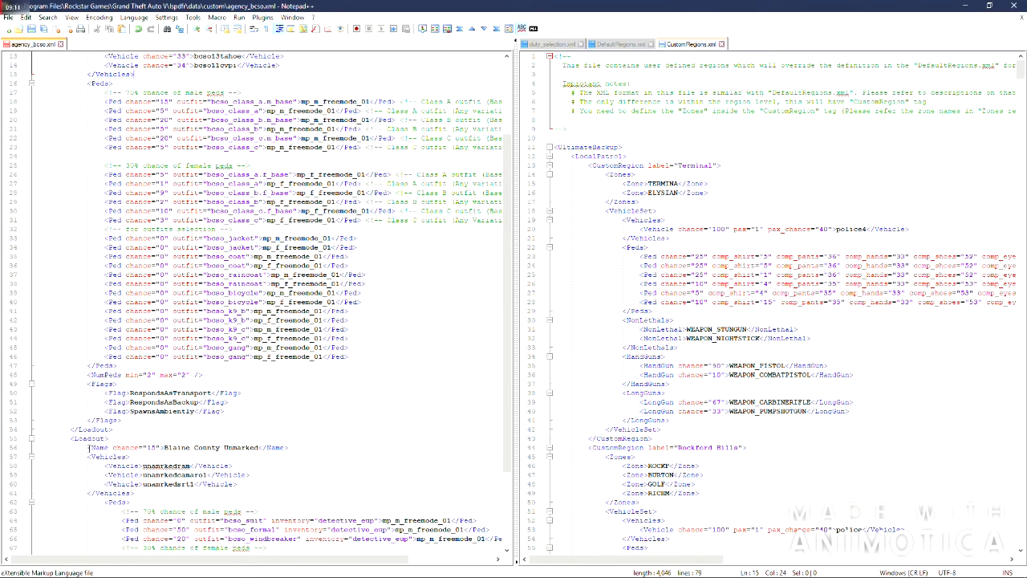
pyautogui.scroll(-3)
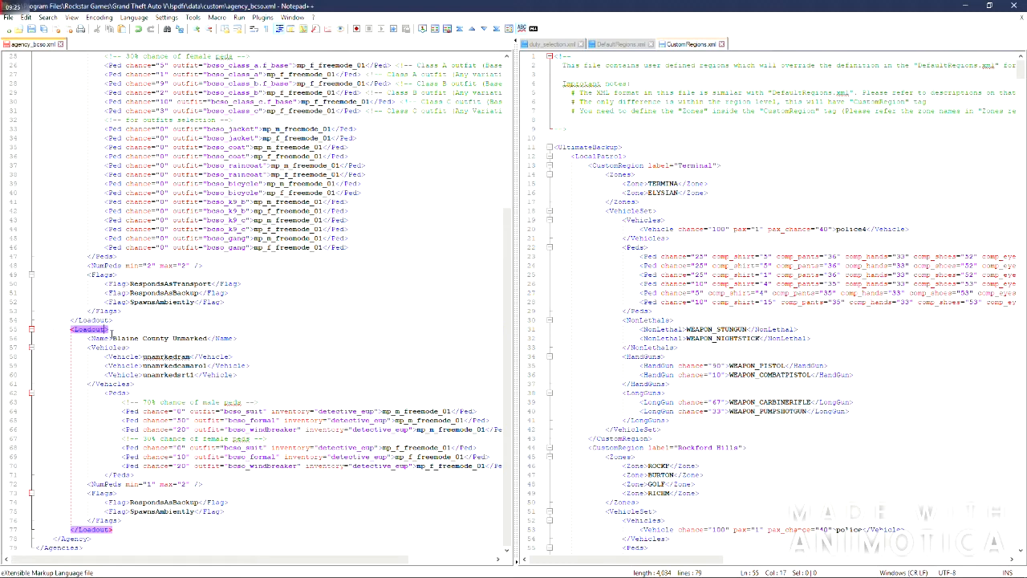
pyautogui.write('chance="15"')
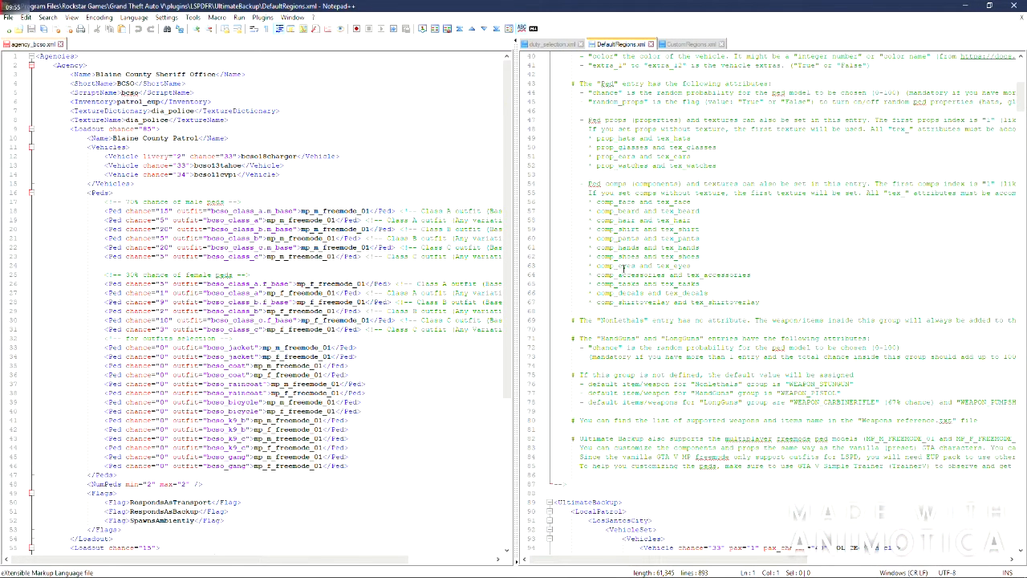
# - Scroll DefaultRegions.xml down to the Blaine County sheriff VehicleSet
pyautogui.scroll(-3)
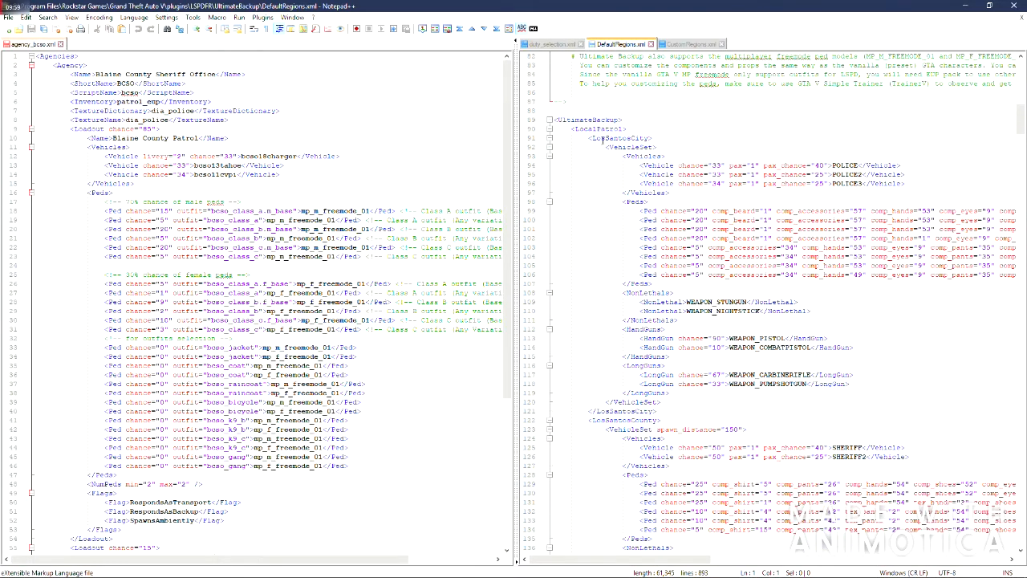
pyautogui.scroll(-3)
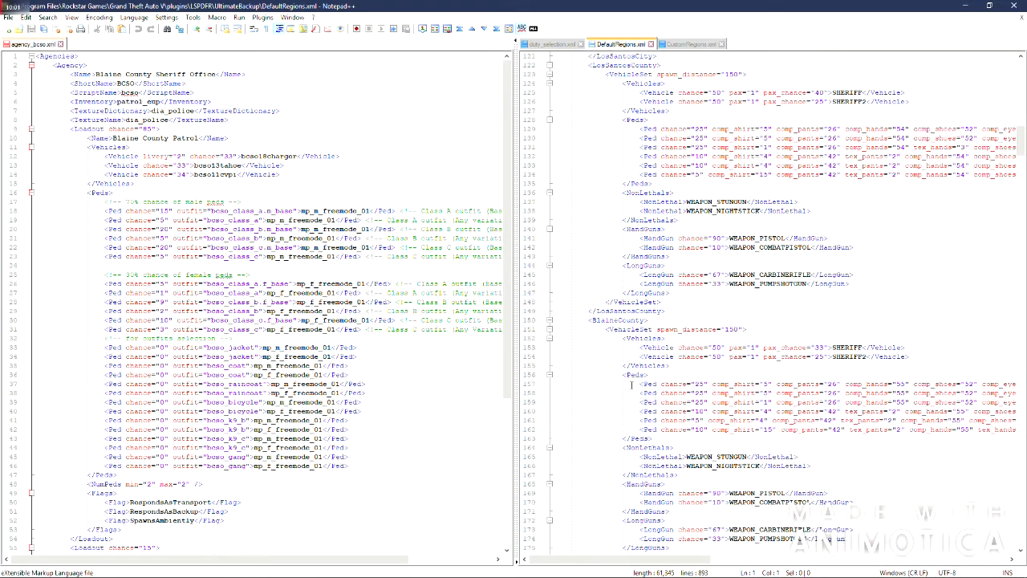
pyautogui.scroll(-3)
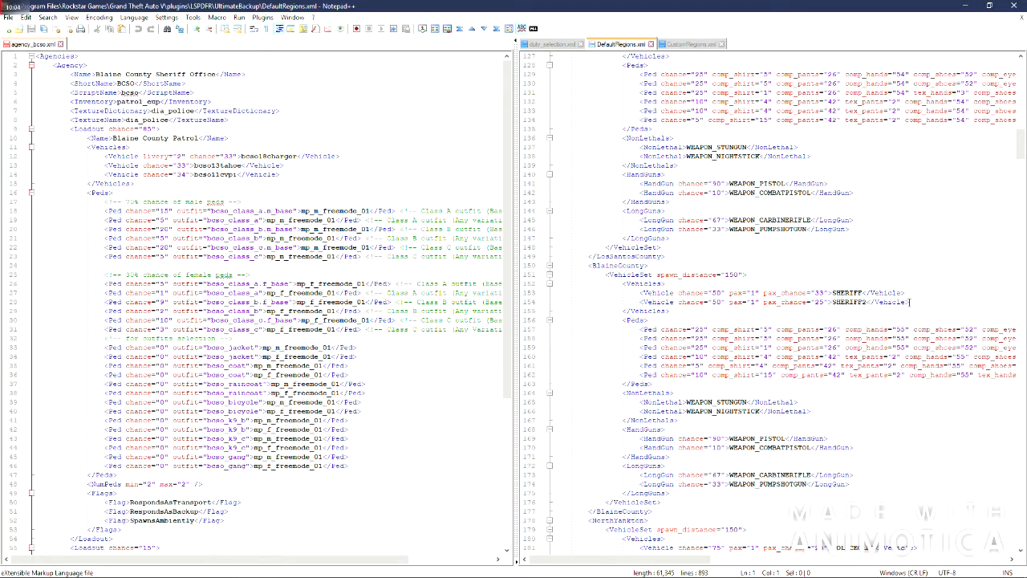
# - Replace the default SHERIFF vehicle lines with the three Blaine County Patrol vehicles and their livery
pyautogui.tripleClick(770, 302)
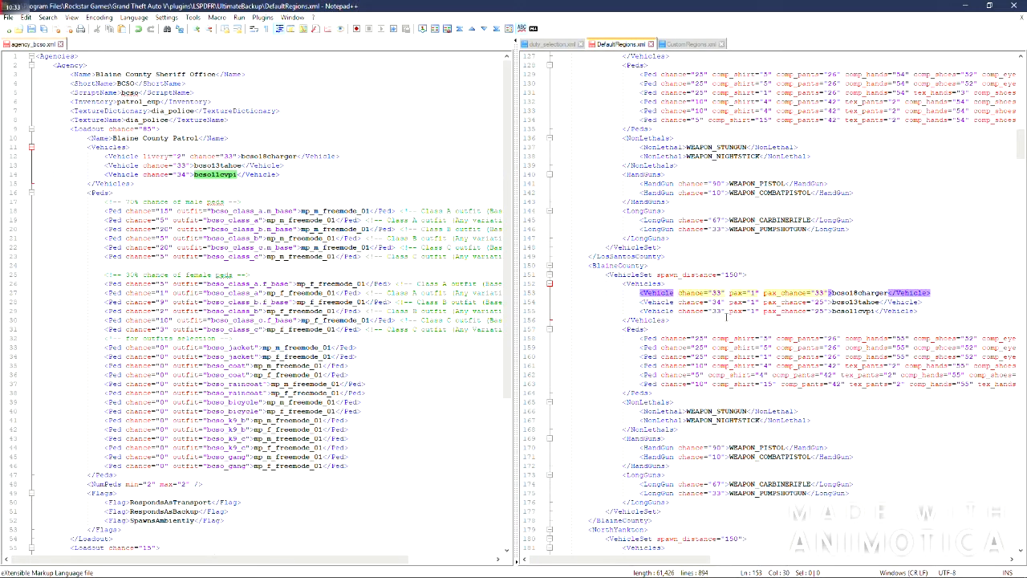
pyautogui.write('livery')
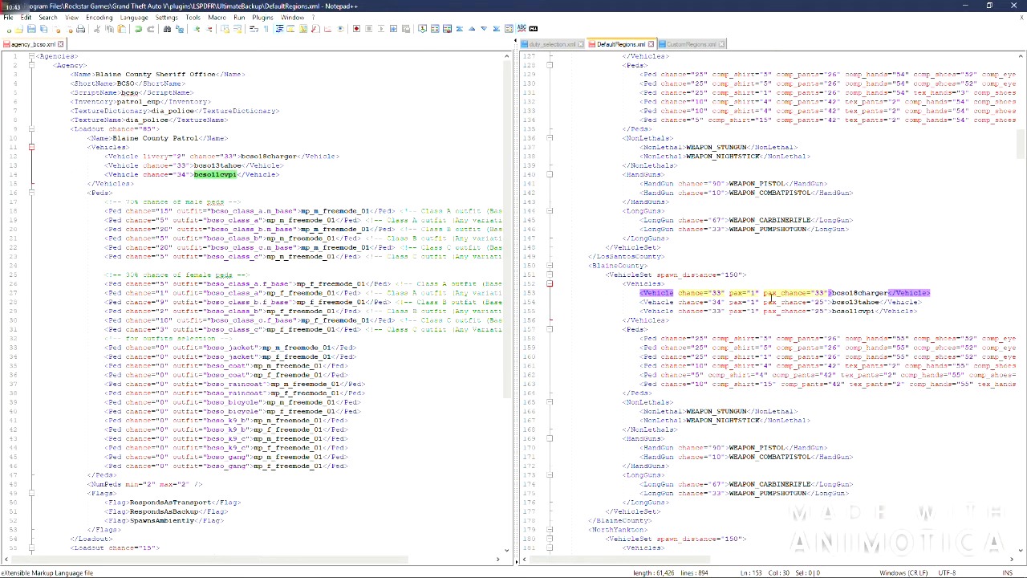
# - Scroll down DefaultRegions.xml to the next sheriff vehicle set
pyautogui.scroll(-3)
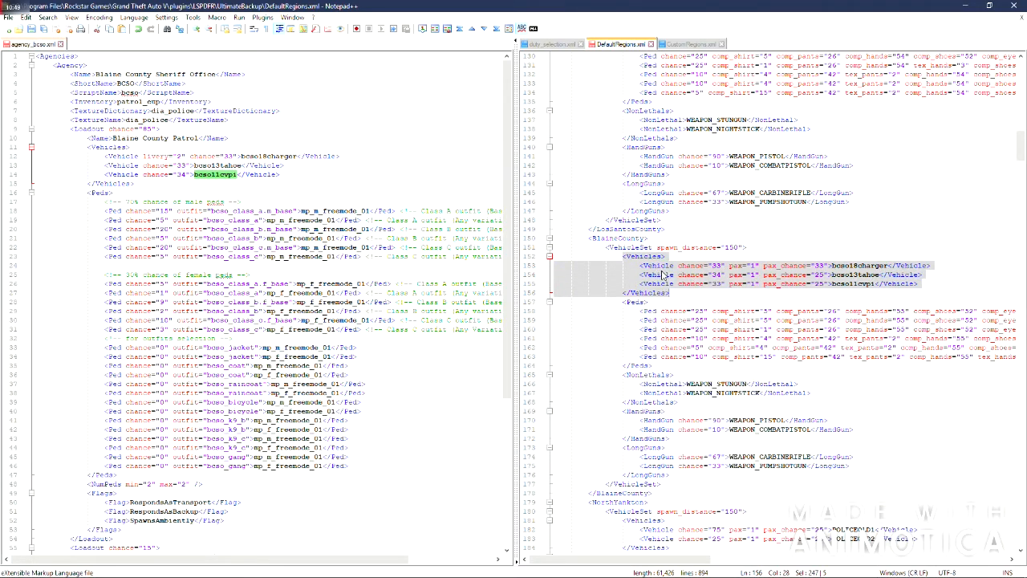
pyautogui.scroll(-3)
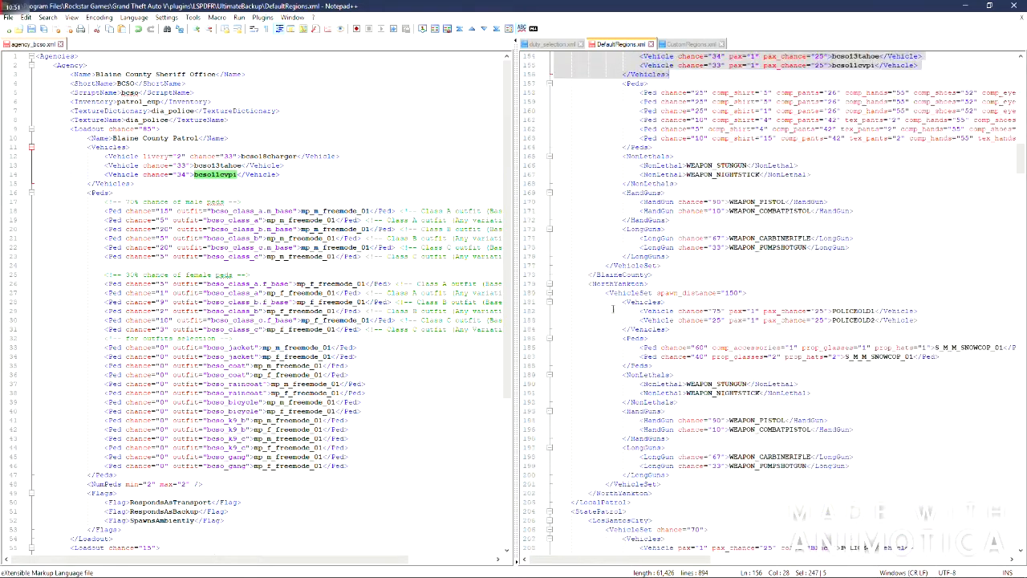
pyautogui.scroll(-3)
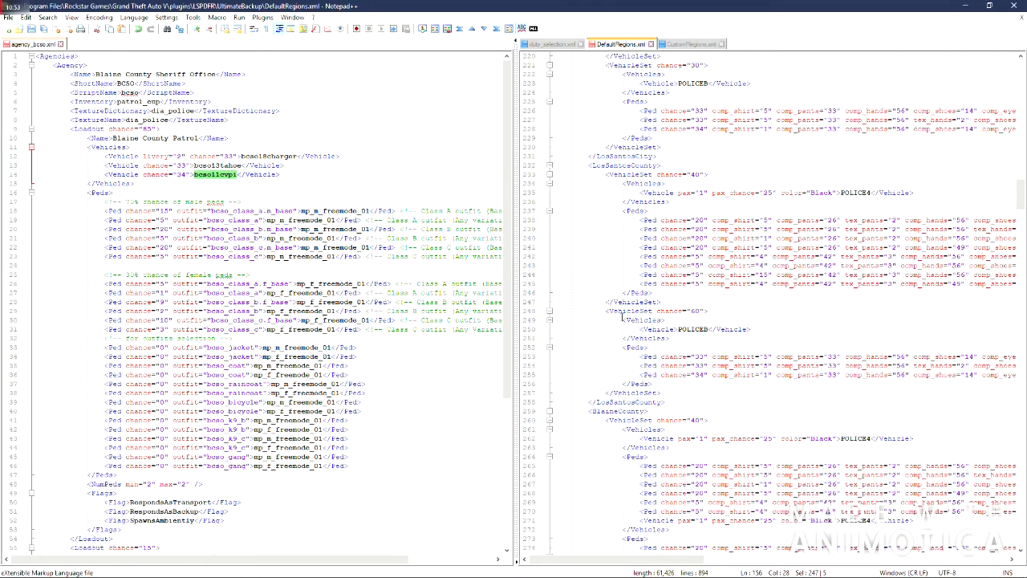
pyautogui.scroll(-3)
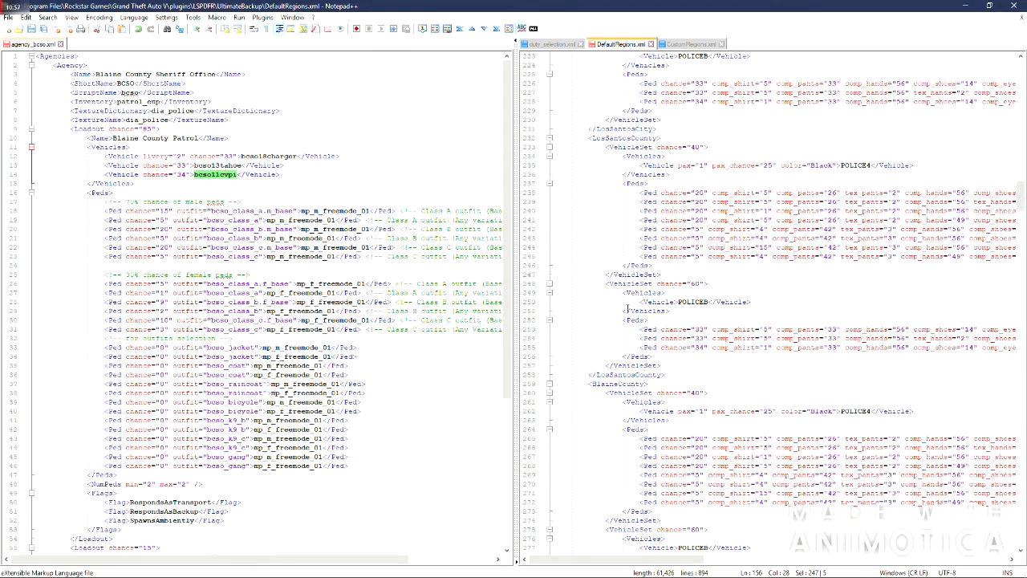
pyautogui.scroll(-3)
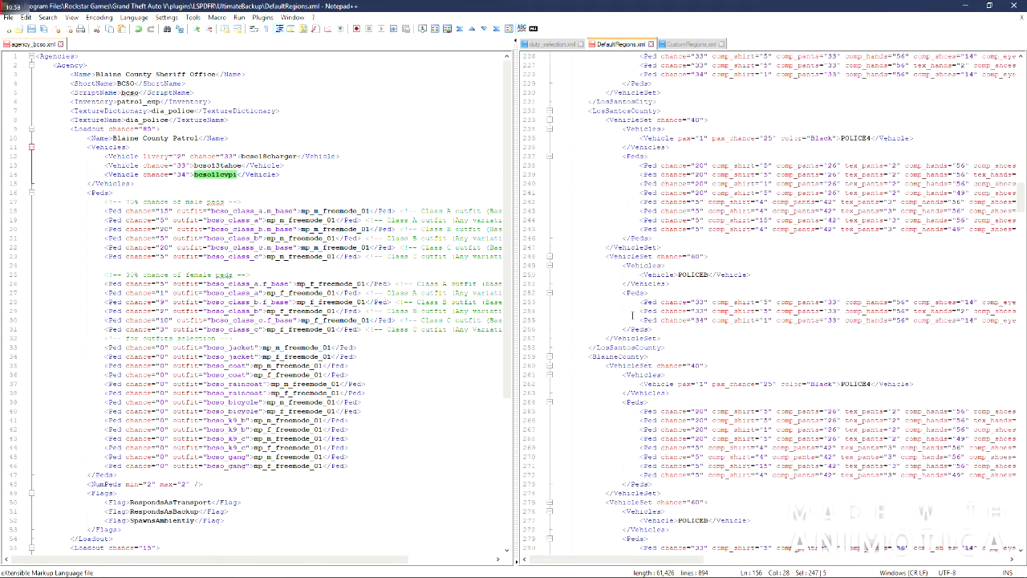
pyautogui.scroll(-3)
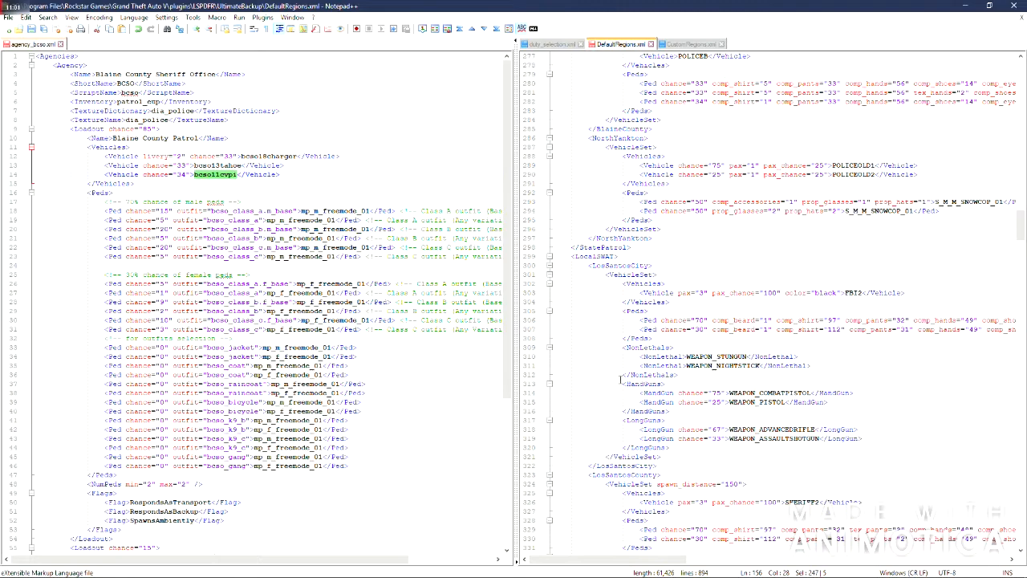
pyautogui.scroll(-3)
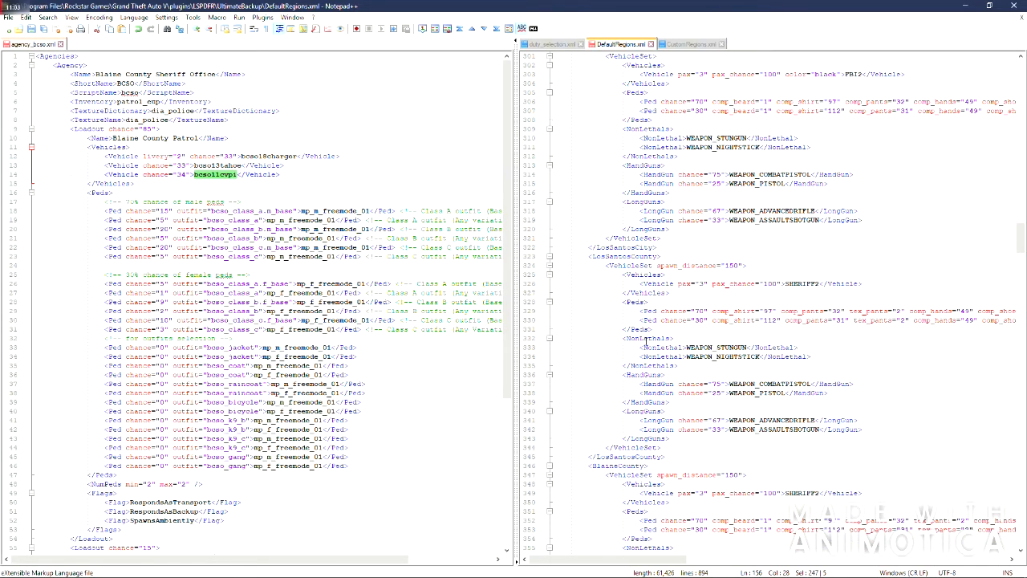
pyautogui.scroll(-3)
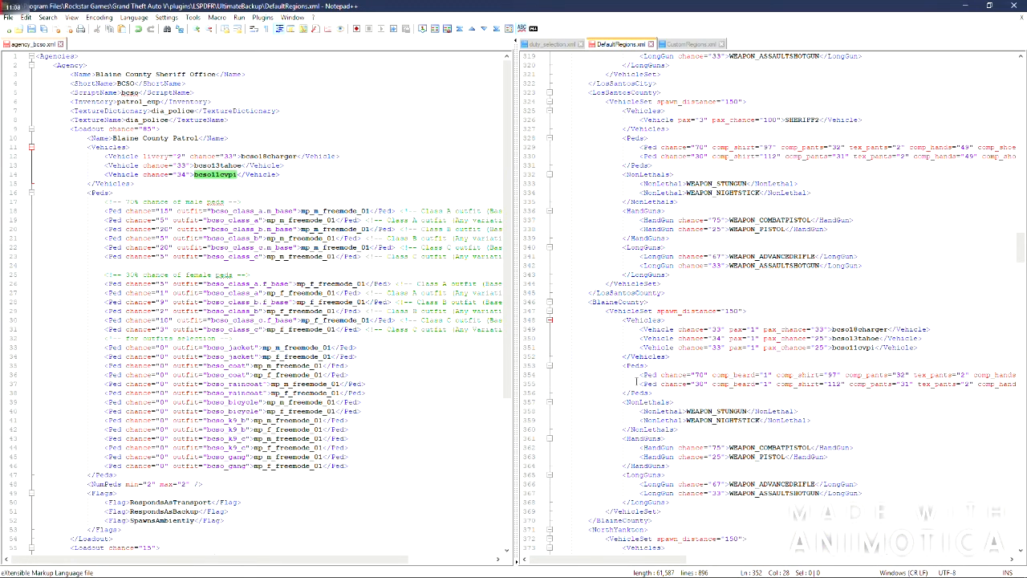
pyautogui.scroll(-3)
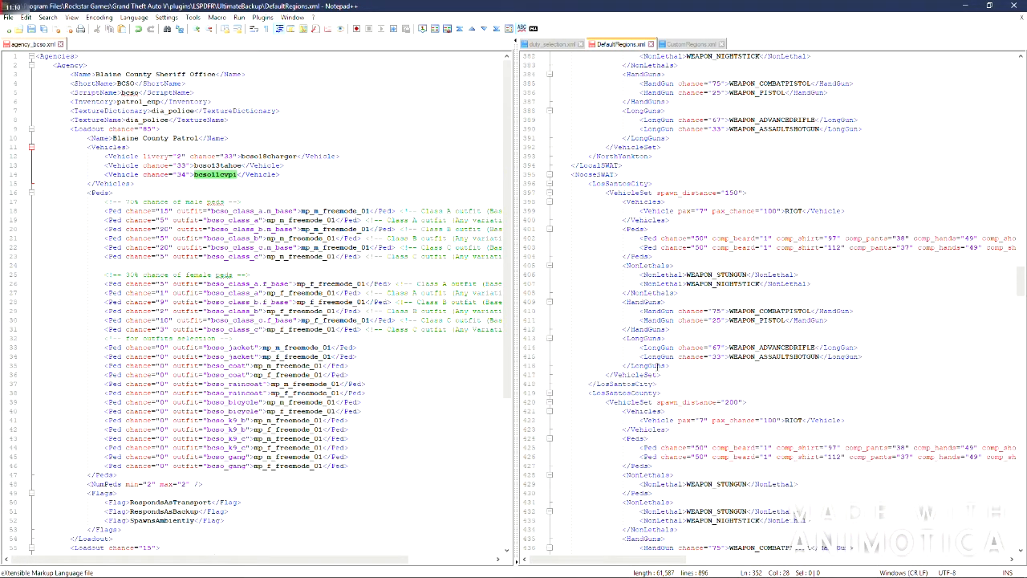
pyautogui.scroll(-3)
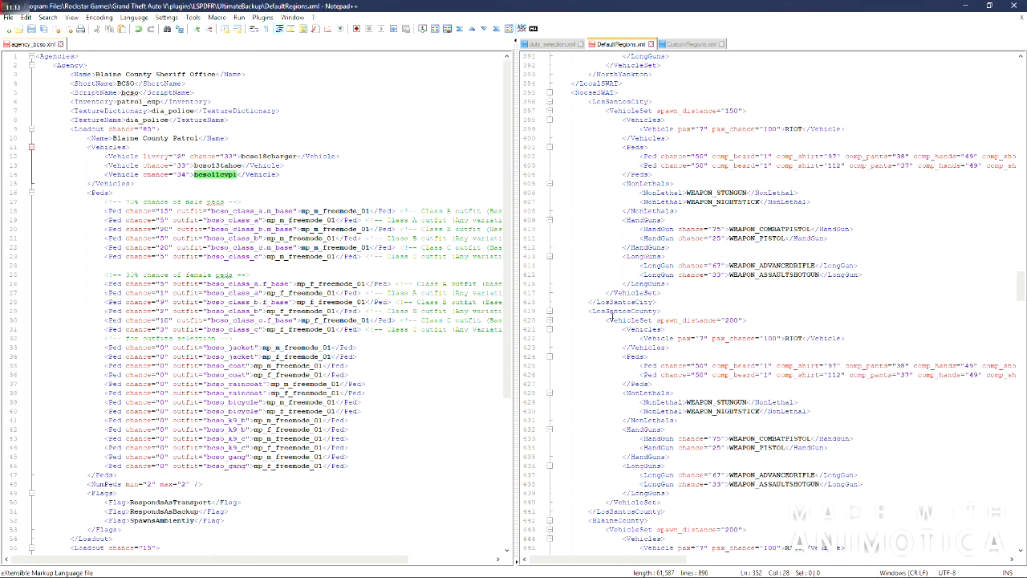
pyautogui.scroll(-3)
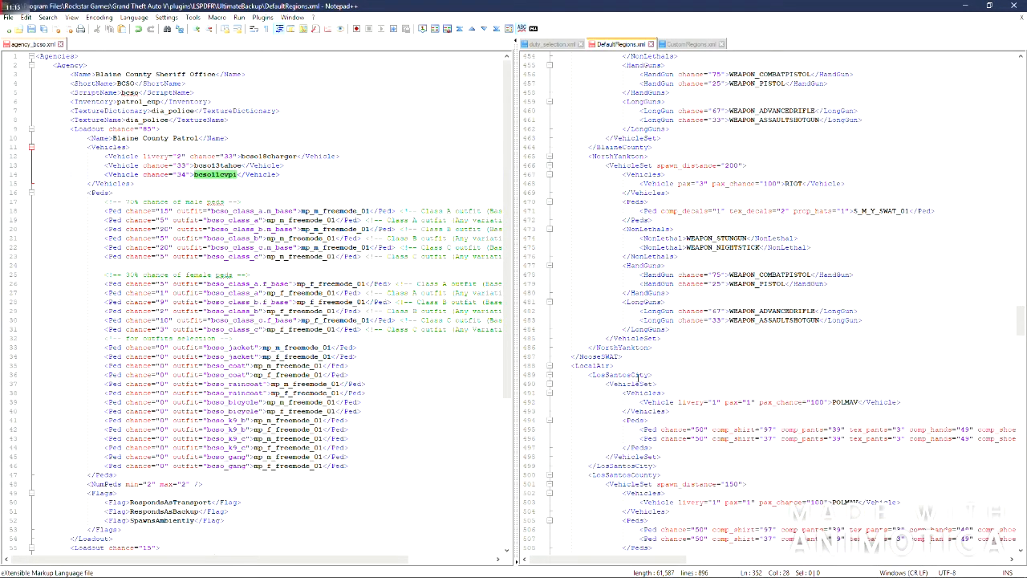
pyautogui.scroll(-3)
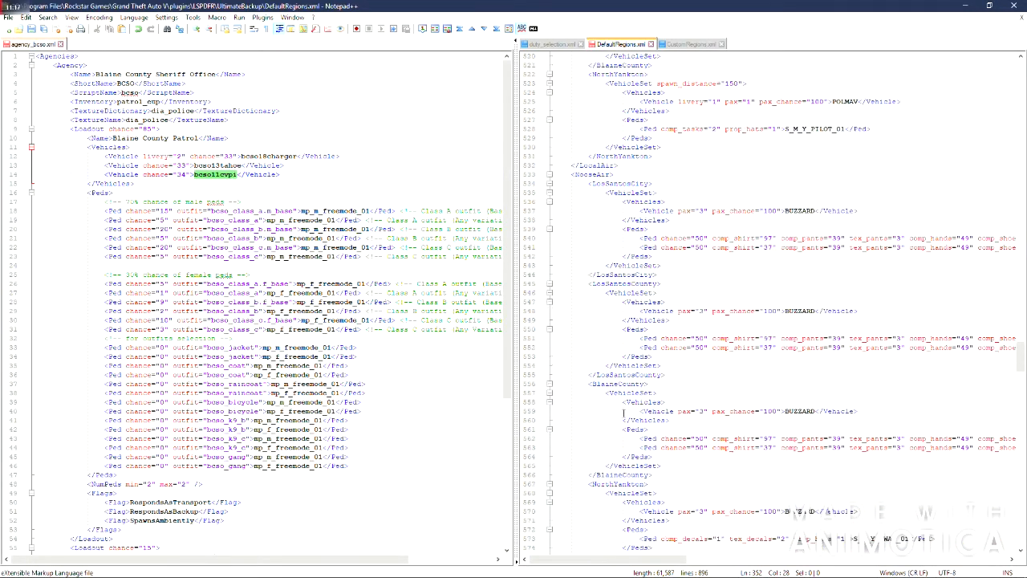
pyautogui.scroll(-3)
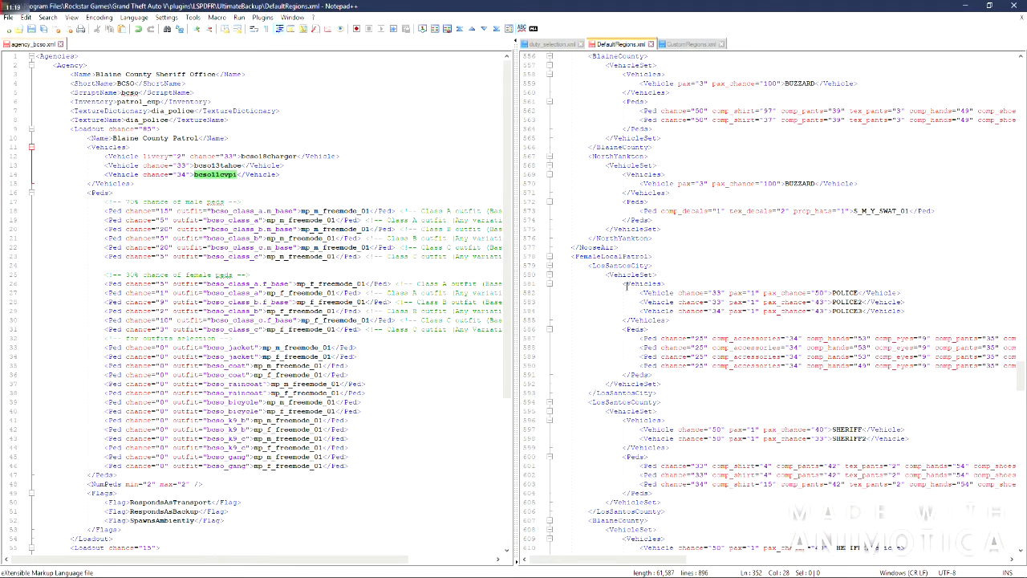
pyautogui.scroll(-3)
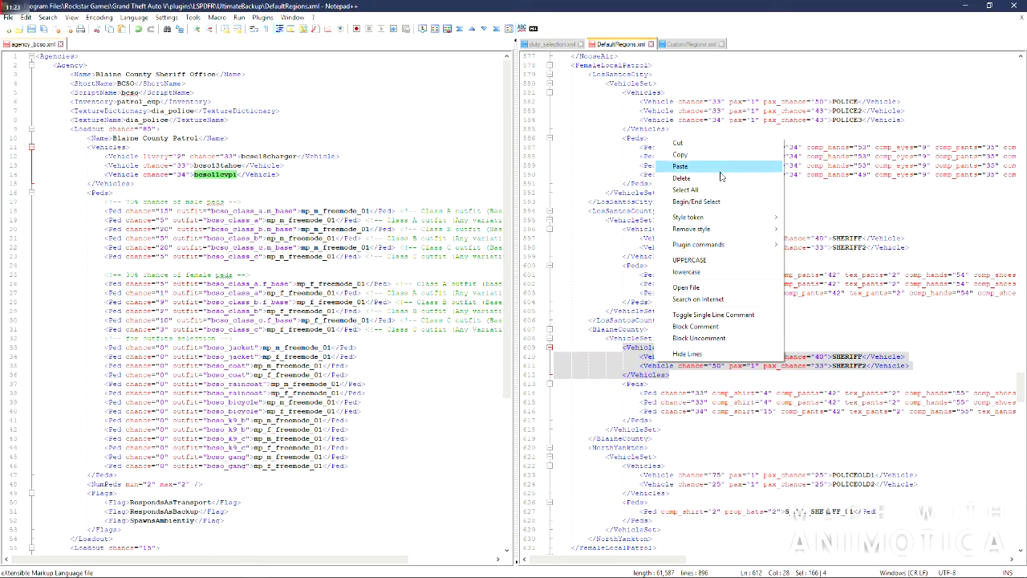
# - Paste the three custom Blaine County patrol vehicles into the county vehicle blocks of DefaultRegions.xml
pyautogui.click(680, 165)
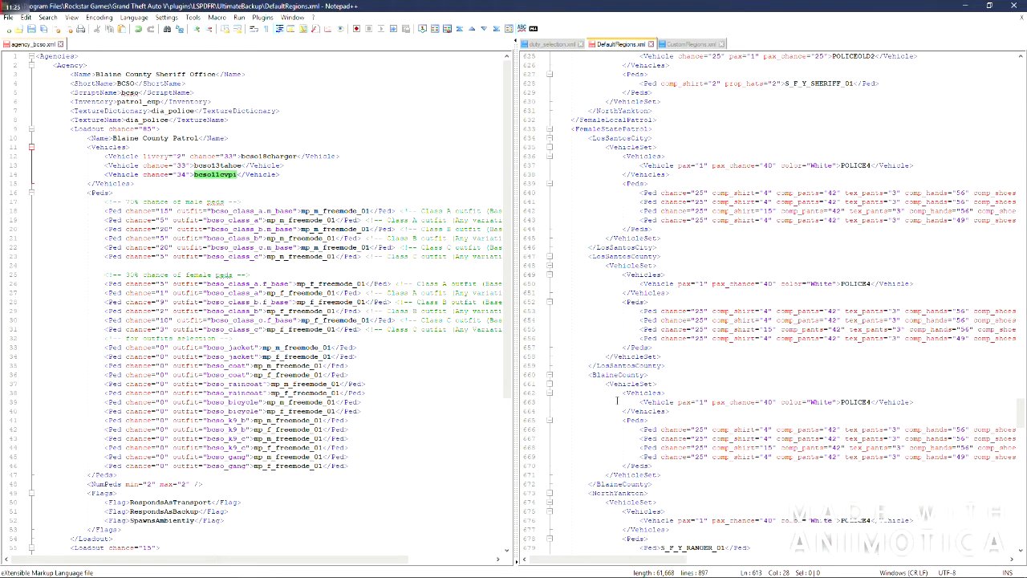
pyautogui.scroll(-3)
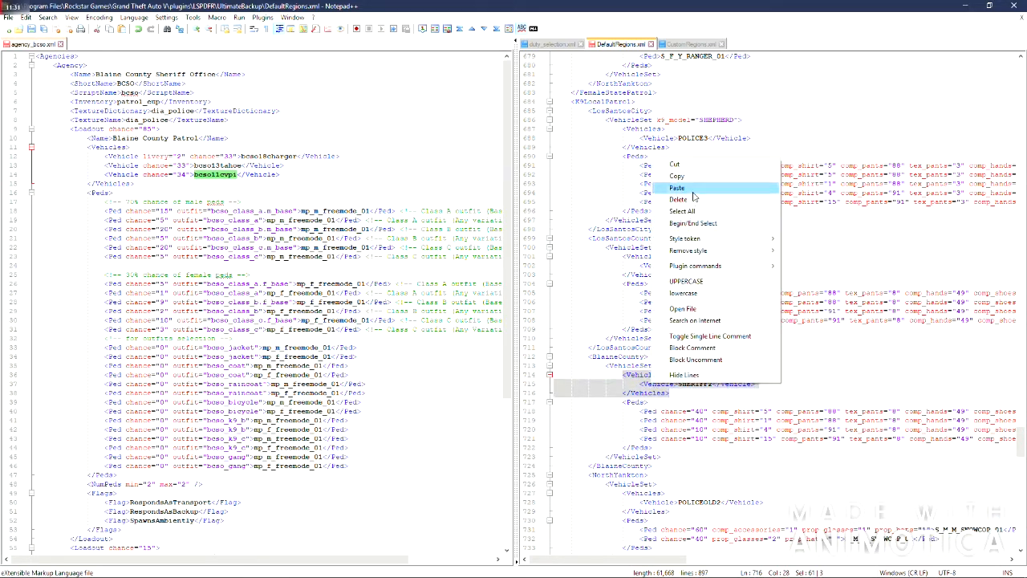
pyautogui.click(678, 187)
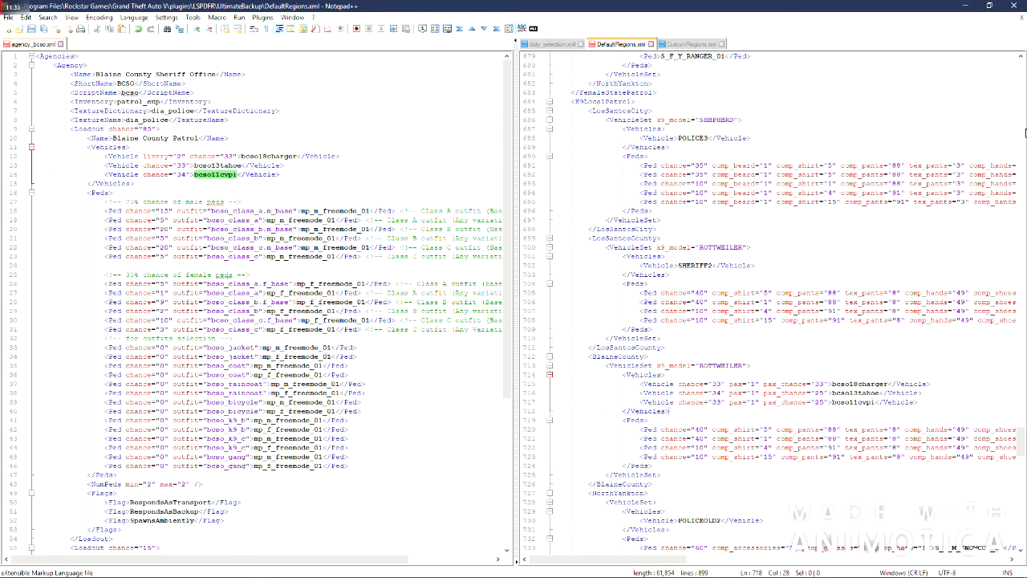
pyautogui.scroll(-3)
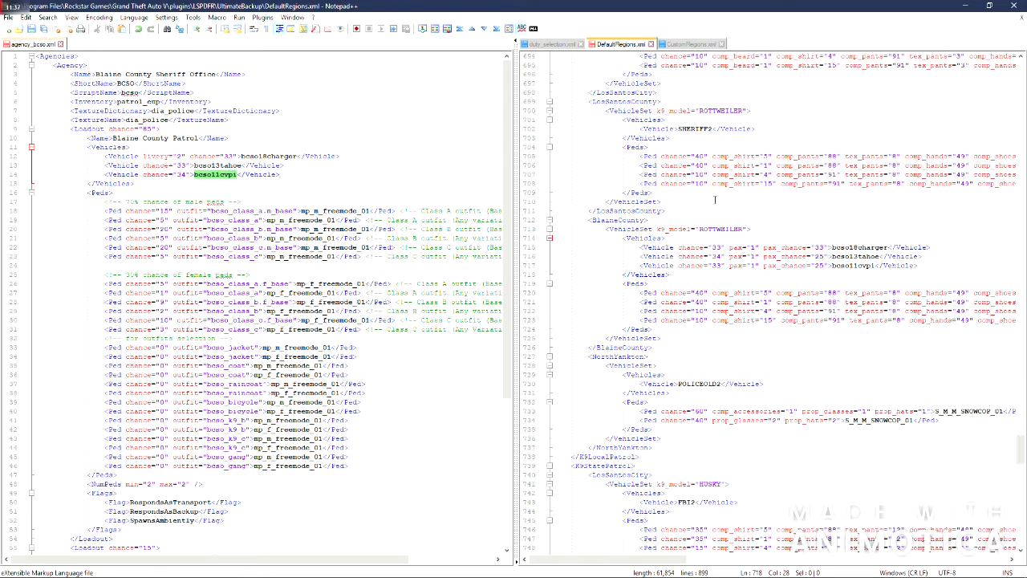
pyautogui.scroll(-3)
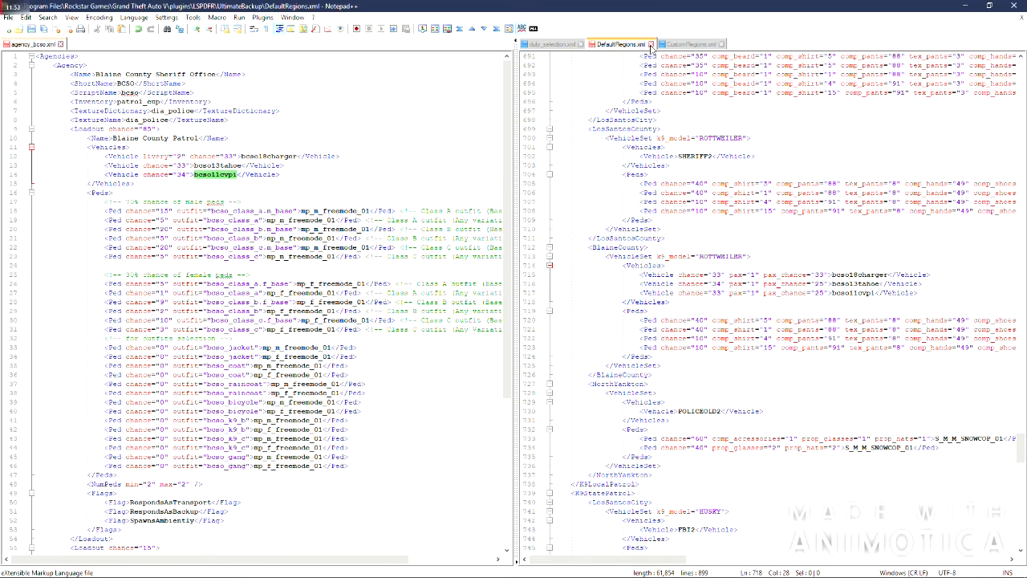
# - Show CustomRegions.xml and close agency_bcso.xml after answering its save prompt
pyautogui.click(687, 43)
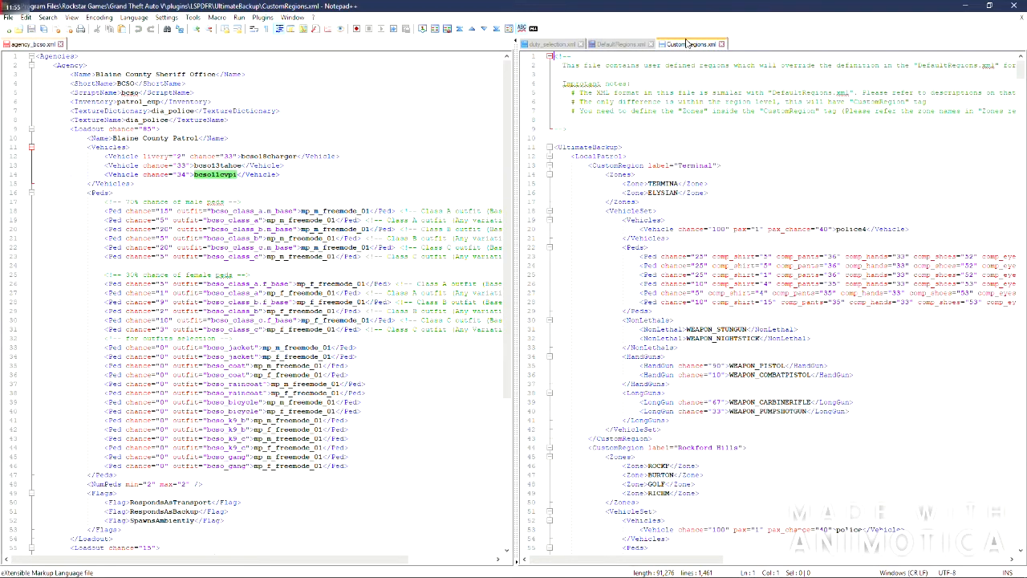
pyautogui.scroll(-3)
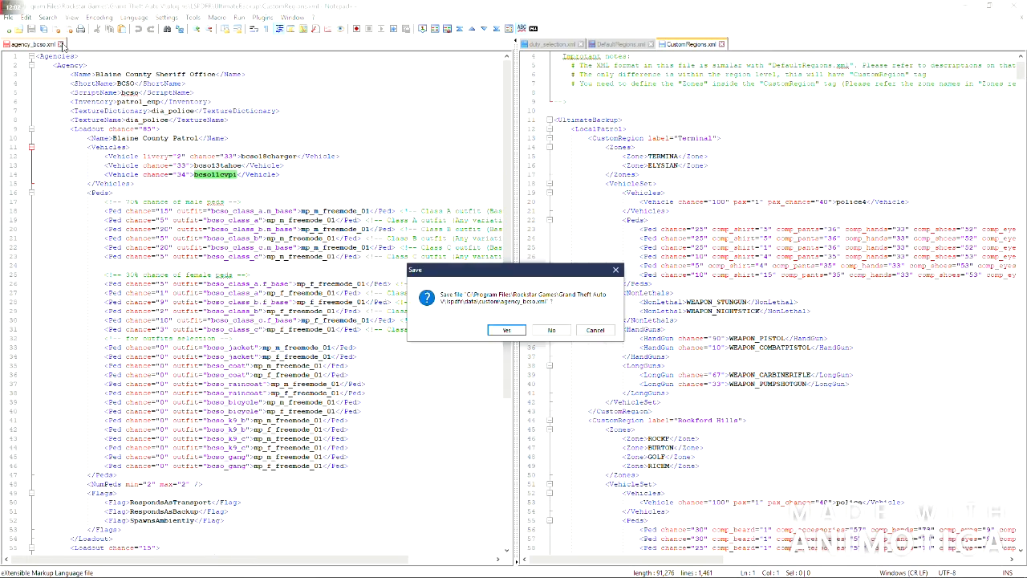
pyautogui.click(551, 331)
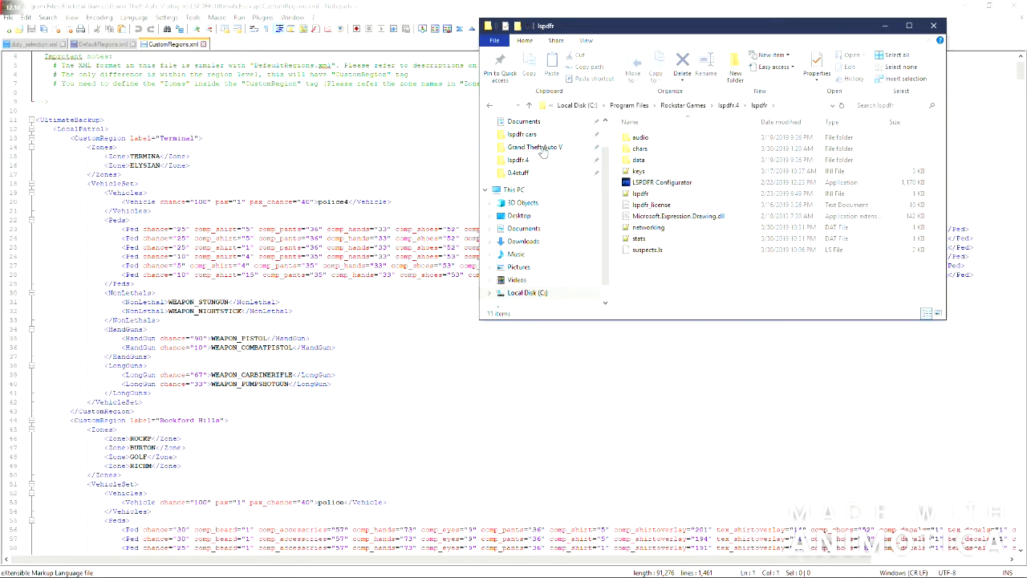
# - Open the Grand Theft Auto V lspdfr data folder and its custom agency file in Notepad++
pyautogui.click(536, 148)
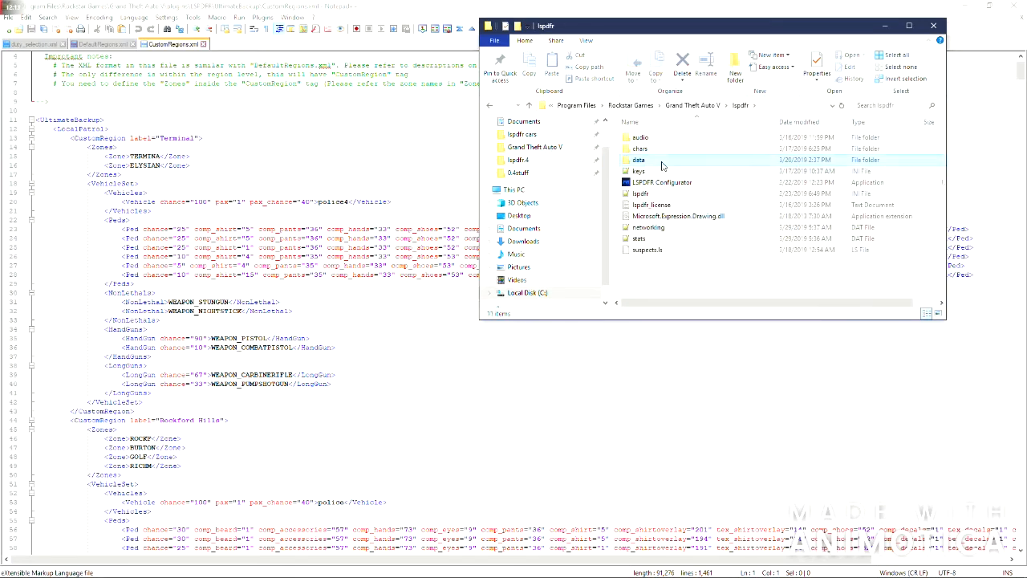
pyautogui.doubleClick(639, 161)
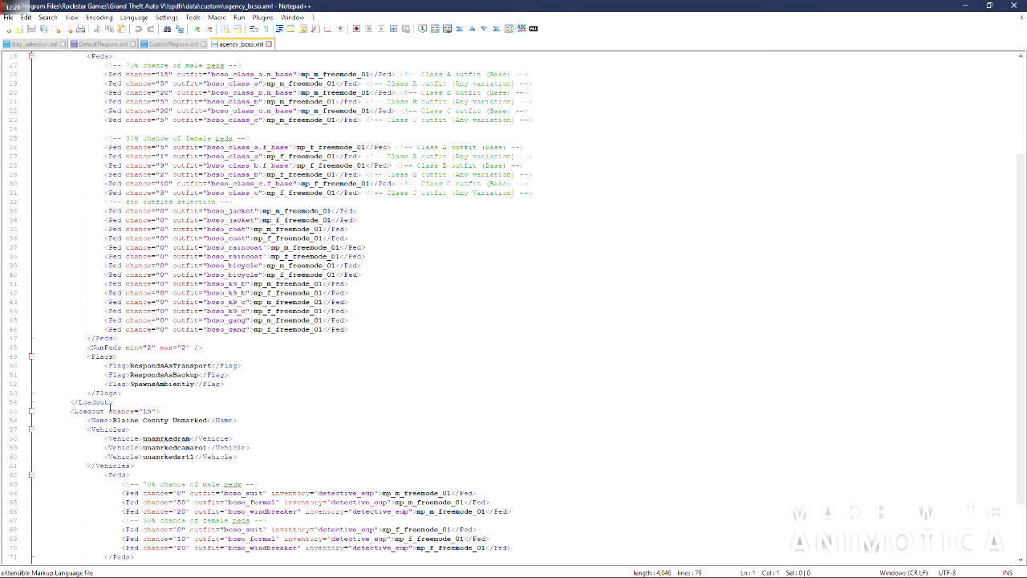
# - Review the Del Perro agency file's patrol vehicle entries and return to DefaultRegions.xml
pyautogui.scroll(-3)
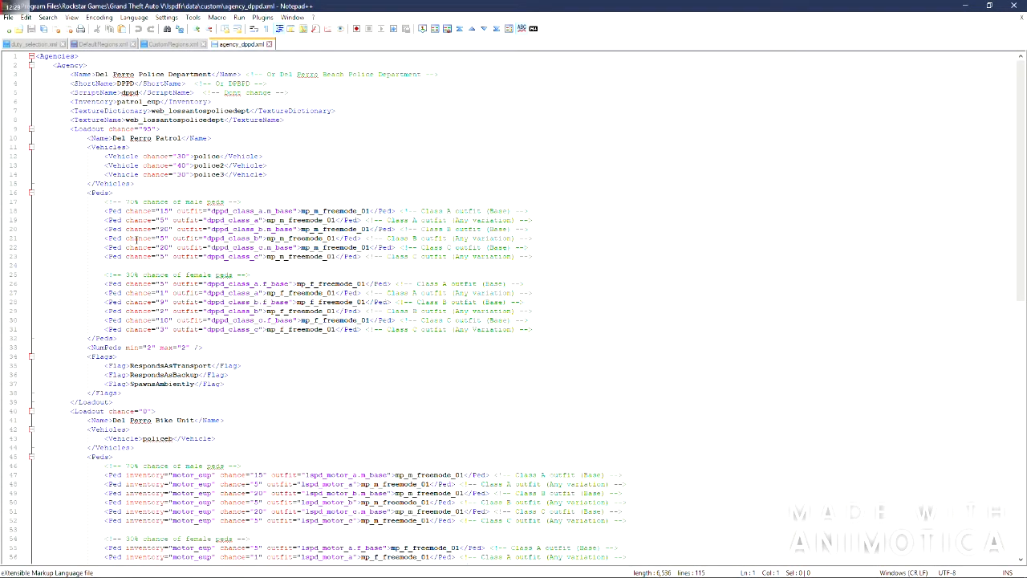
pyautogui.scroll(-3)
pyautogui.write('dp')
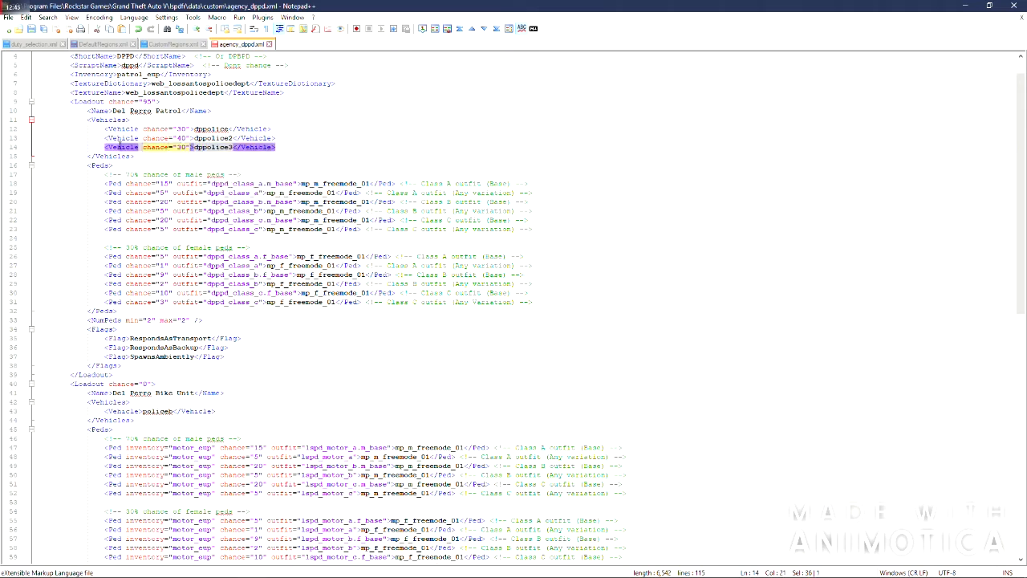
pyautogui.click(286, 146)
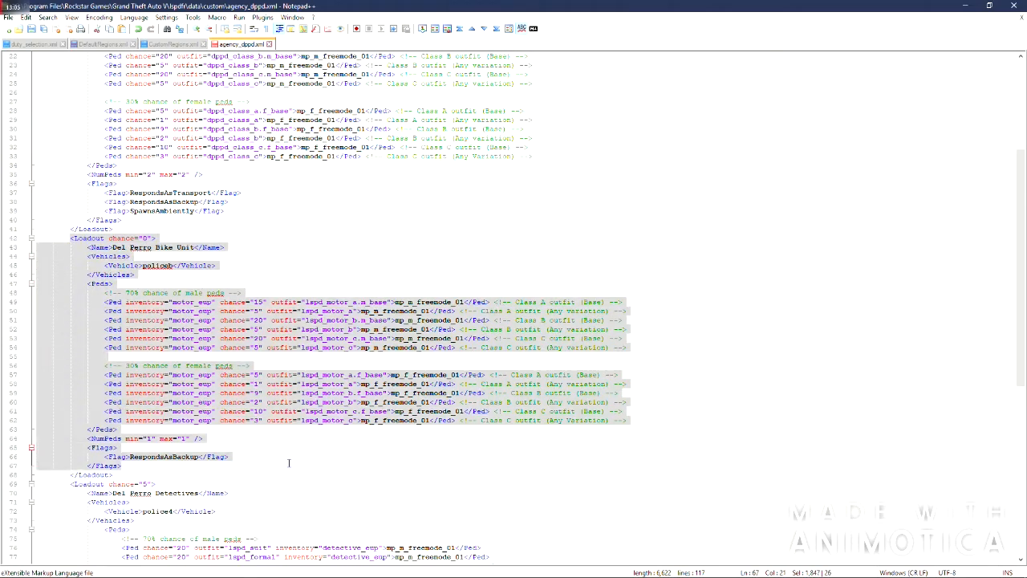
pyautogui.scroll(-3)
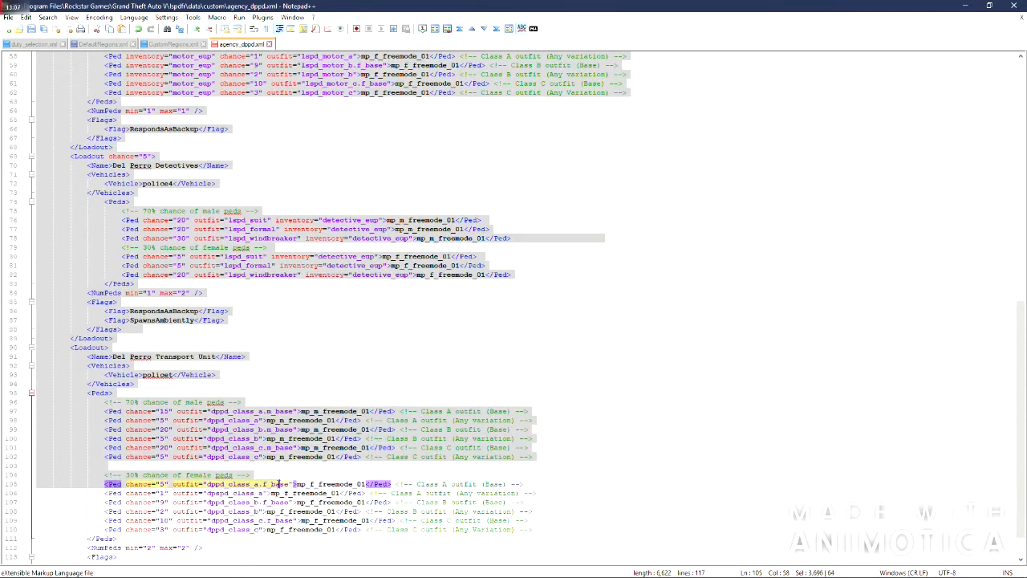
pyautogui.scroll(-3)
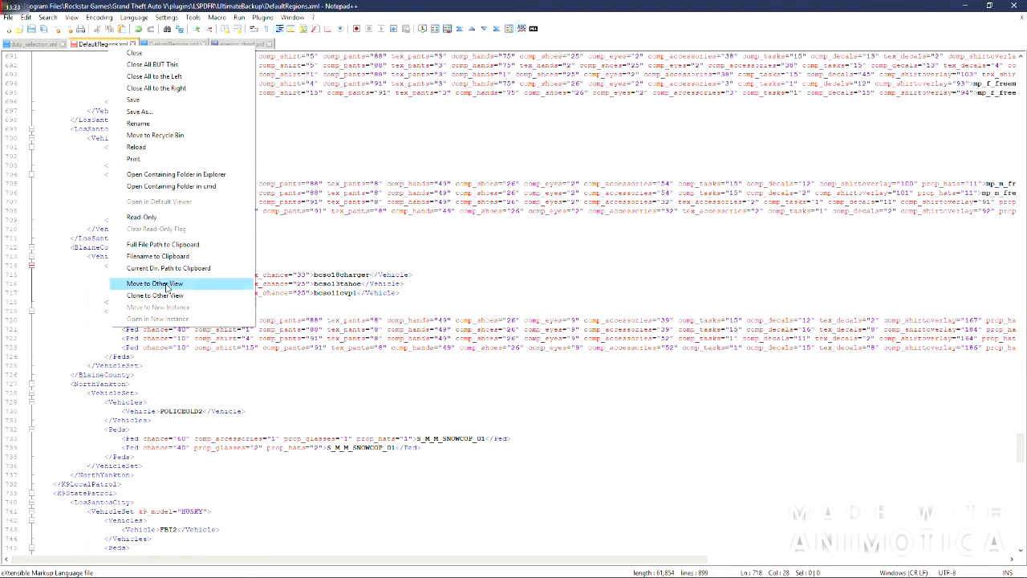
# - Move DefaultRegions.xml and CustomRegions.xml to the other view beside the Del Perro agency file
pyautogui.click(154, 283)
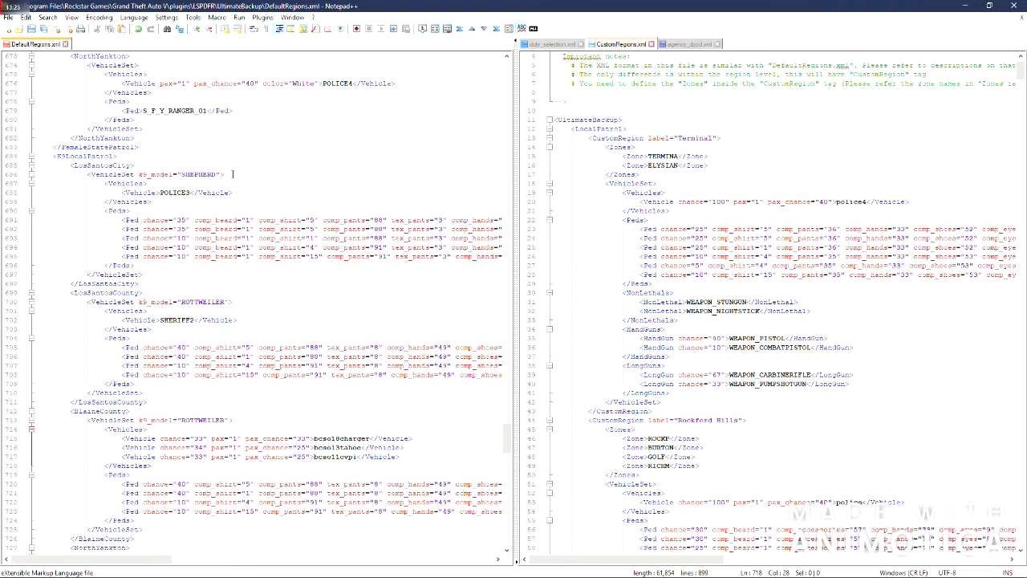
pyautogui.click(690, 43)
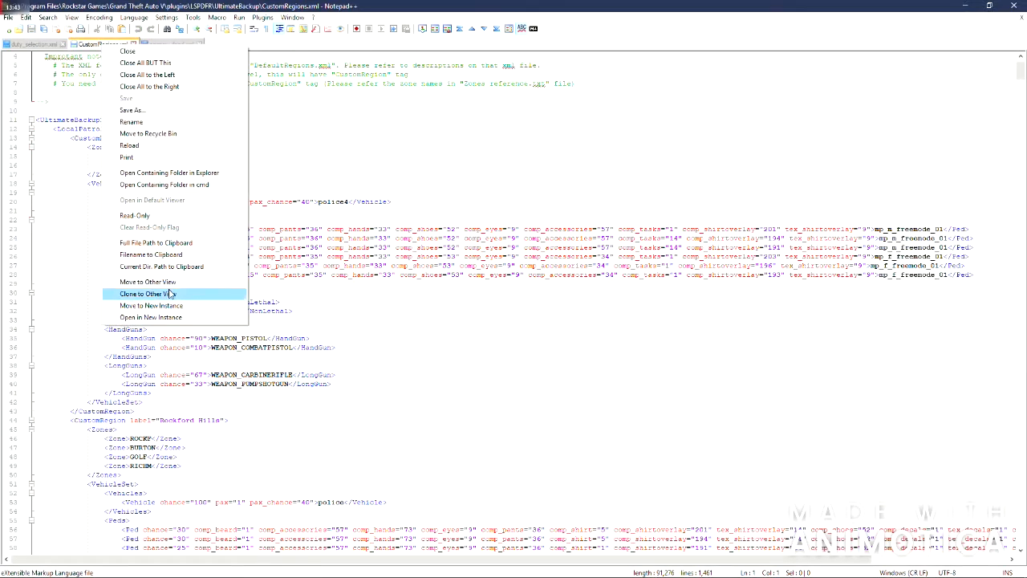
pyautogui.click(148, 294)
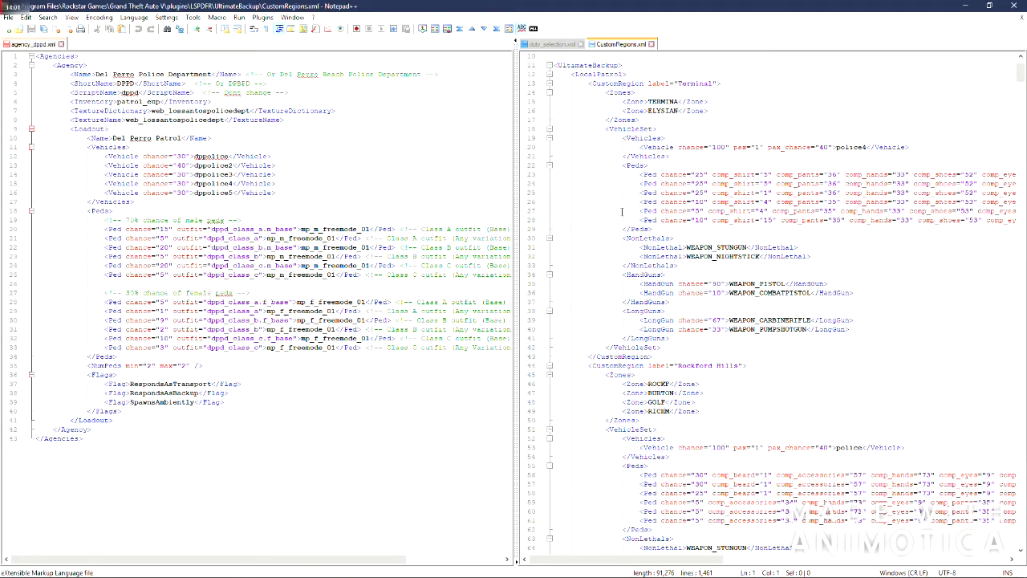
# - Enter dppolice in the Del Perro region's vehicle entries to match the five patrol vehicles
pyautogui.scroll(-3)
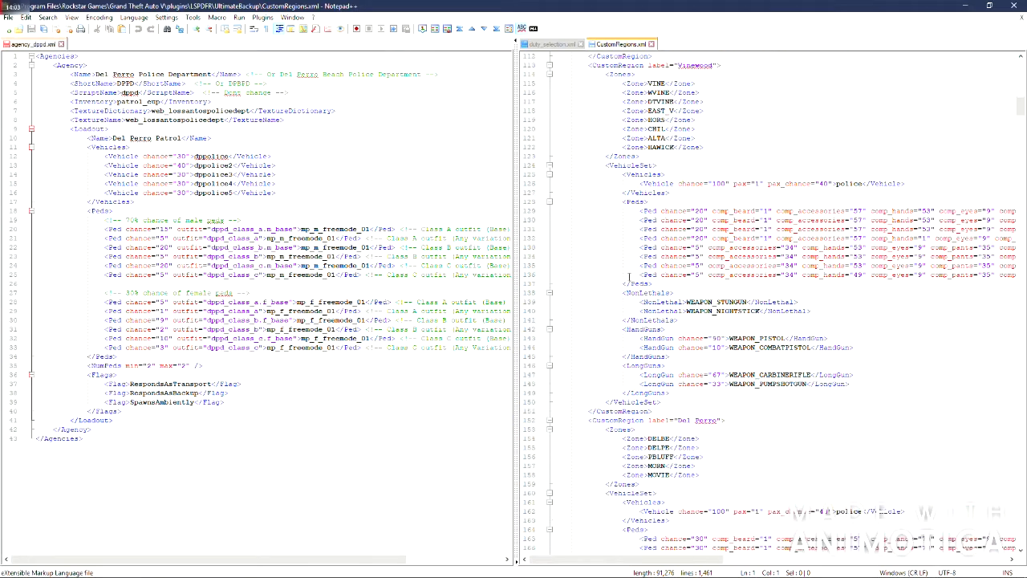
pyautogui.scroll(-3)
pyautogui.write('25')
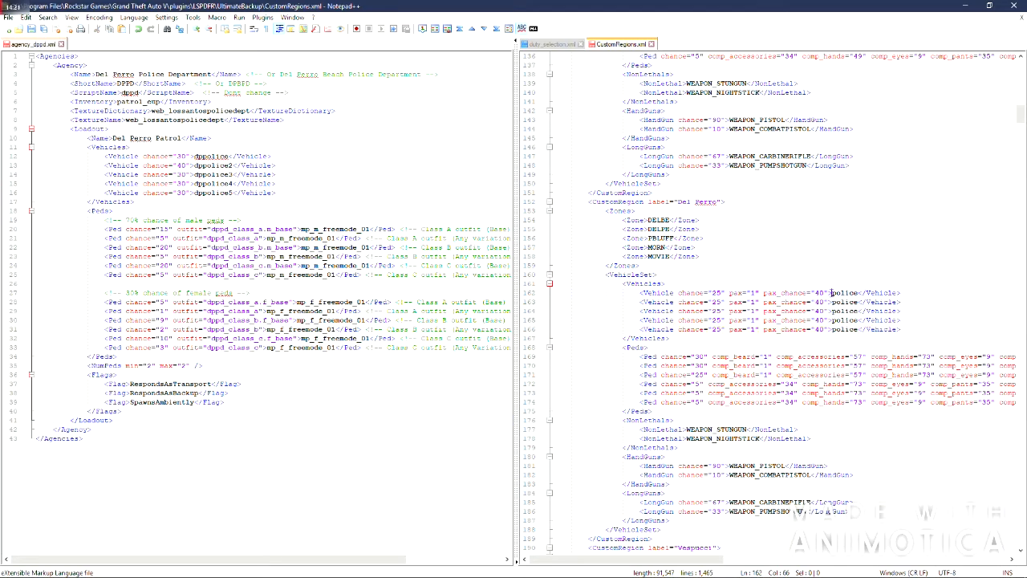
pyautogui.write('dppolice')
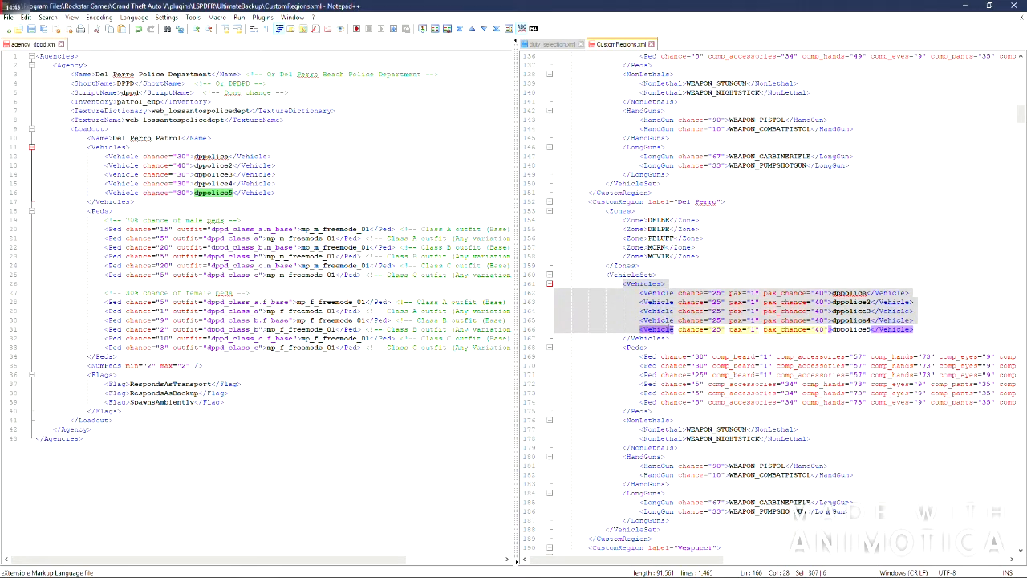
pyautogui.scroll(-3)
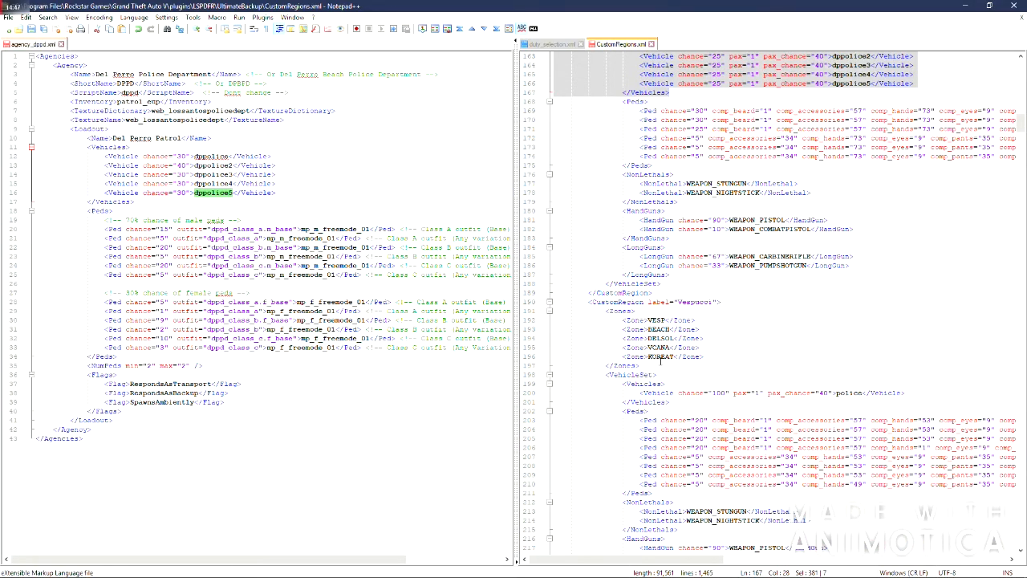
pyautogui.scroll(-3)
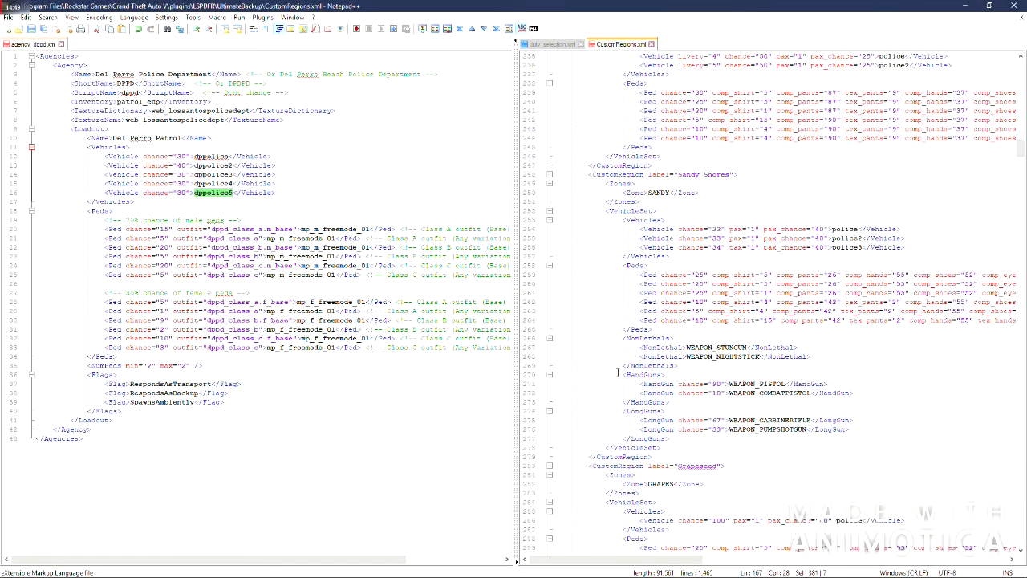
pyautogui.scroll(-3)
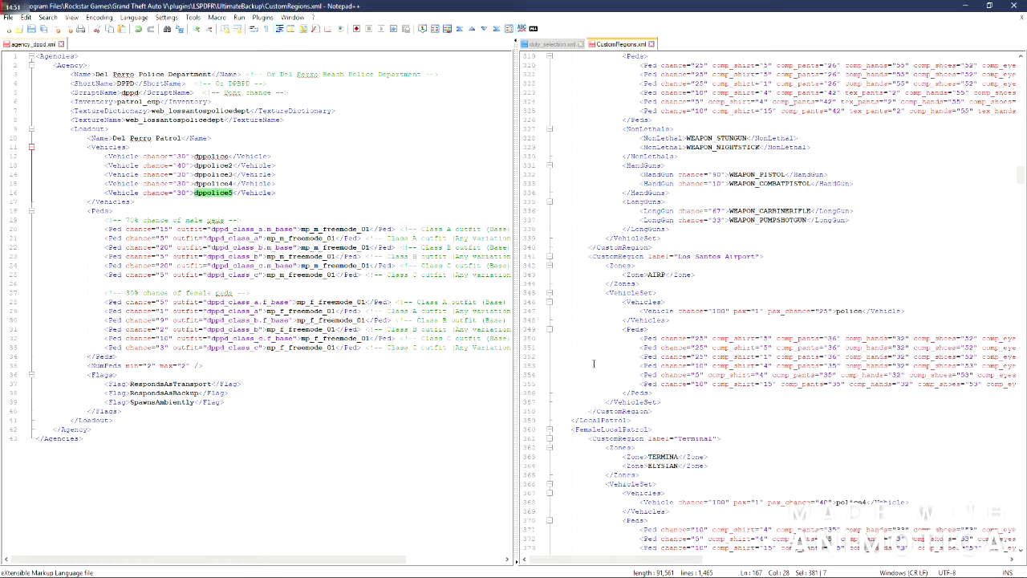
pyautogui.scroll(-3)
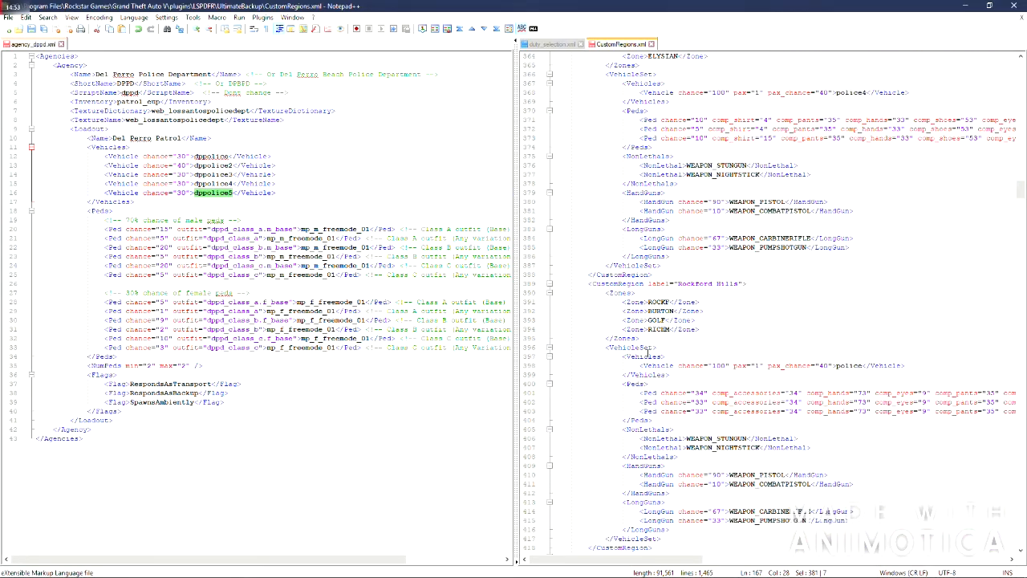
pyautogui.scroll(-3)
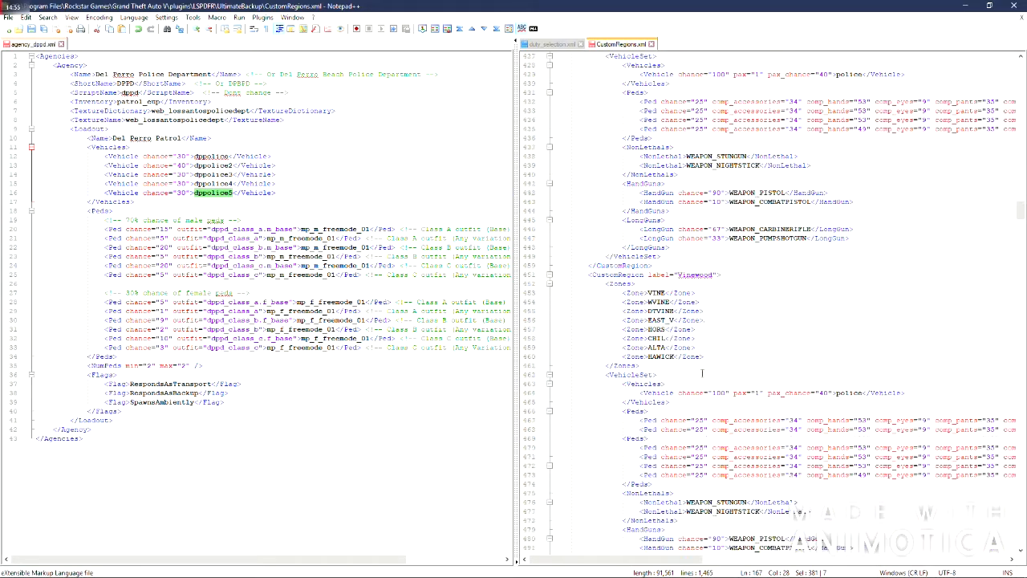
pyautogui.scroll(-3)
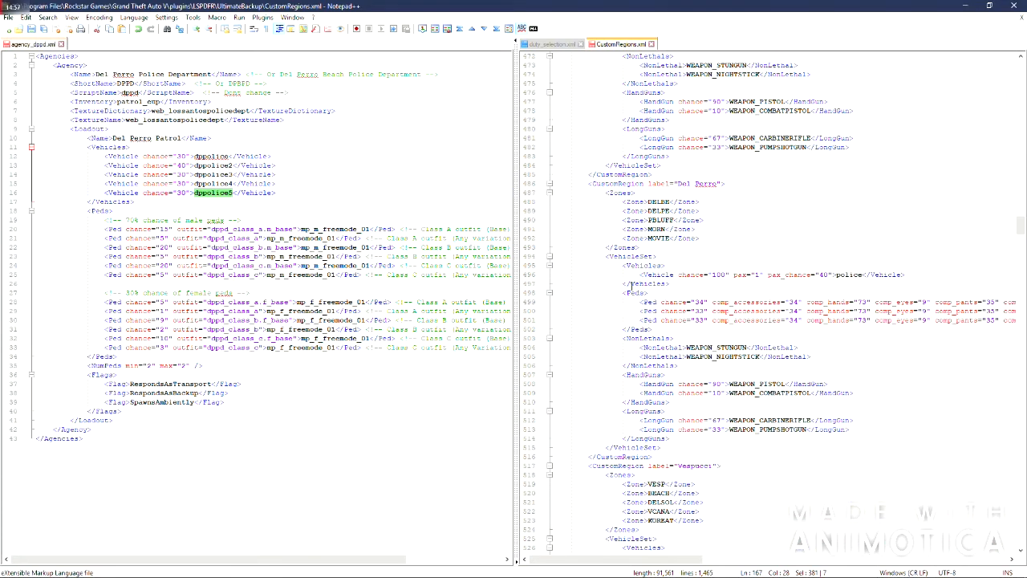
# - Scroll through the rest of CustomRegions.xml to review the Del Perro region entries
pyautogui.rightClick(730, 275)
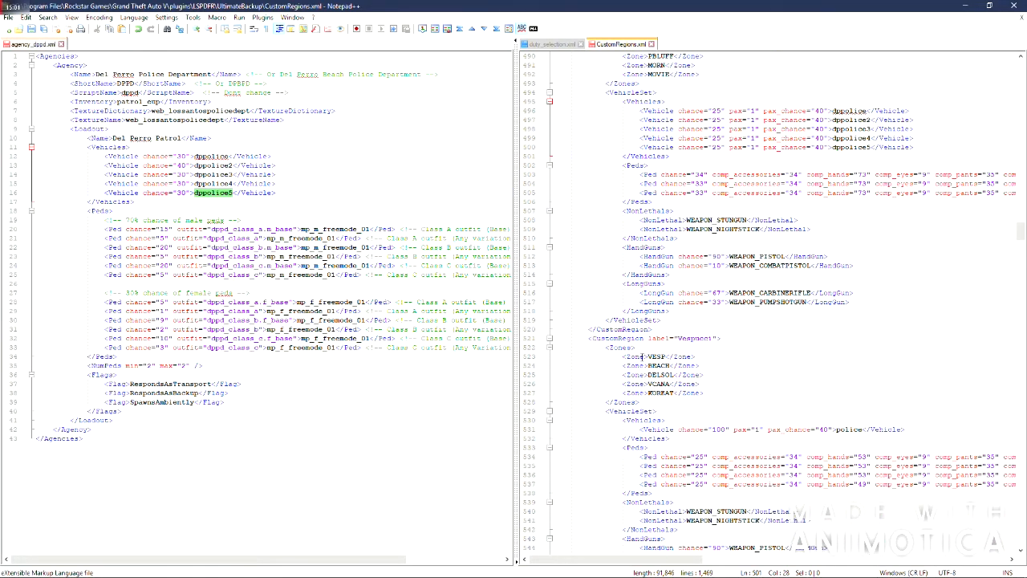
pyautogui.scroll(-3)
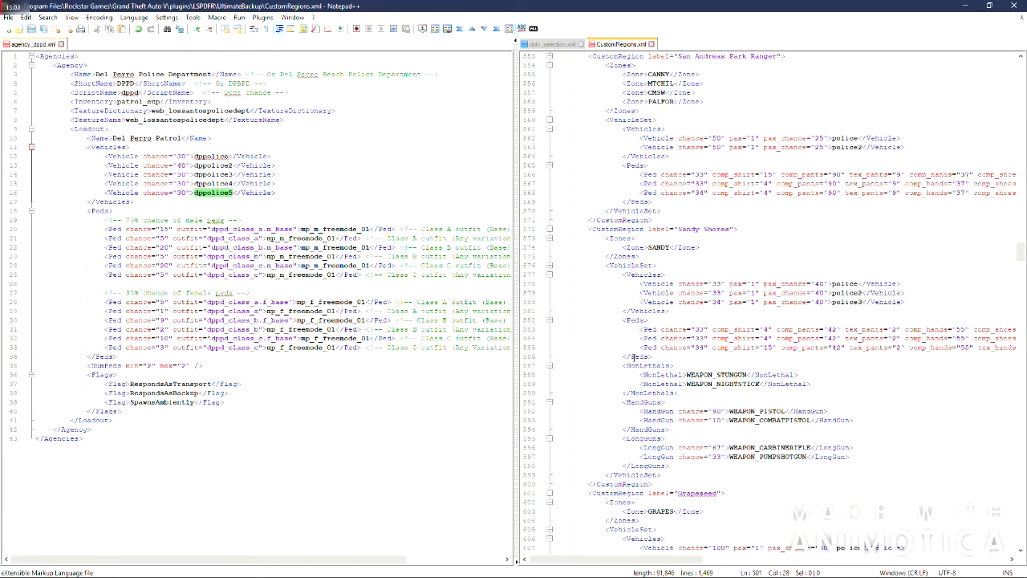
pyautogui.scroll(-3)
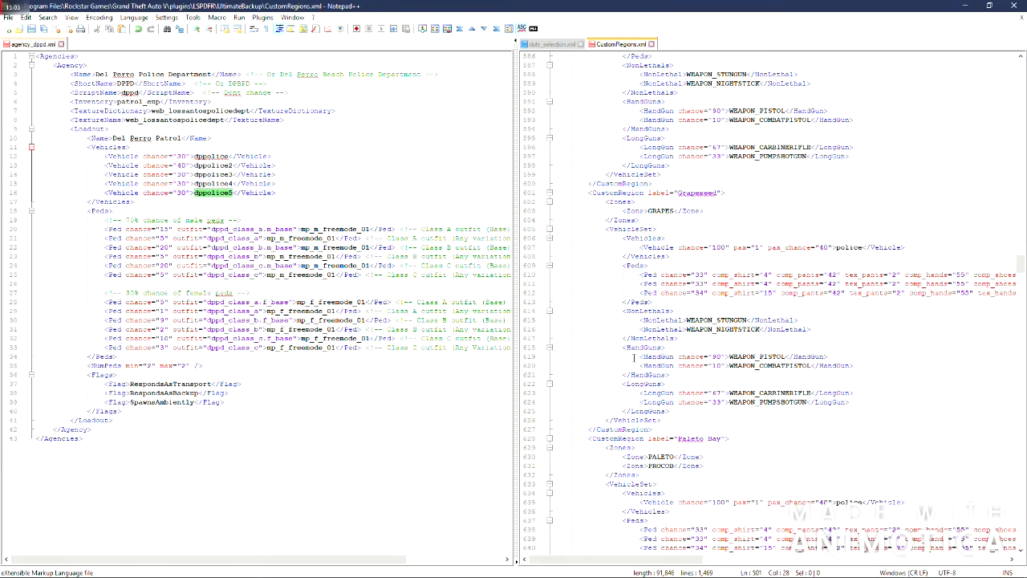
pyautogui.scroll(-3)
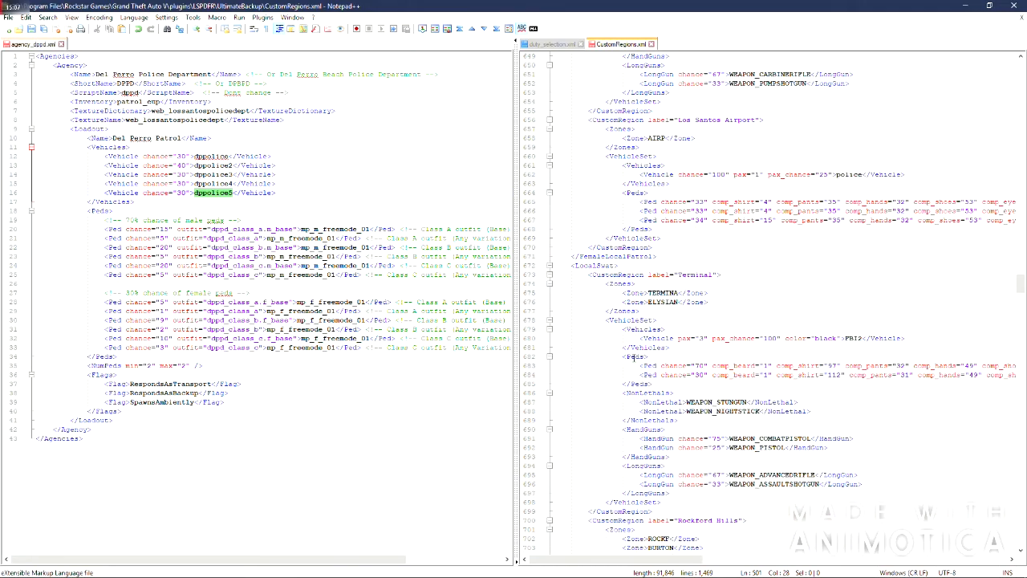
pyautogui.scroll(-3)
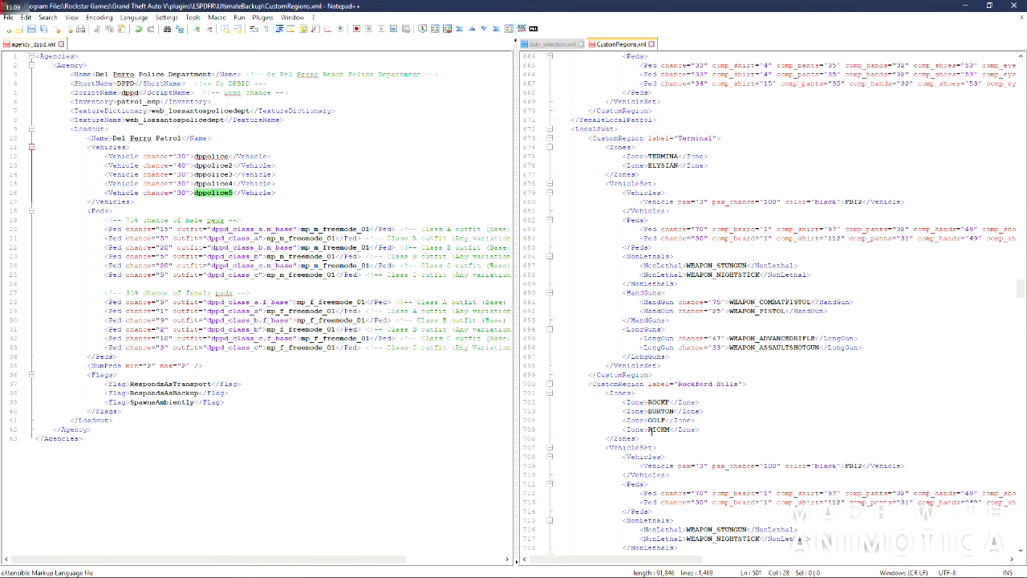
pyautogui.scroll(-3)
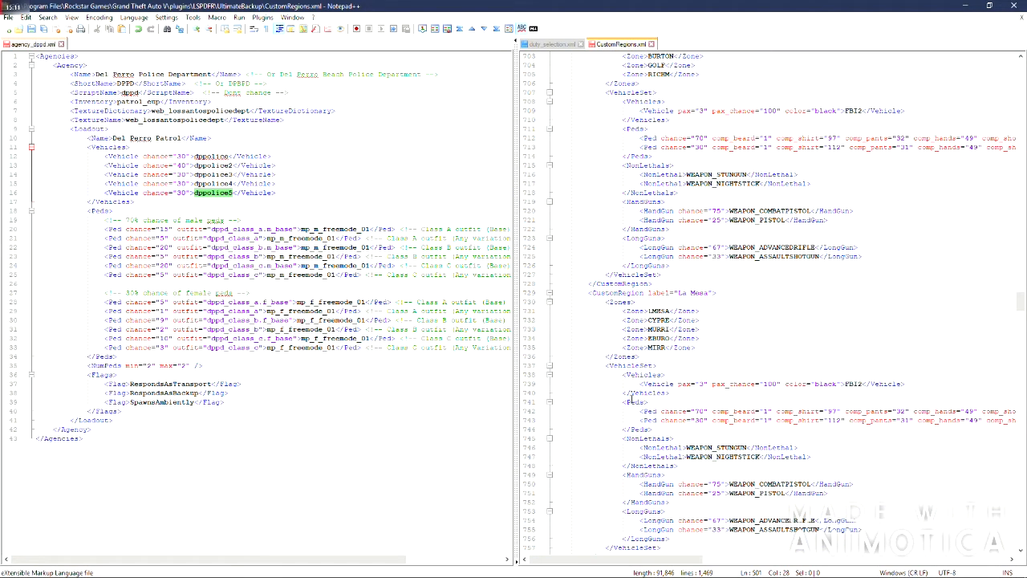
pyautogui.scroll(-3)
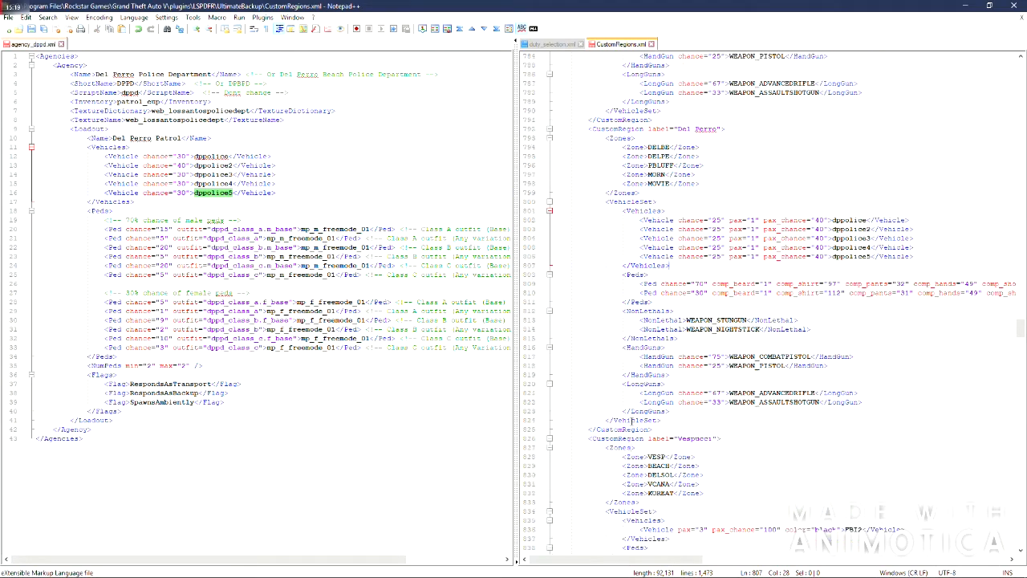
pyautogui.scroll(-3)
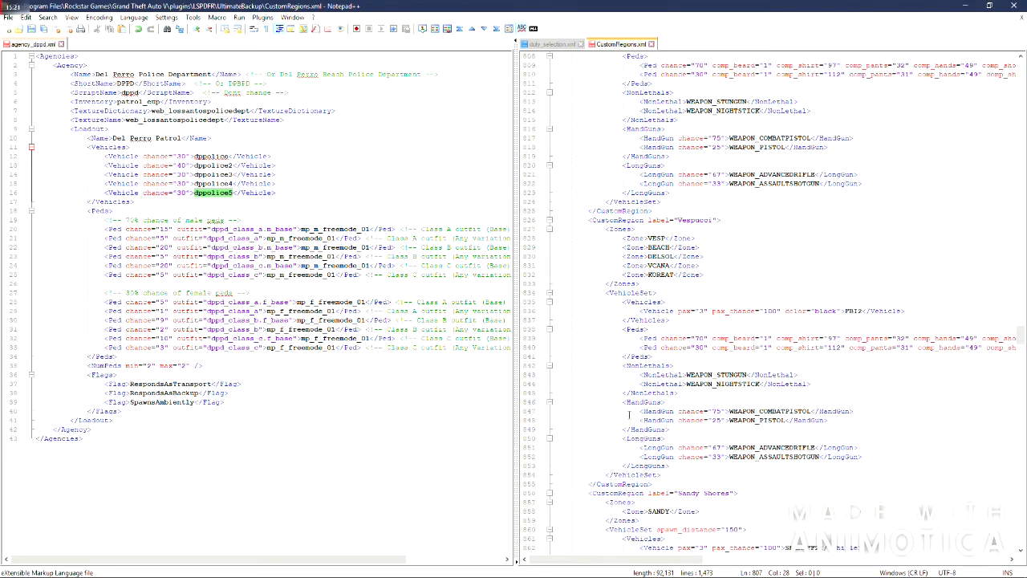
pyautogui.scroll(-3)
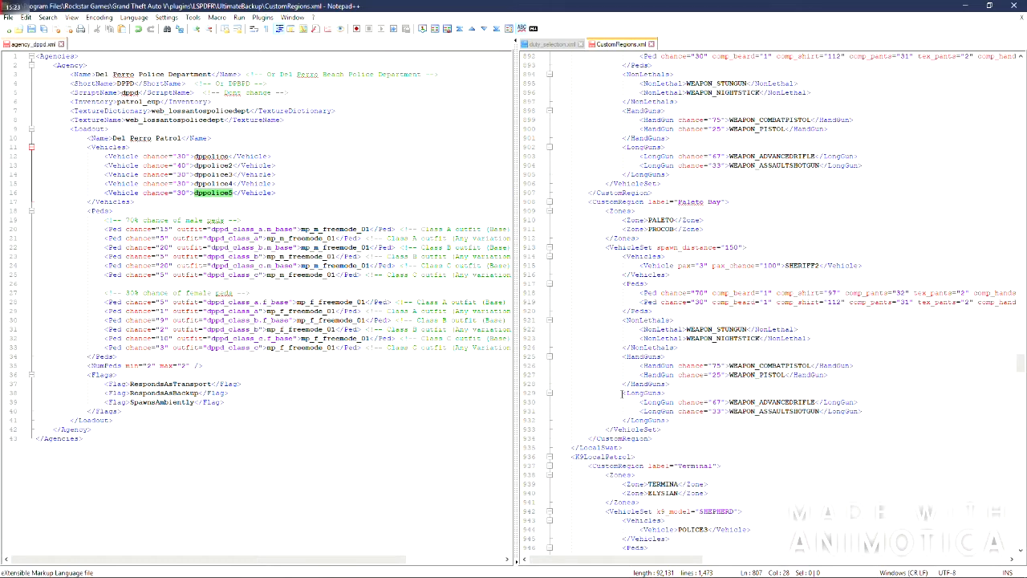
pyautogui.scroll(-3)
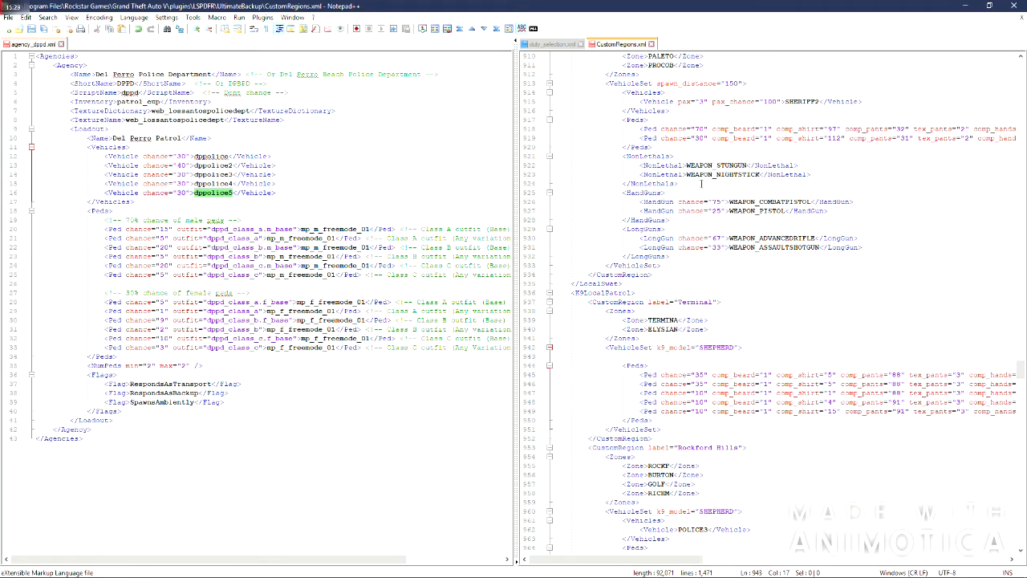
pyautogui.rightClick(703, 183)
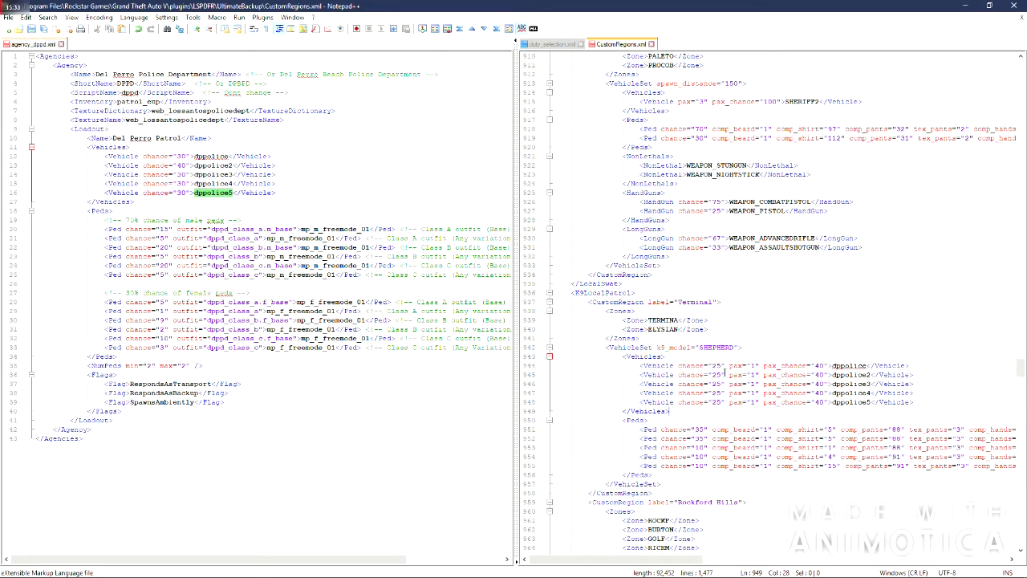
pyautogui.scroll(-3)
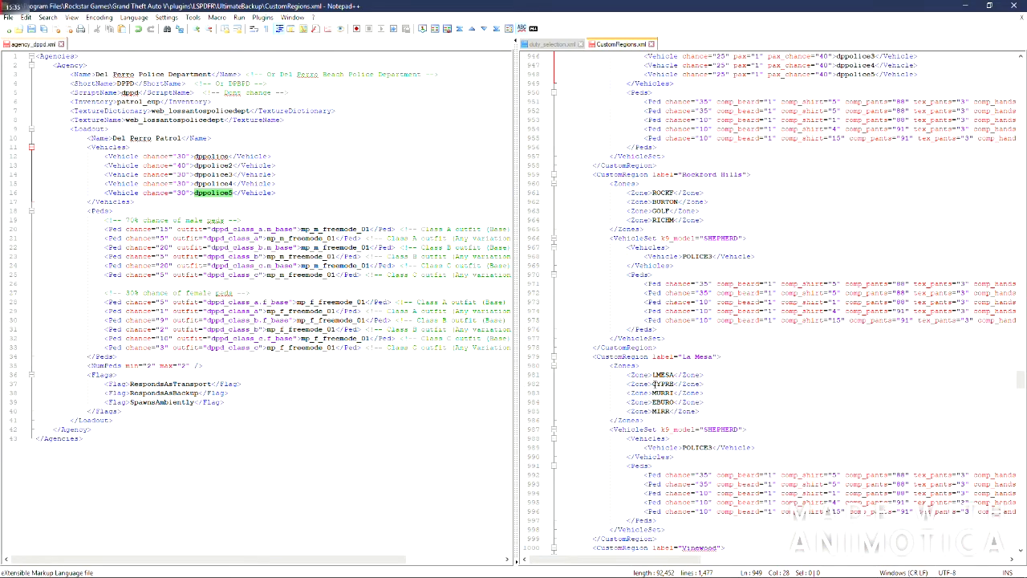
pyautogui.scroll(-3)
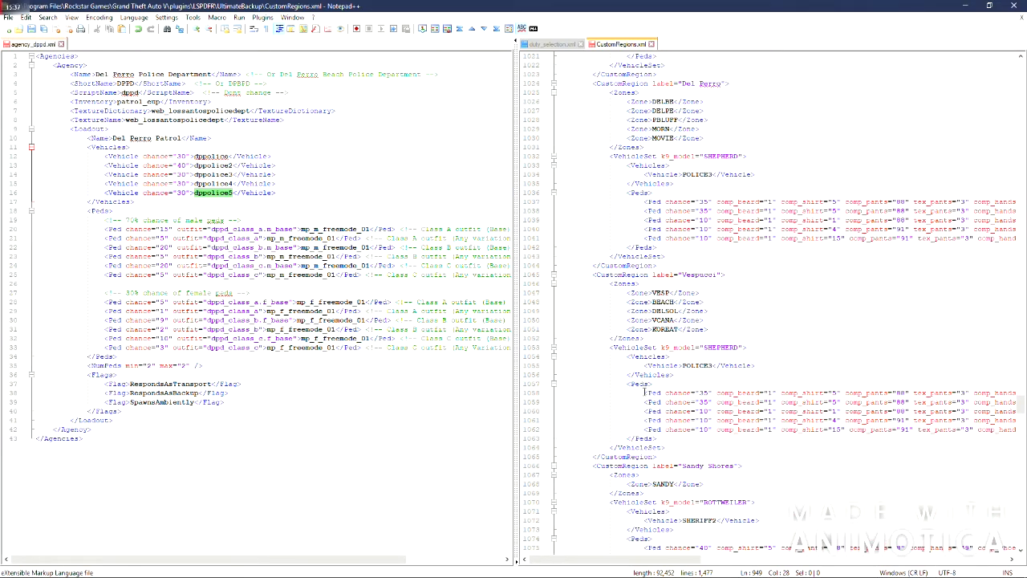
pyautogui.scroll(-3)
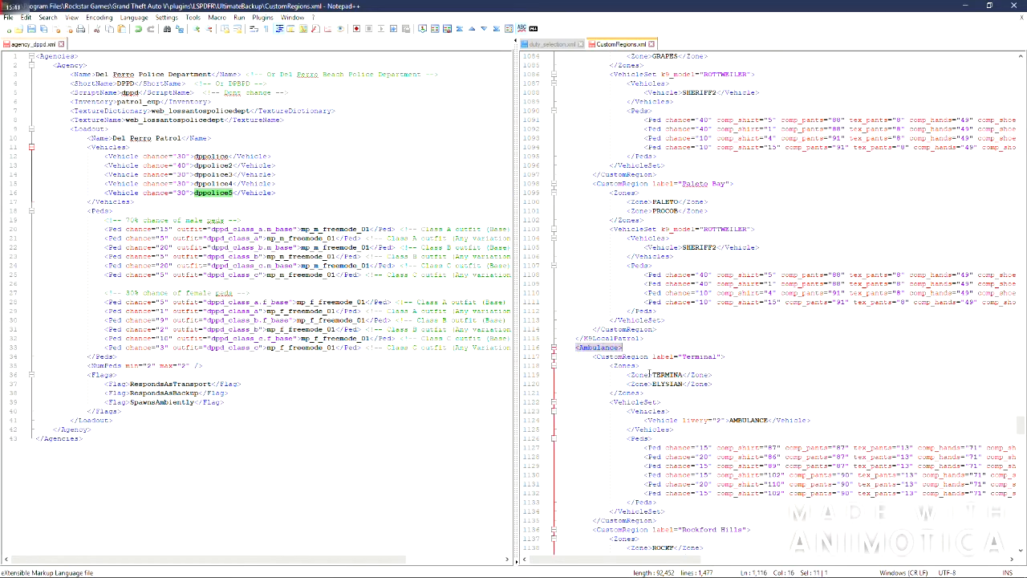
pyautogui.scroll(-3)
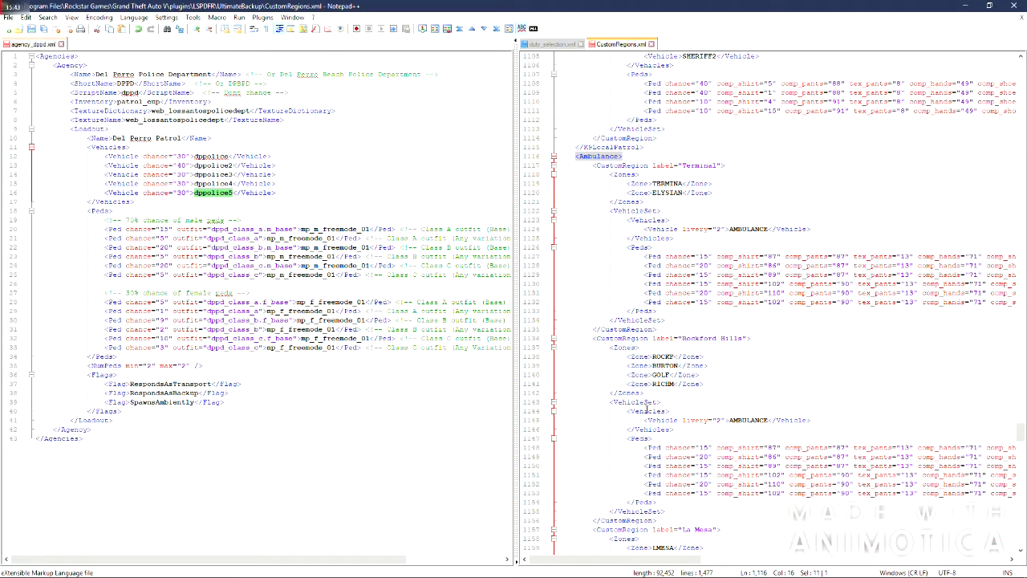
pyautogui.scroll(-3)
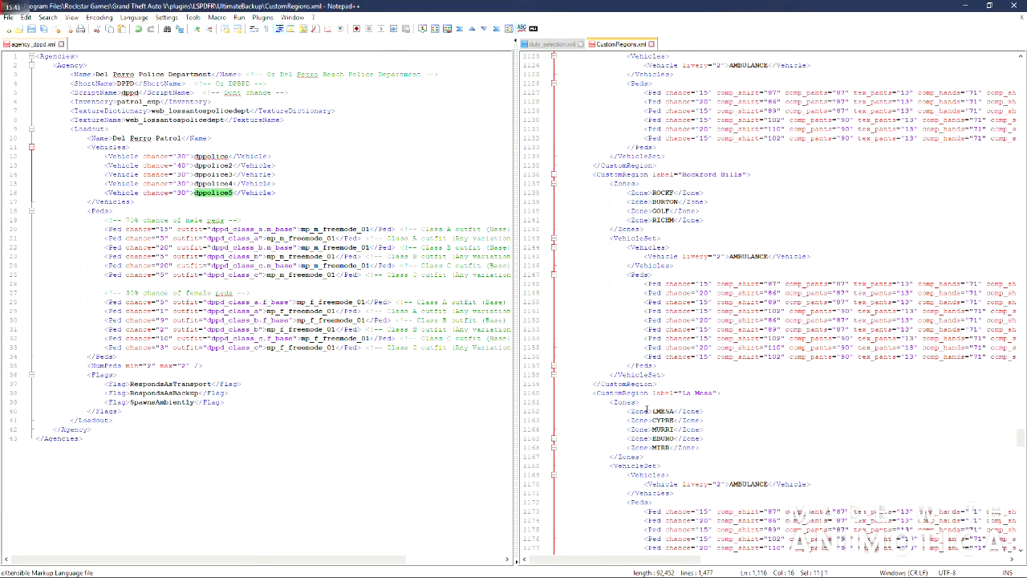
pyautogui.scroll(-3)
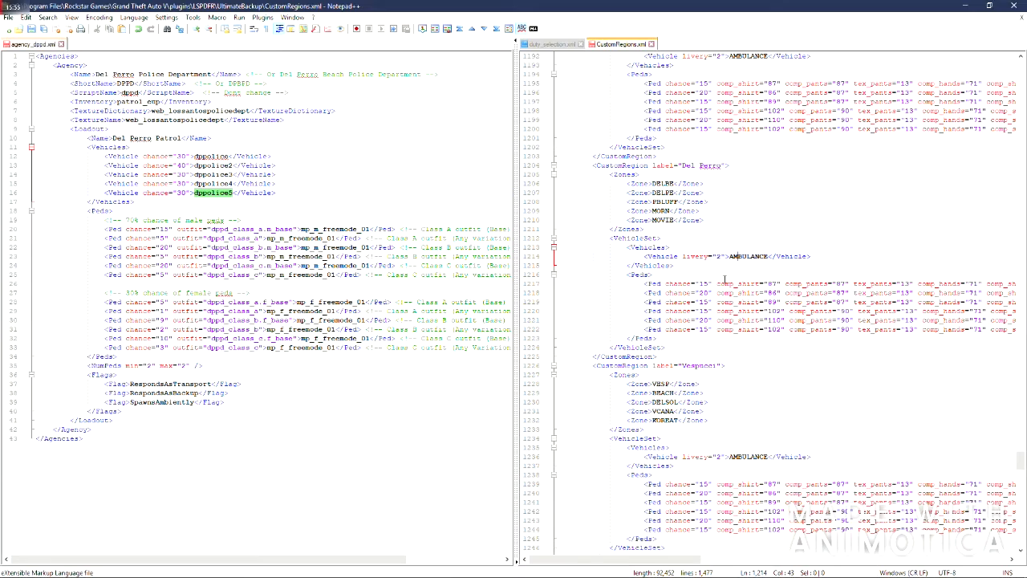
pyautogui.scroll(-3)
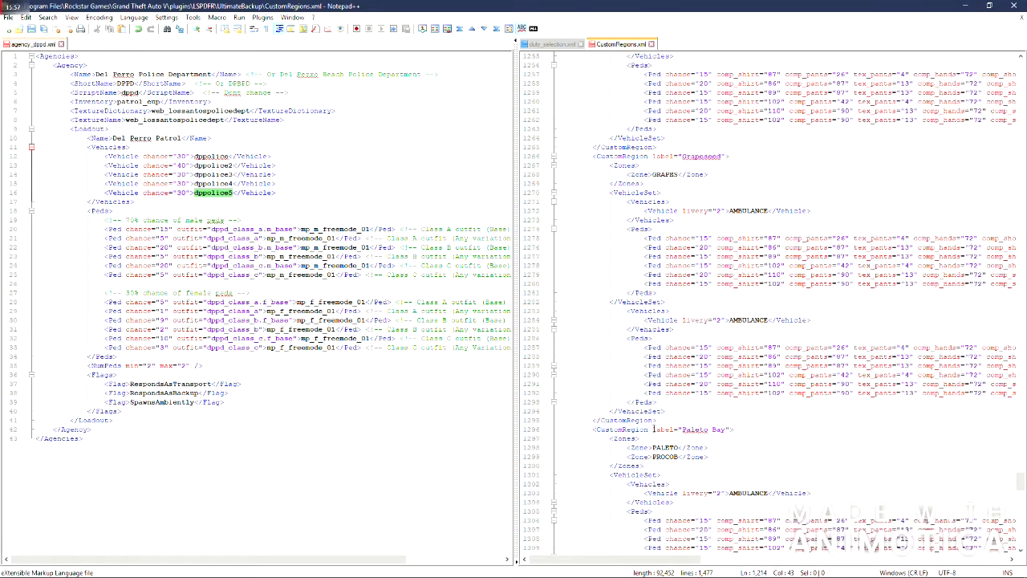
pyautogui.scroll(-3)
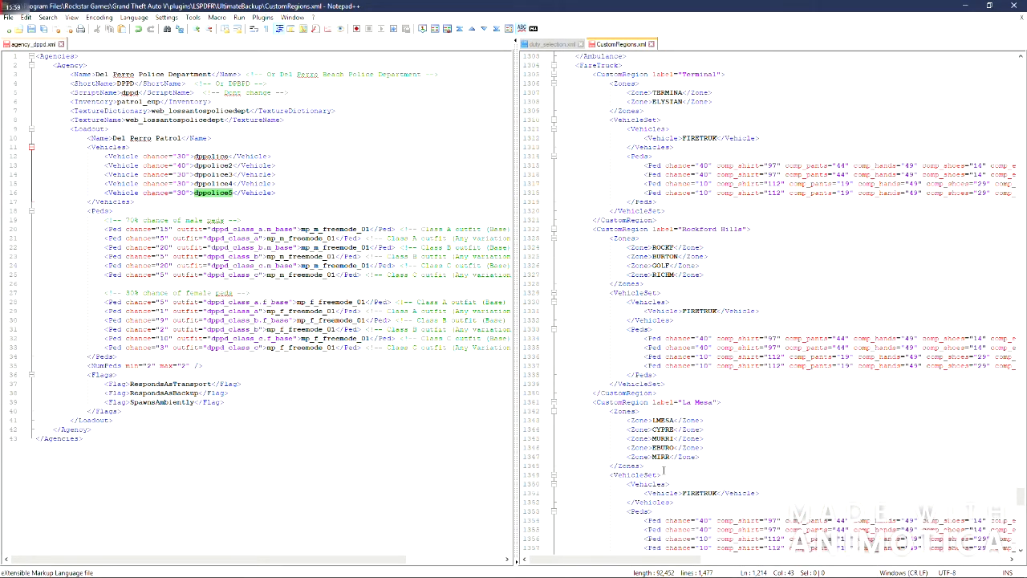
pyautogui.scroll(-3)
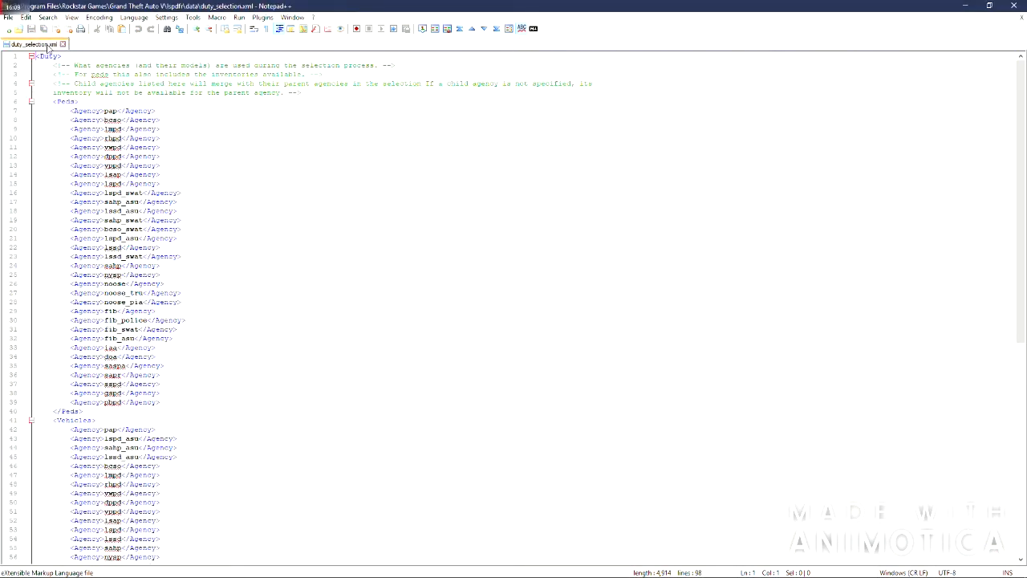
# - Scroll through the agency list in duty_selection.xml
pyautogui.scroll(-3)
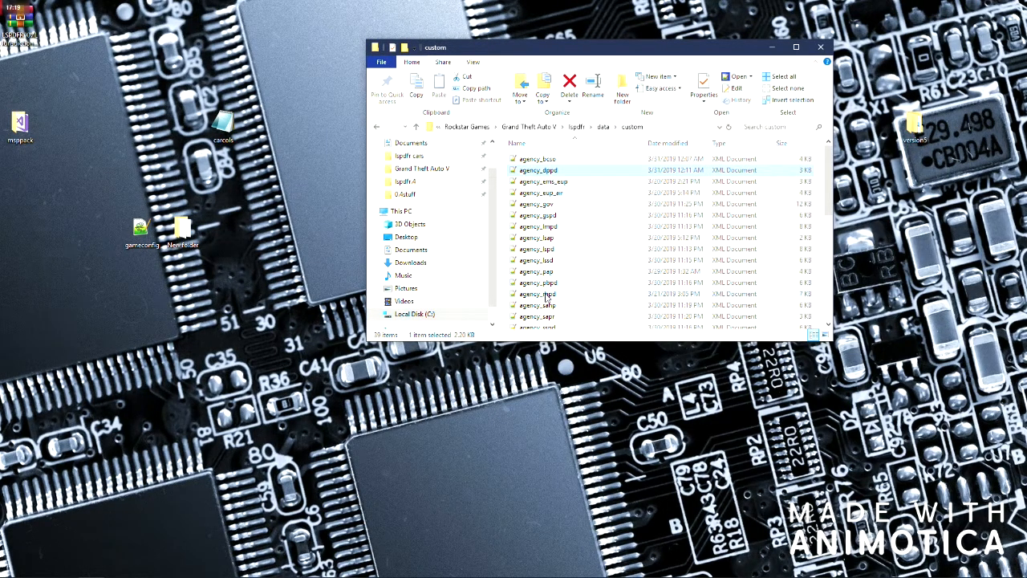
# - Navigate lspdfr > data > custom and open agency_lspd.xml in Notepad++
pyautogui.scroll(-3)
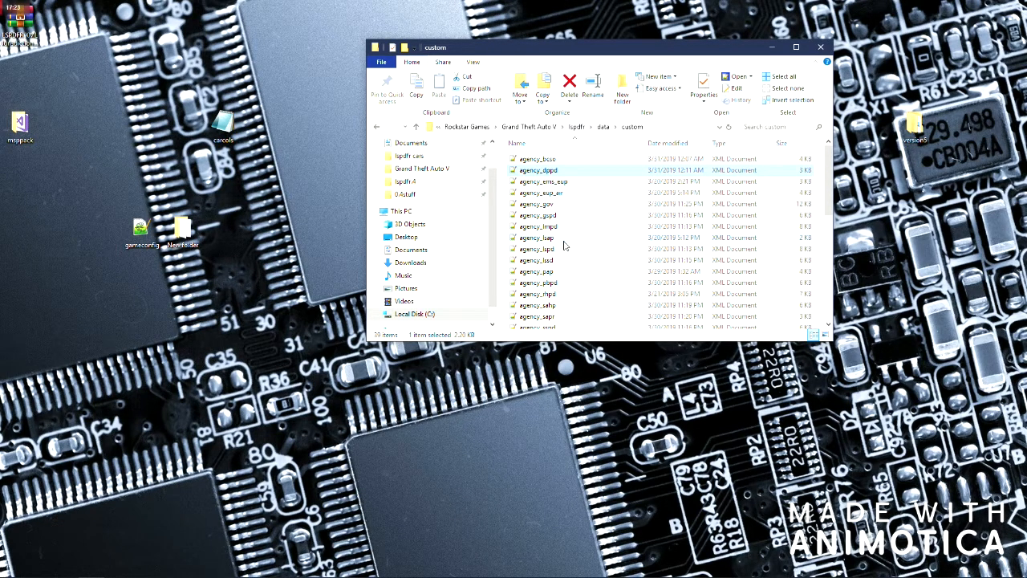
pyautogui.moveTo(536, 237)
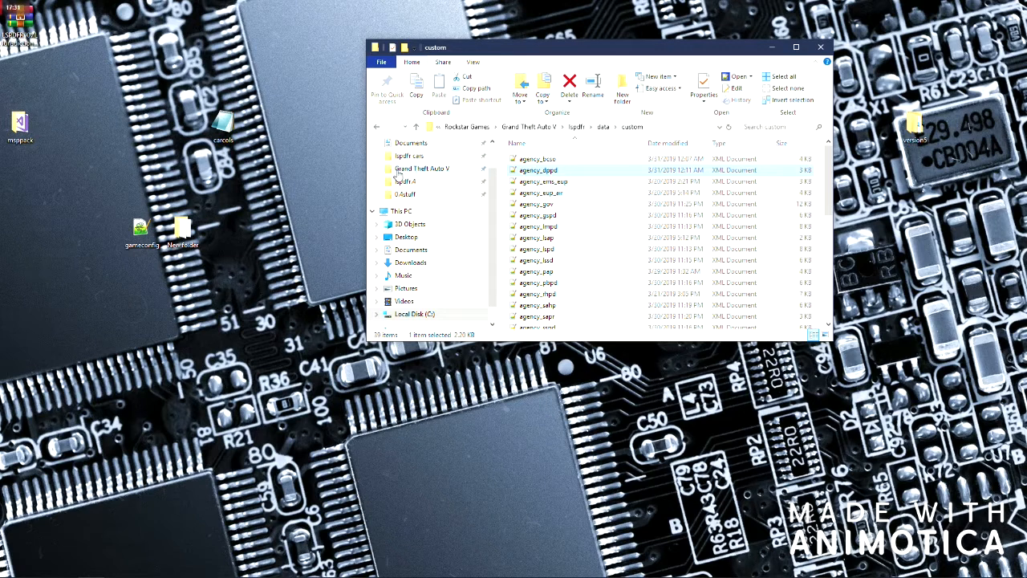
pyautogui.click(404, 181)
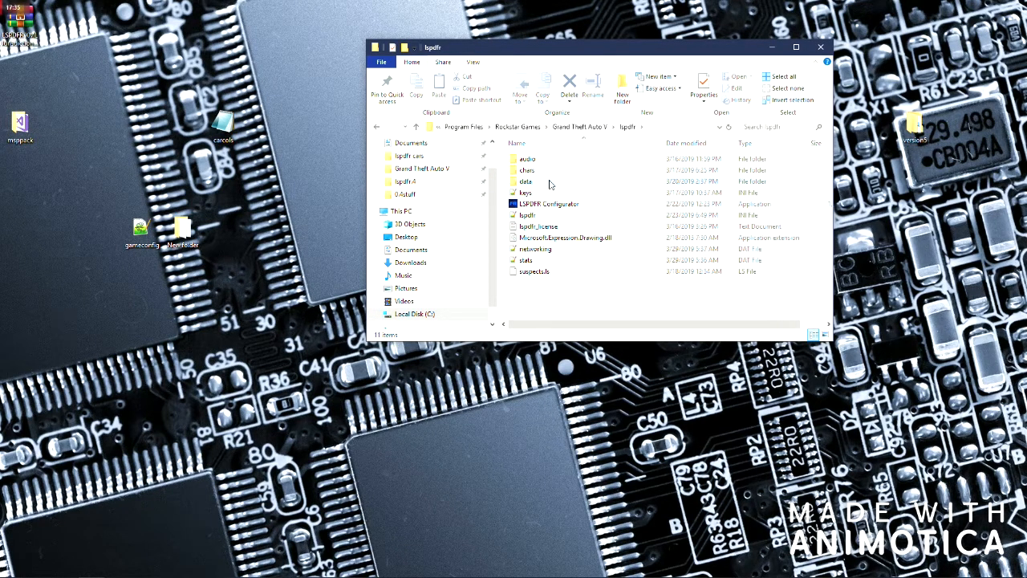
pyautogui.click(526, 181)
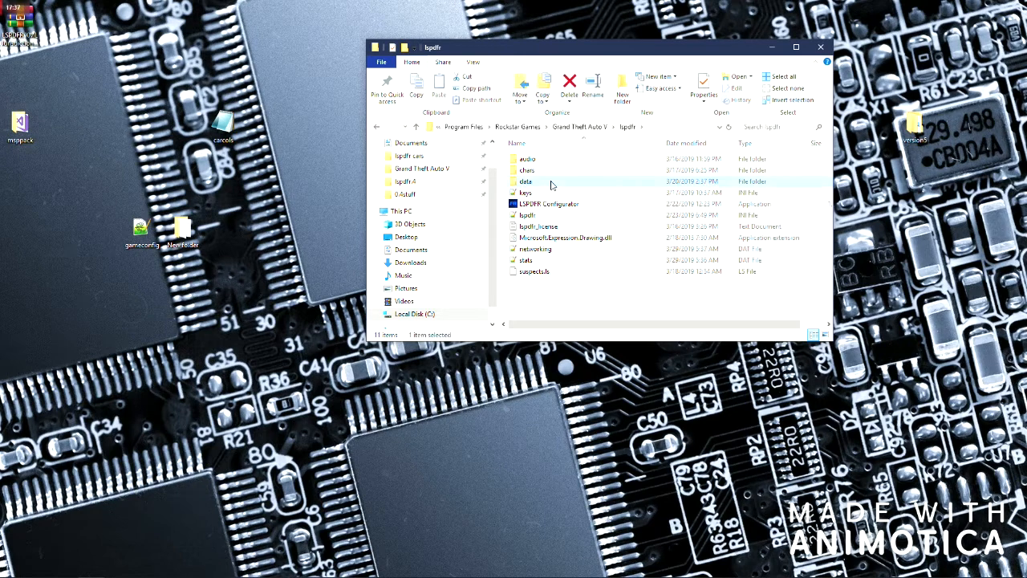
pyautogui.doubleClick(527, 181)
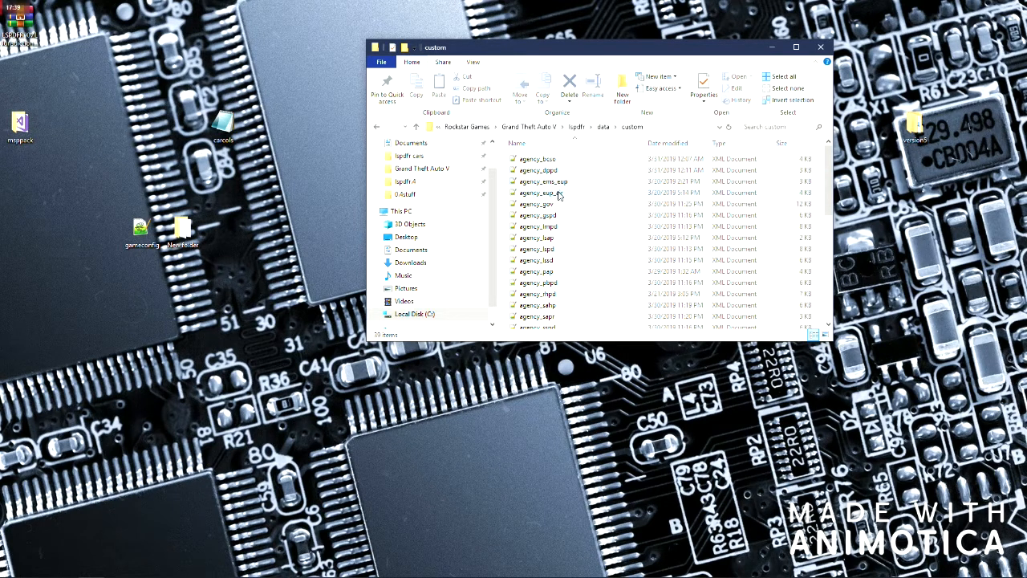
pyautogui.click(538, 192)
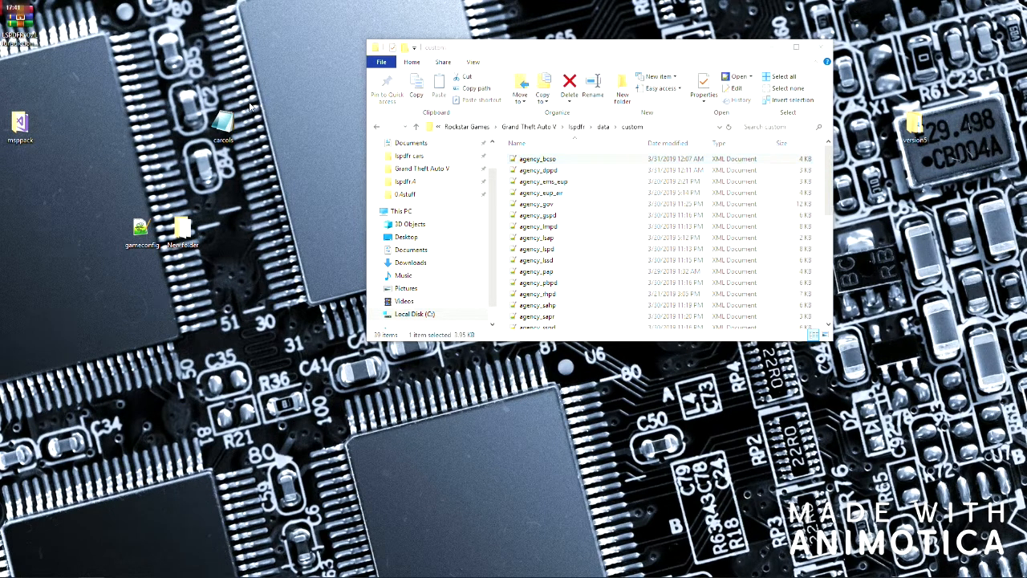
pyautogui.doubleClick(538, 159)
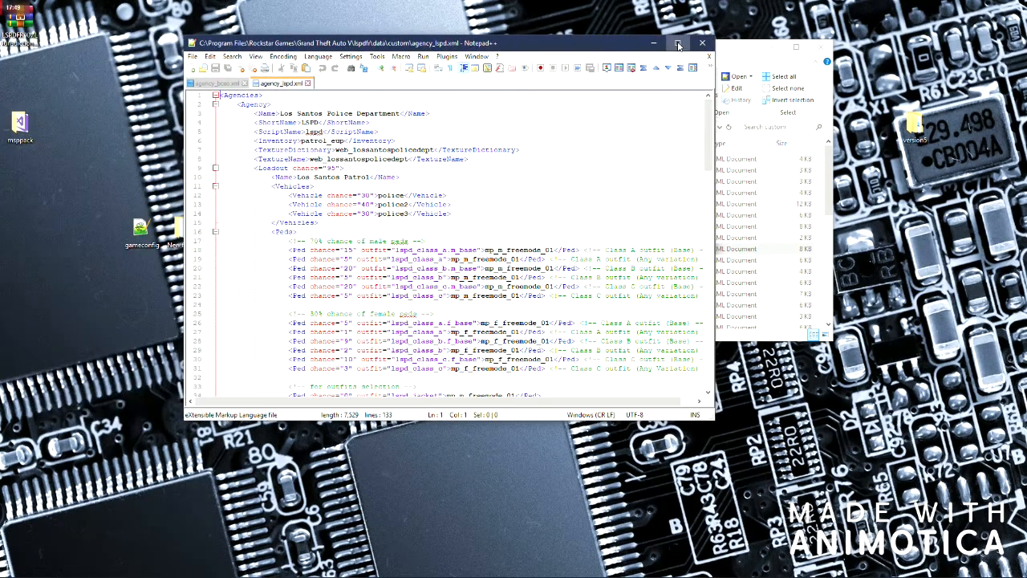
# - Maximize Notepad++ and open agency_sspd.xml beside agency_lspd.xml in a split view
pyautogui.click(677, 42)
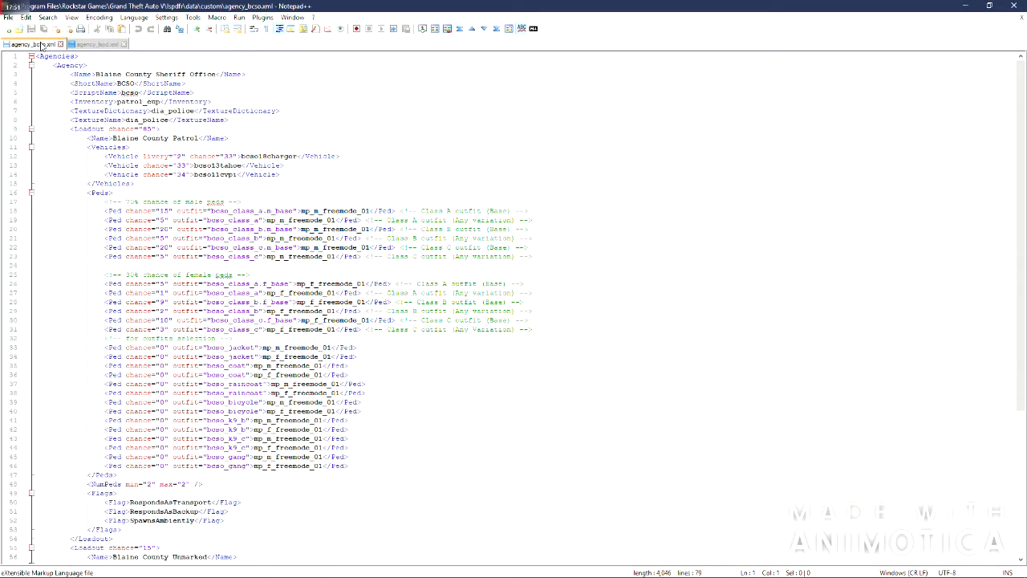
pyautogui.click(96, 43)
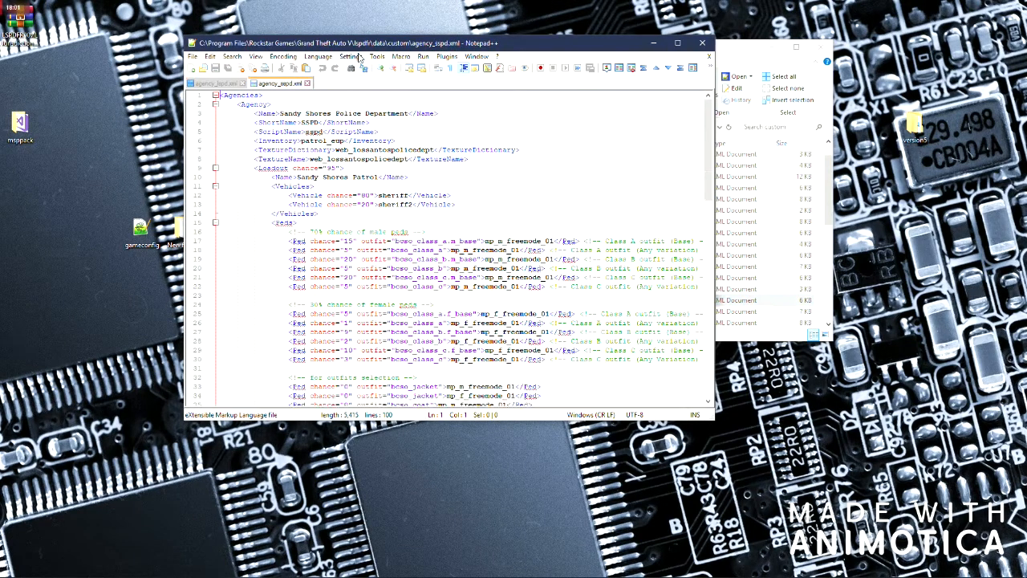
pyautogui.click(678, 42)
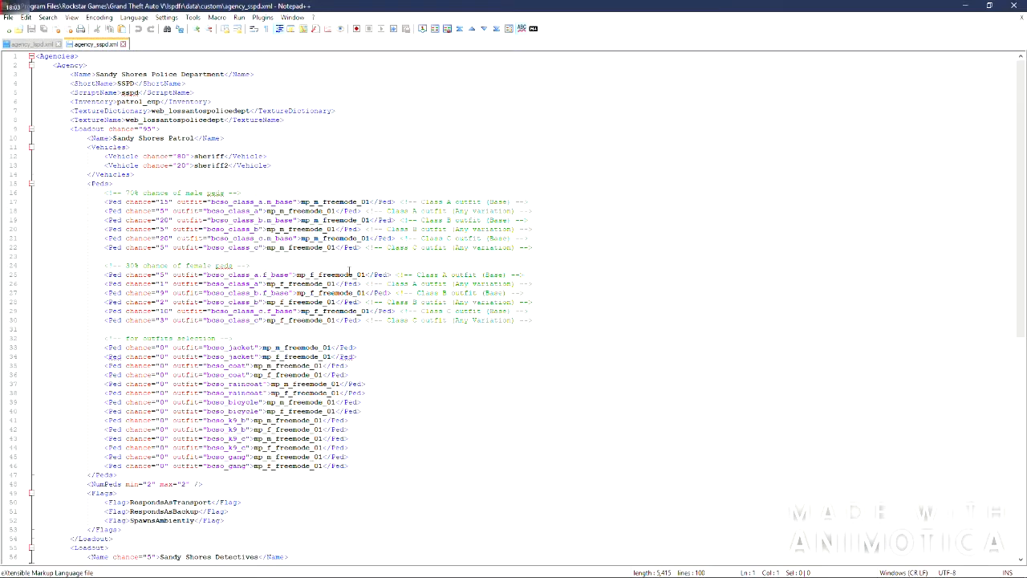
pyautogui.scroll(-3)
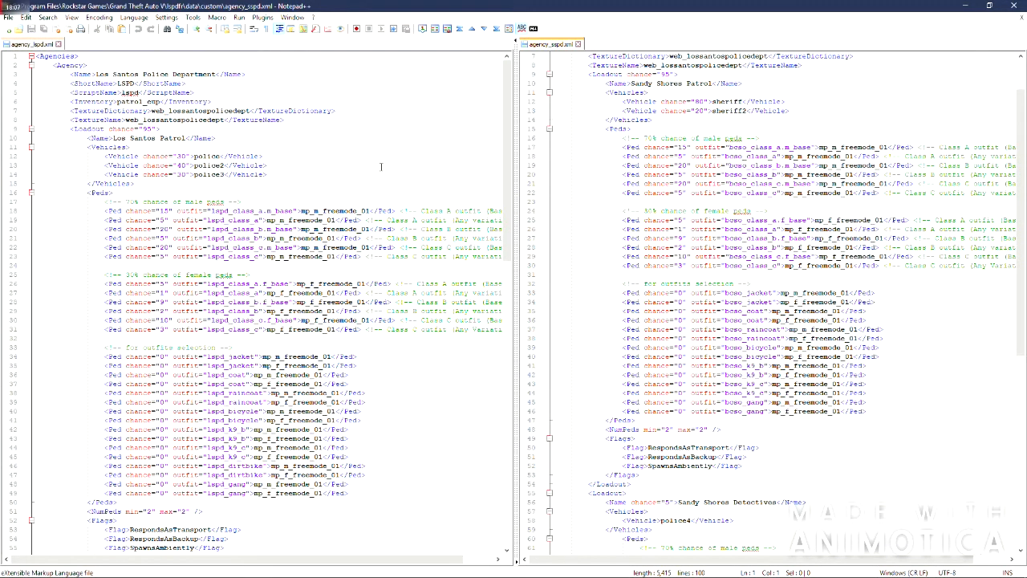
pyautogui.scroll(-3)
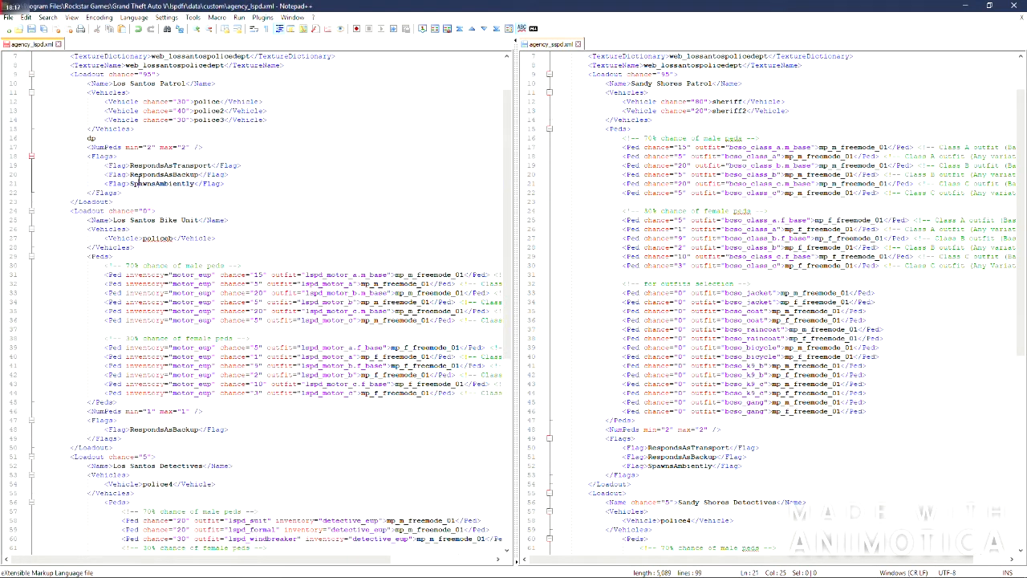
# - Mark the LSPD <Peds> block, then close agency_sspd.xml and answer its Save prompt
pyautogui.doubleClick(157, 196)
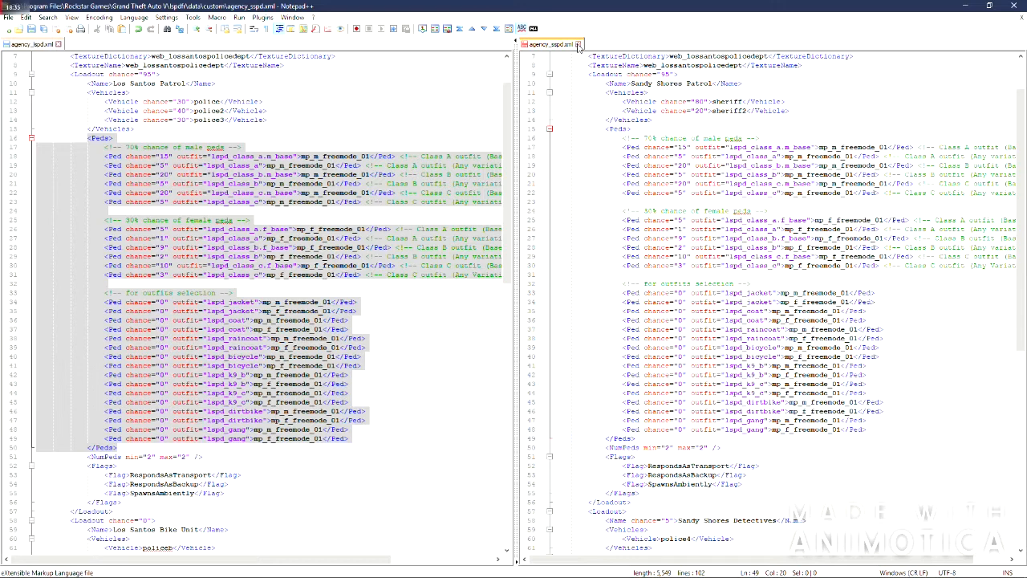
pyautogui.click(578, 45)
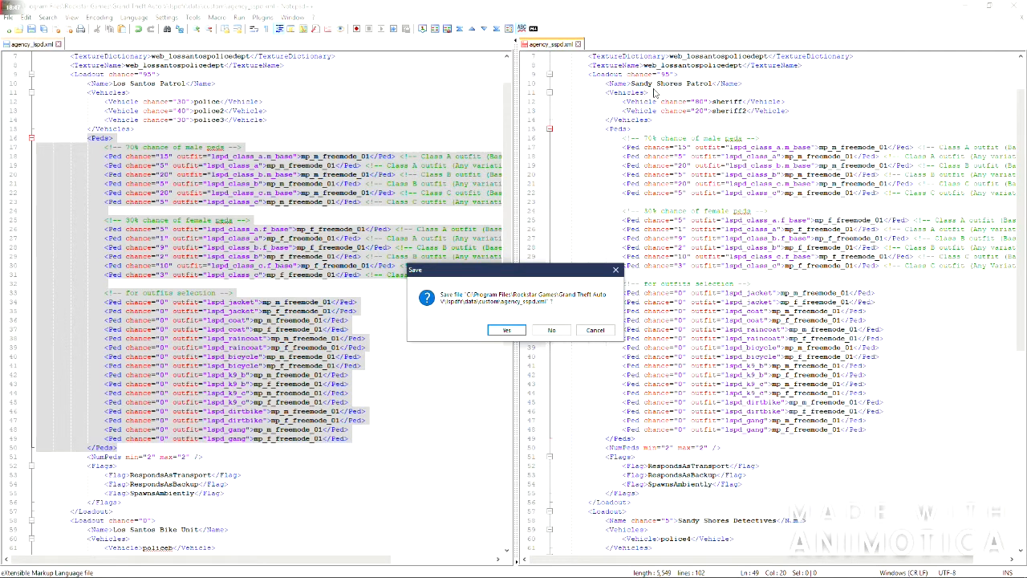
pyautogui.click(505, 331)
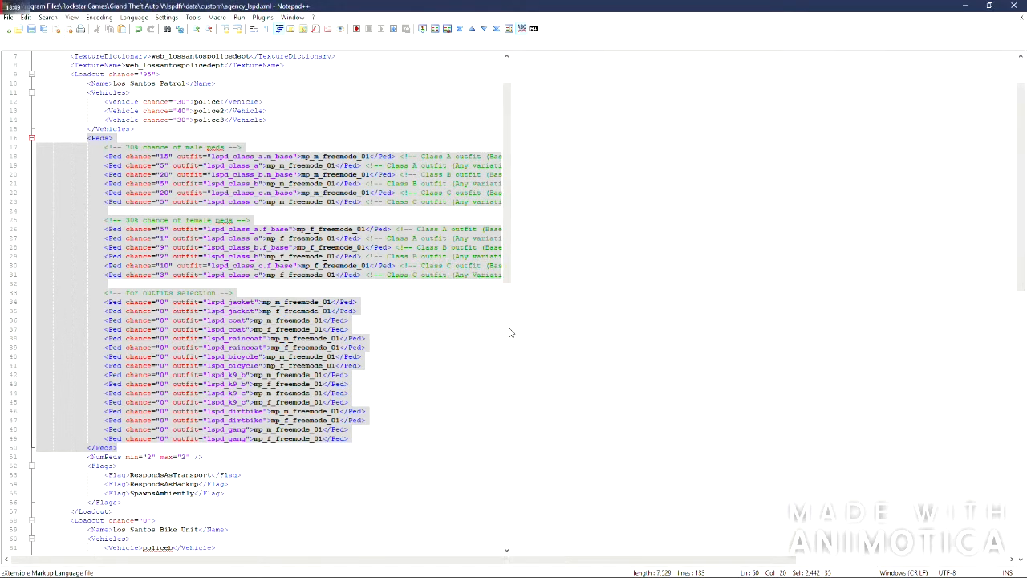